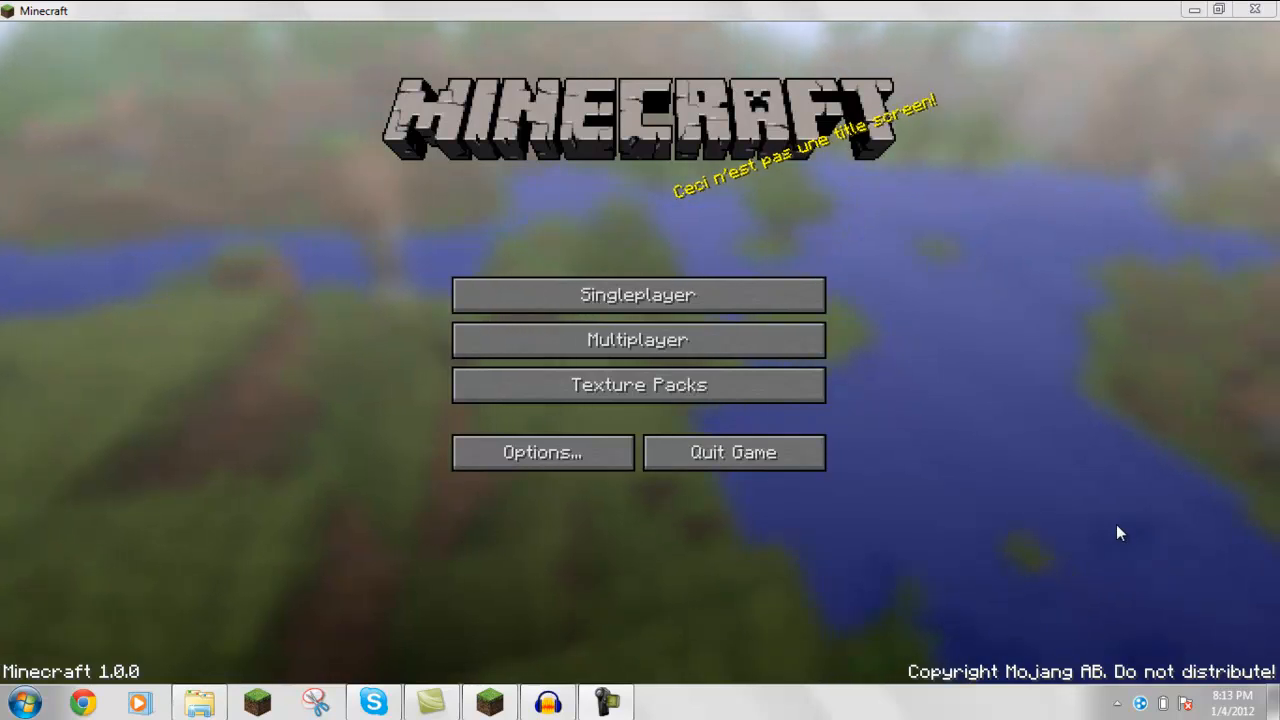
{"action": "mouse_move", "coordinate": [596, 206]}
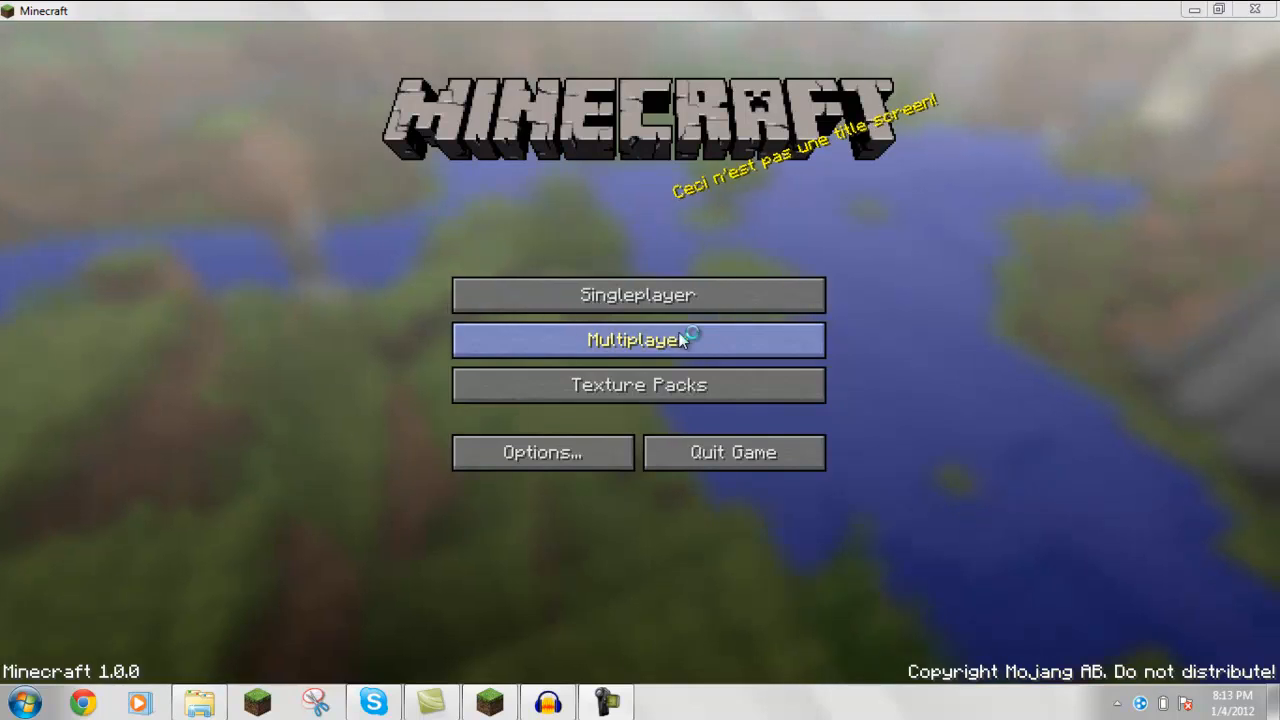
{"action": "mouse_move", "coordinate": [636, 294]}
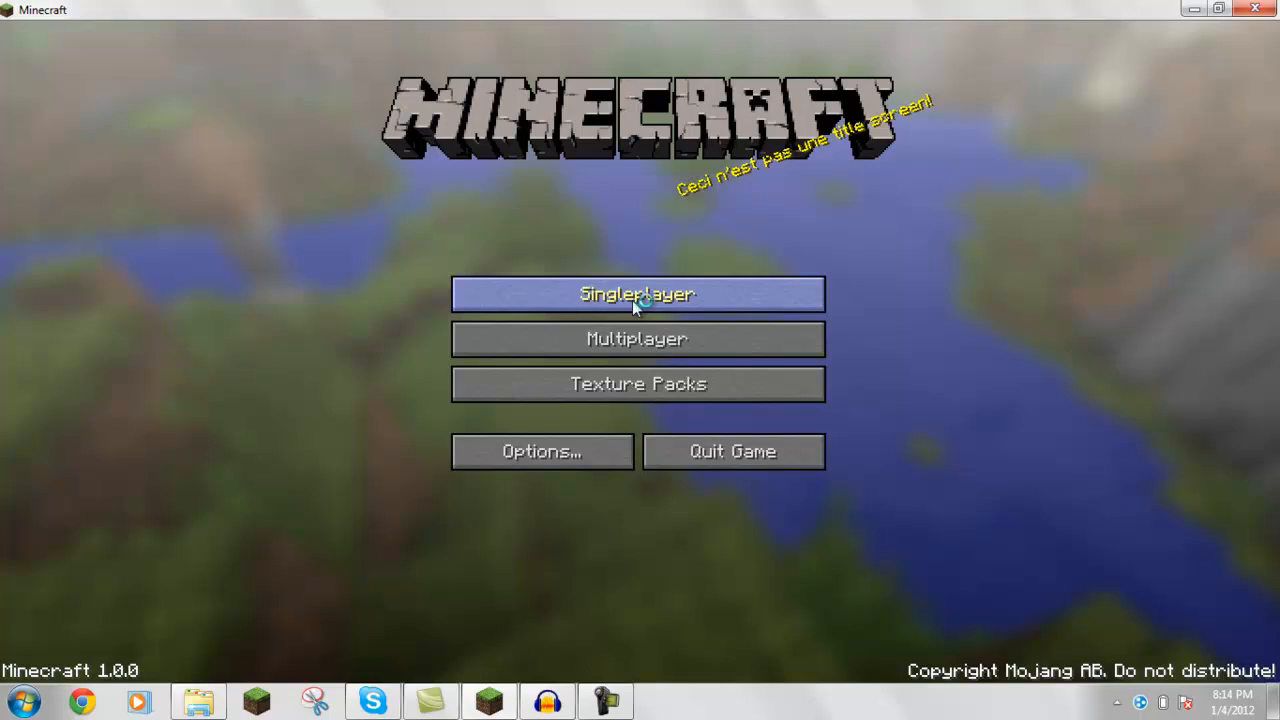
Load a saved world from the Singleplayer world list and face the jukebox
{"action": "left_click", "coordinate": [636, 292]}
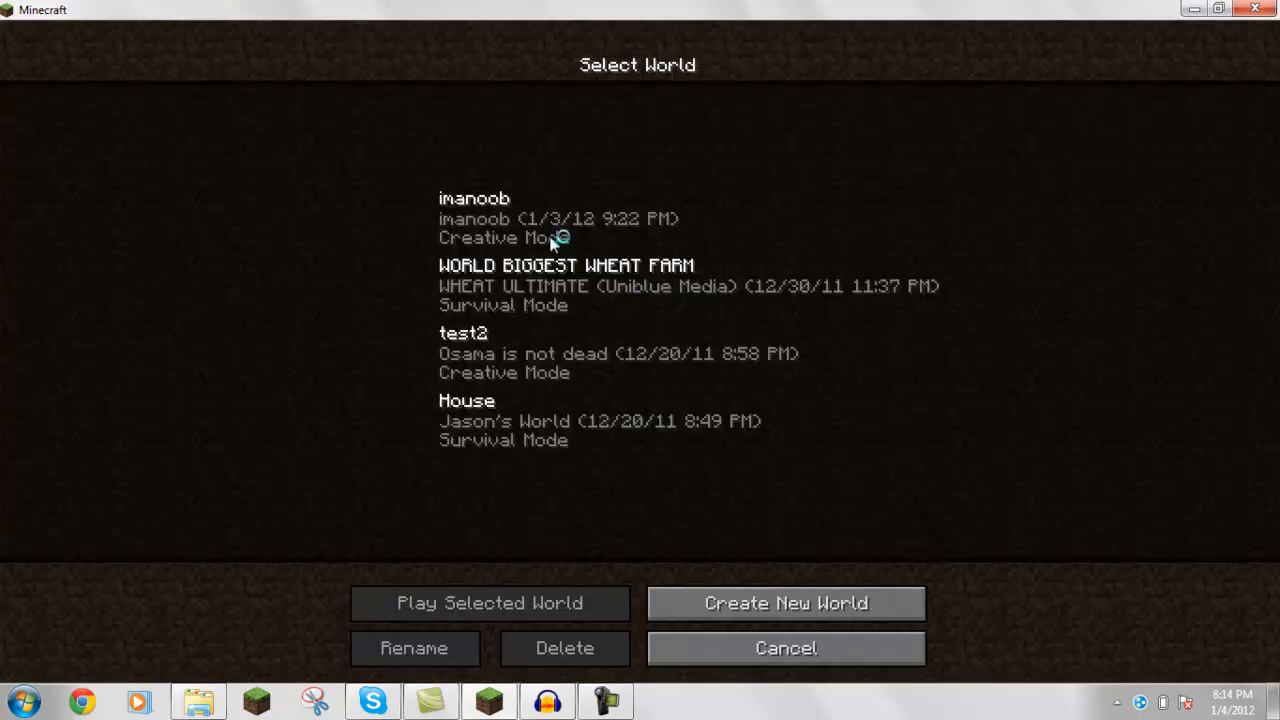
{"action": "left_click", "coordinate": [488, 602]}
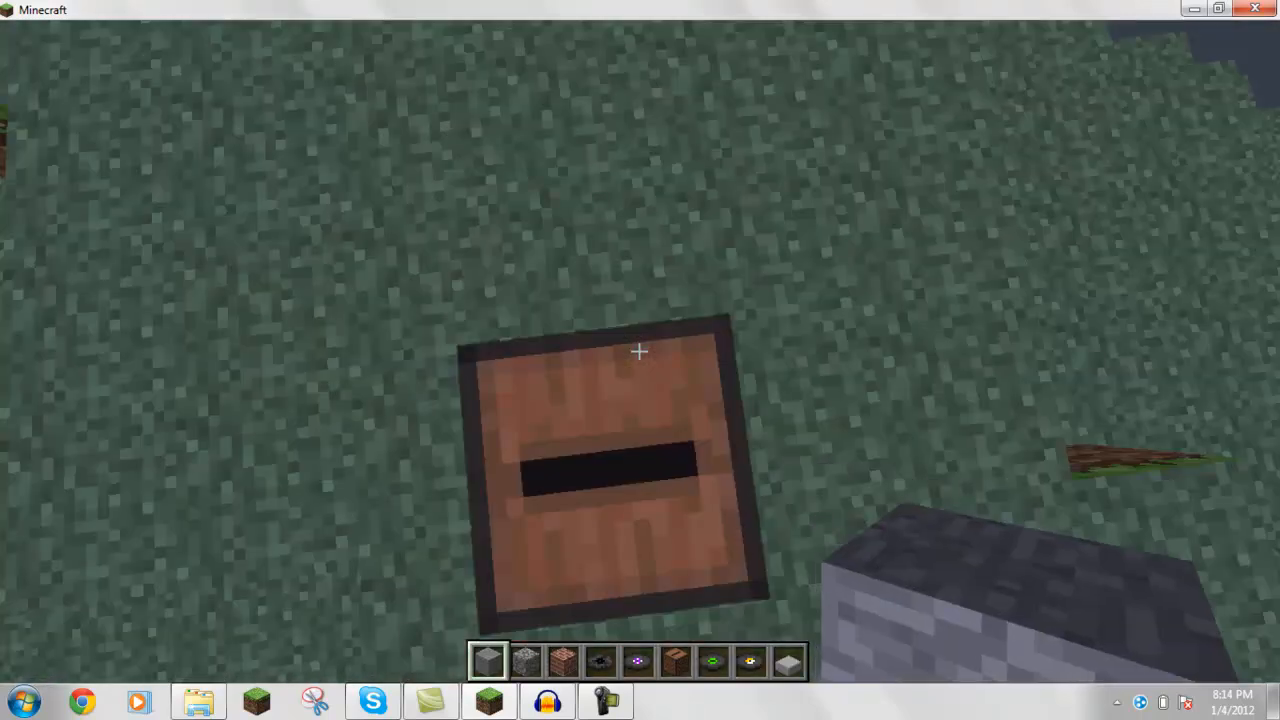
Check the Music and Sound volume sliders in Options, then pause before switching away
{"action": "key", "text": "Escape"}
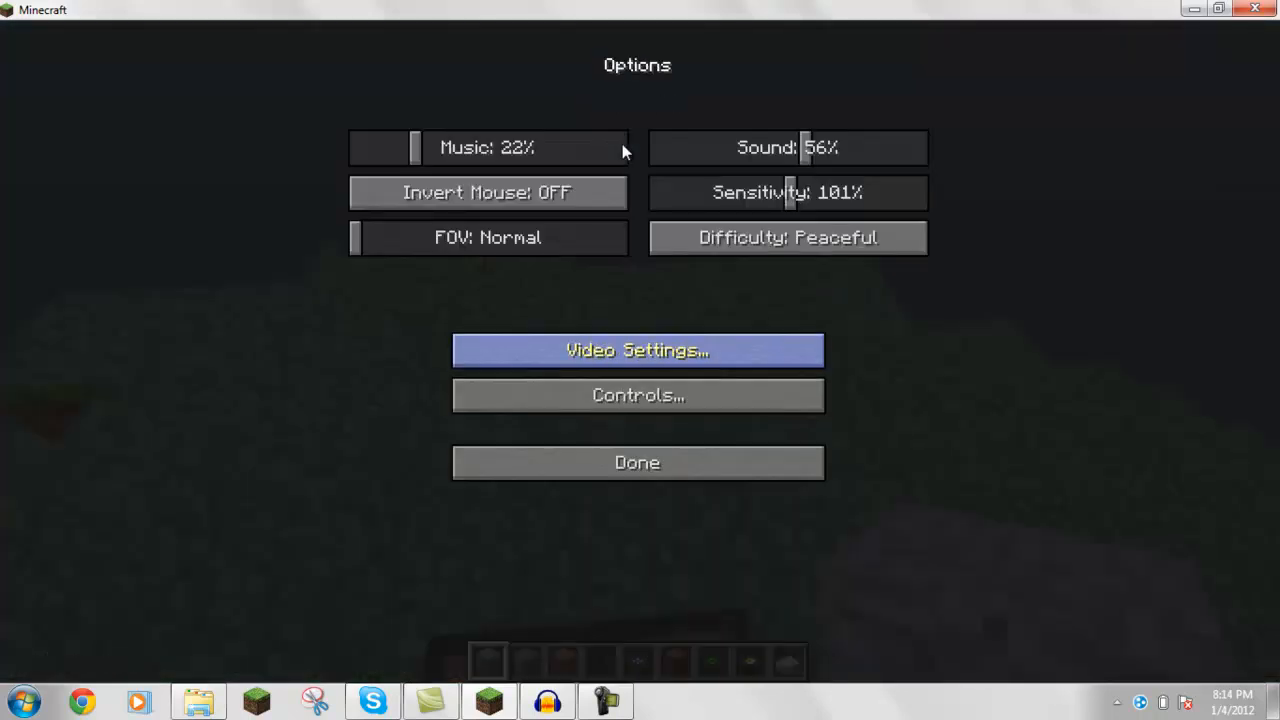
{"action": "left_click", "coordinate": [636, 462]}
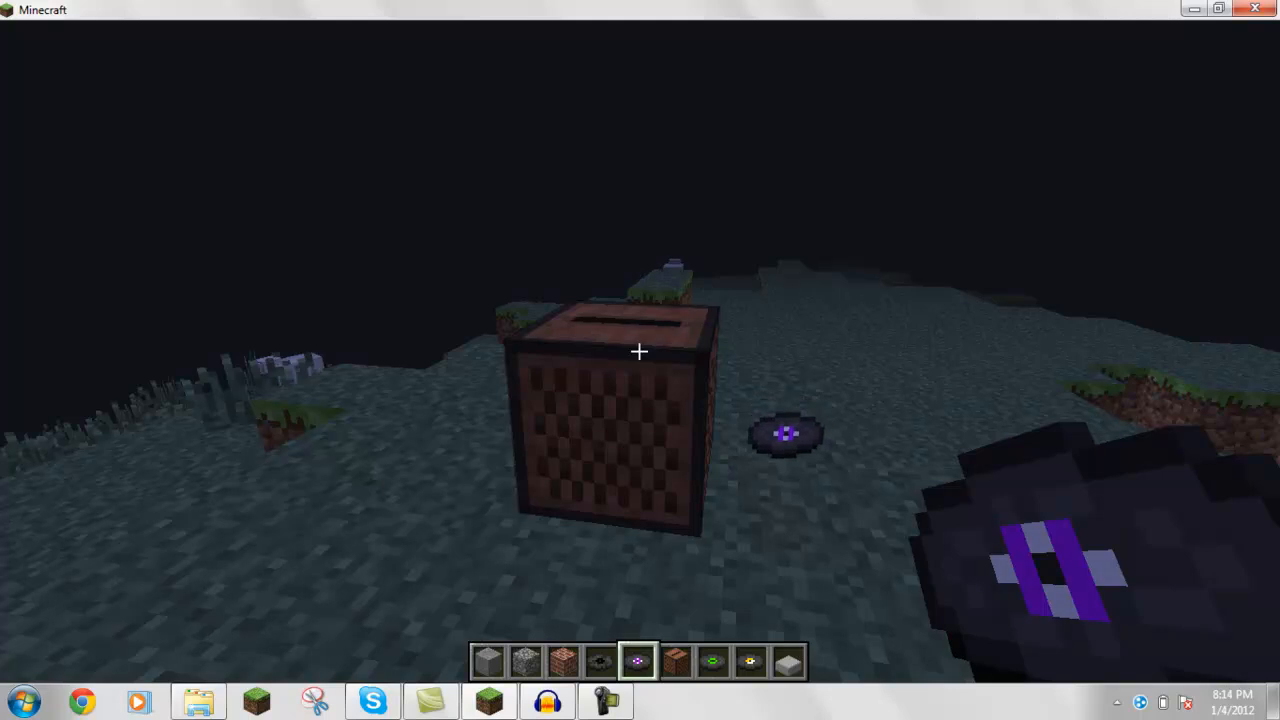
{"action": "key", "text": "Escape"}
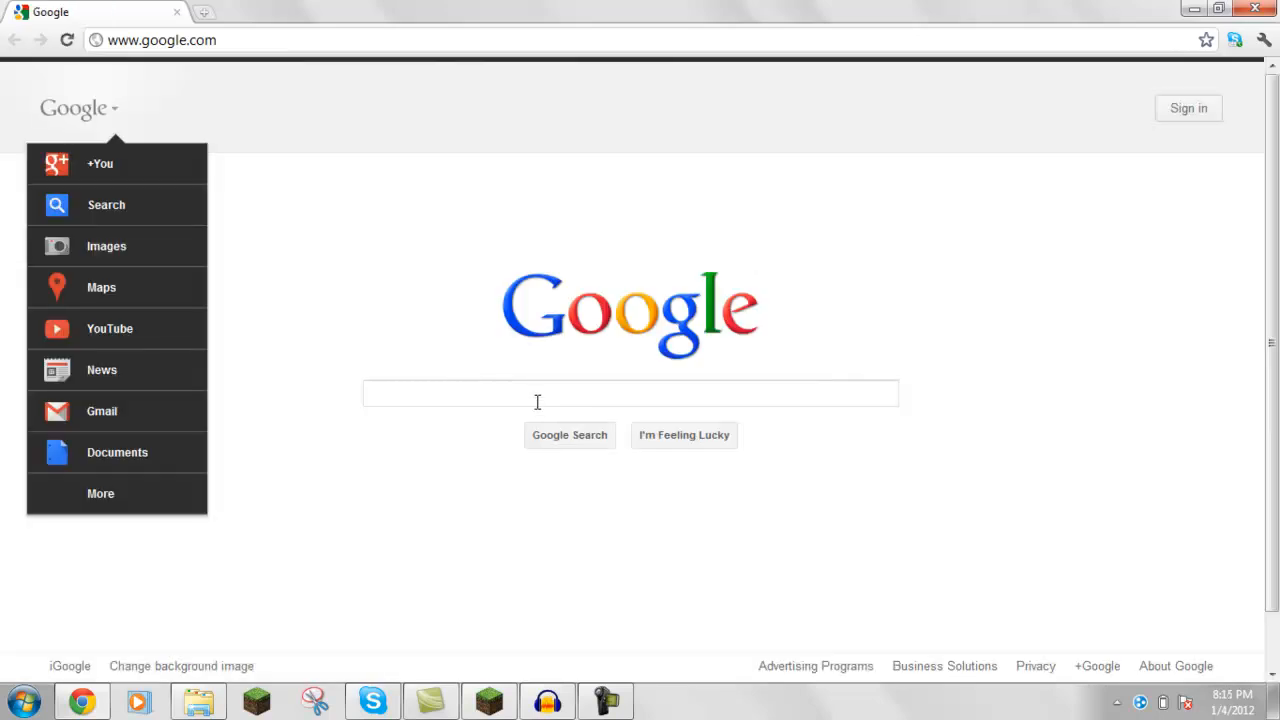
Run a Google search for 'sound mod'
{"action": "type", "text": "sound mo"}
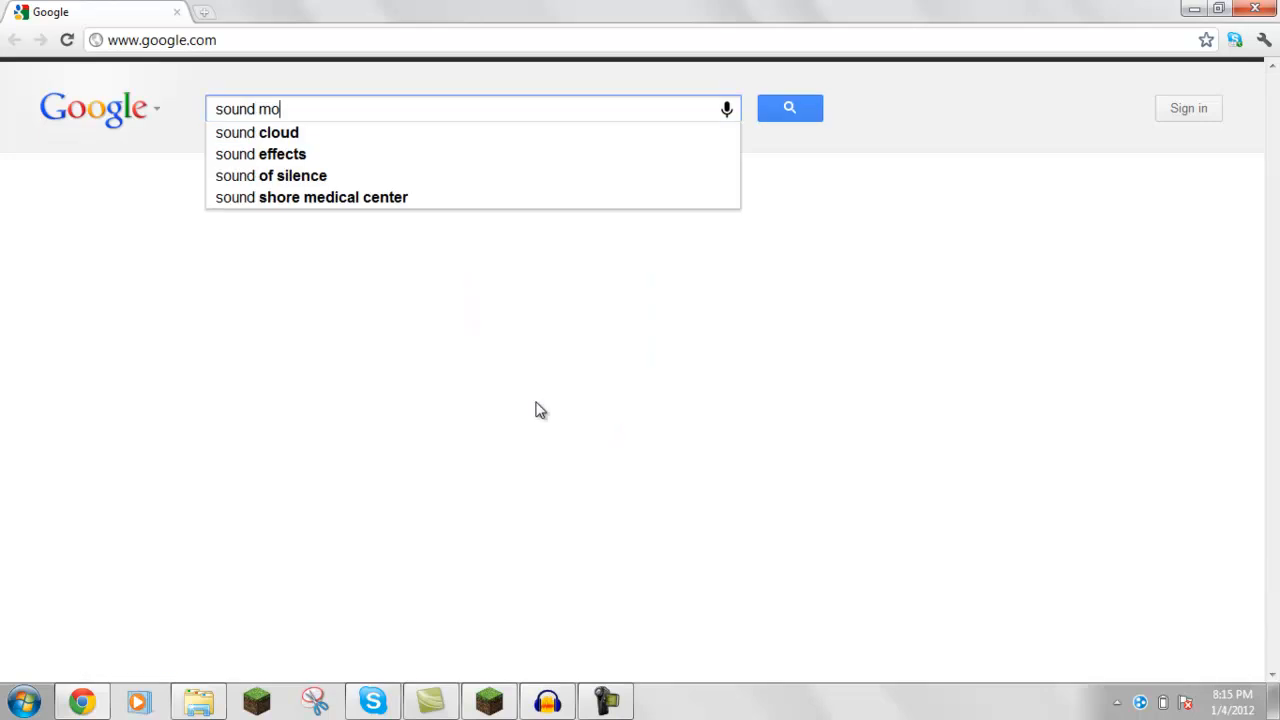
{"action": "type", "text": "d"}
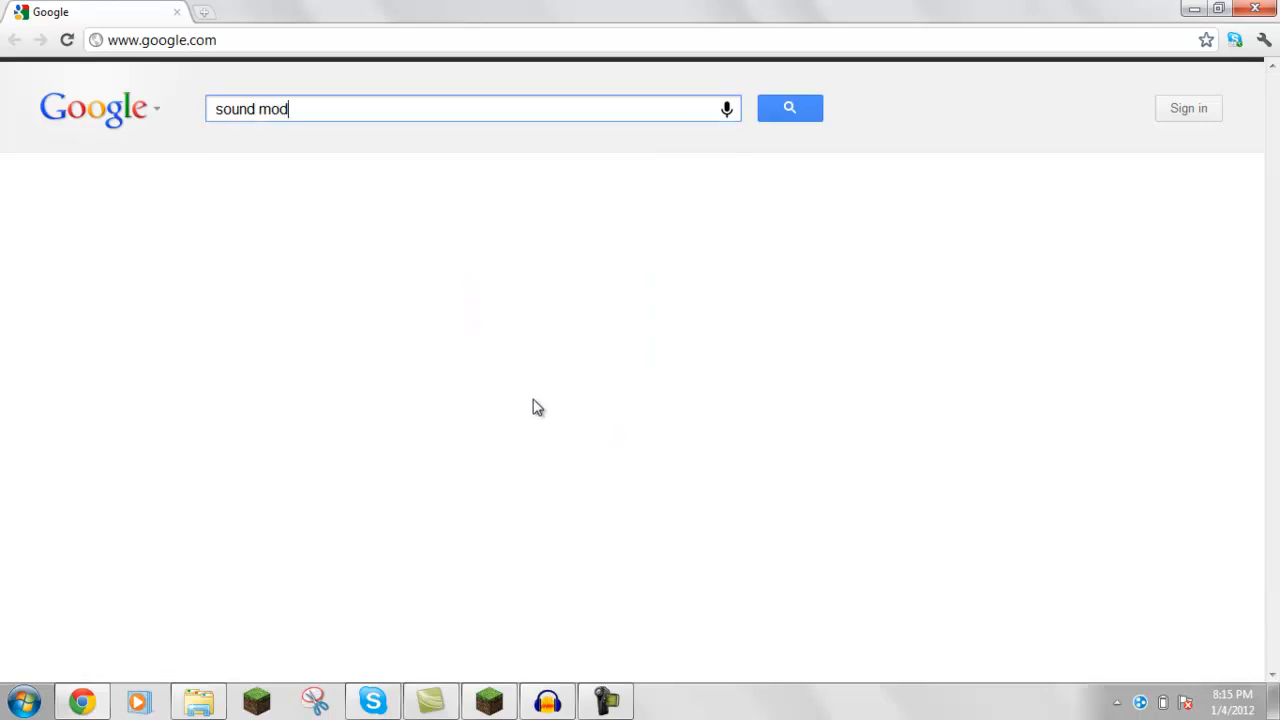
{"action": "left_click", "coordinate": [488, 700]}
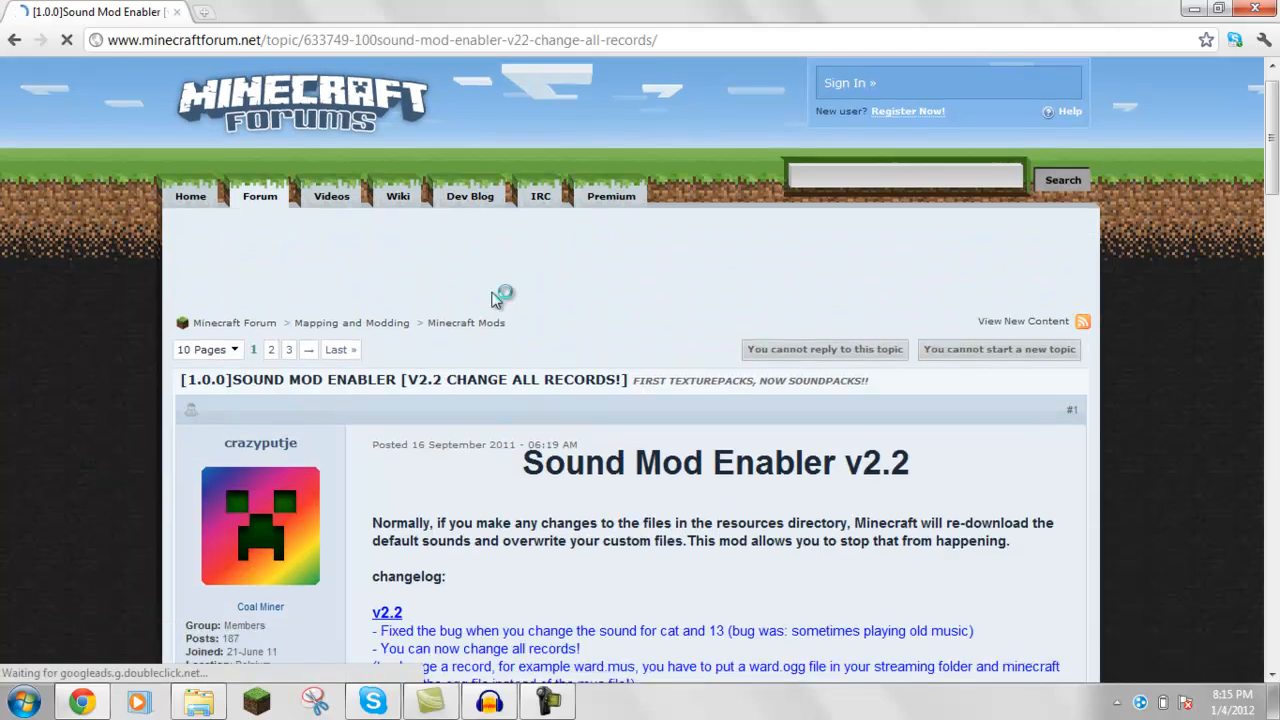
Reach the thread's download section and follow the Sound Mod Enabler v2.2 link
{"action": "scroll", "scroll_direction": "down", "scroll_amount": 3}
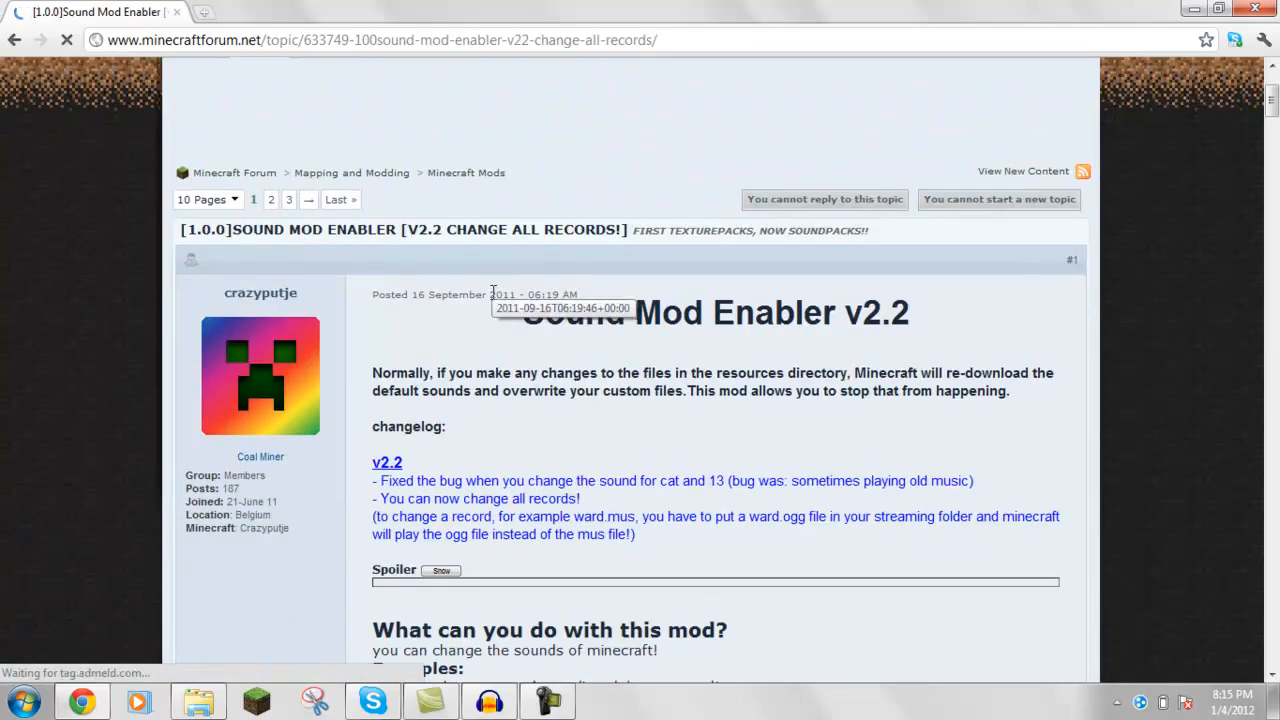
{"action": "scroll", "scroll_direction": "down", "scroll_amount": 3}
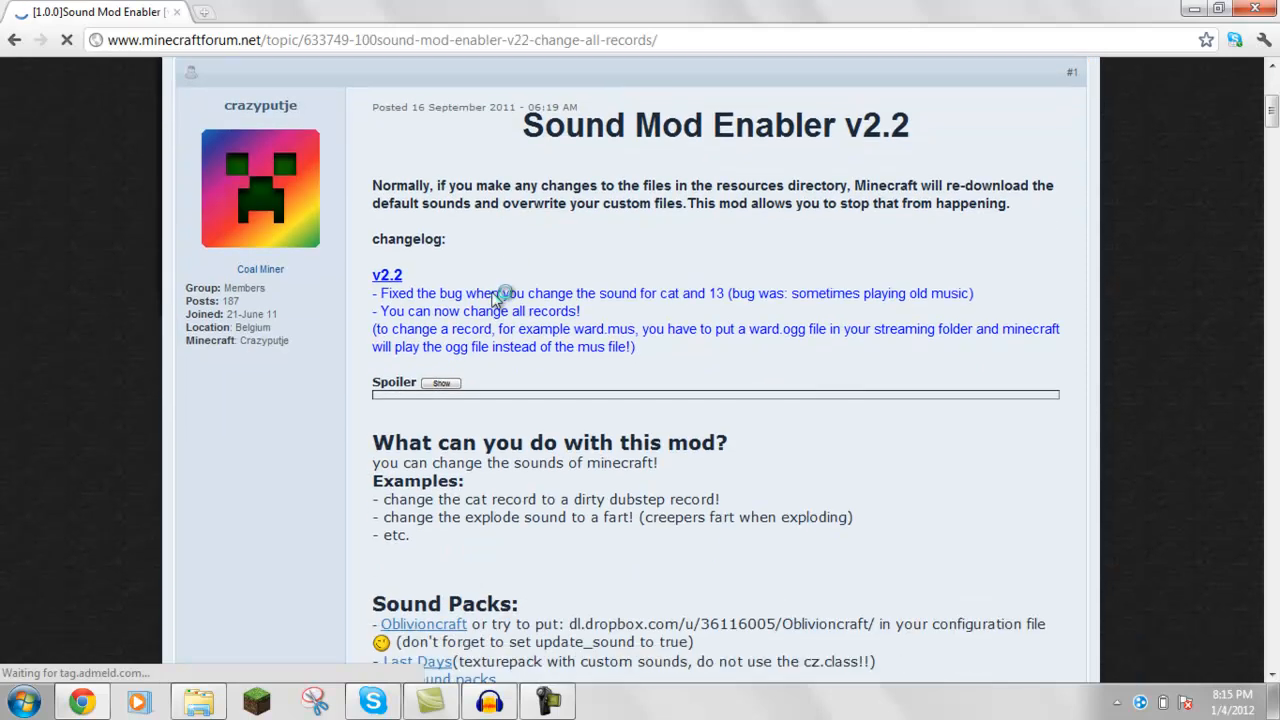
{"action": "scroll", "scroll_direction": "down", "scroll_amount": 3}
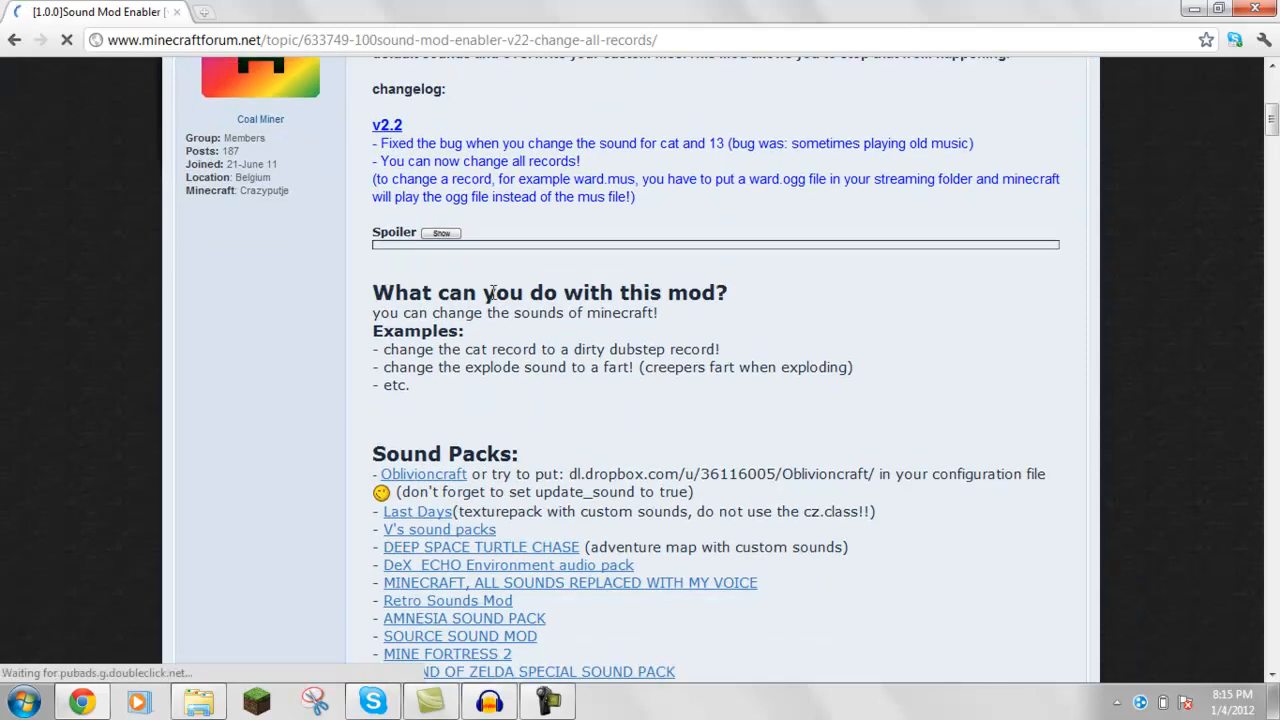
{"action": "scroll", "scroll_direction": "down", "scroll_amount": 3}
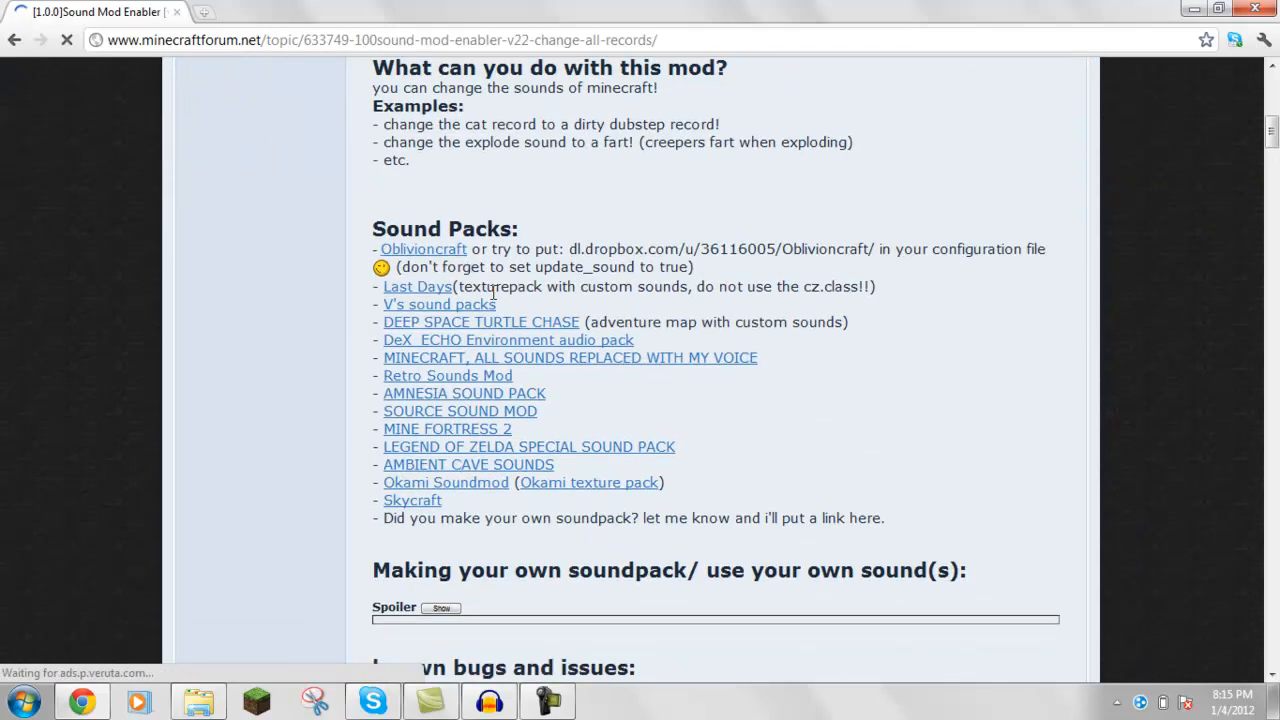
{"action": "scroll", "scroll_direction": "down", "scroll_amount": 3}
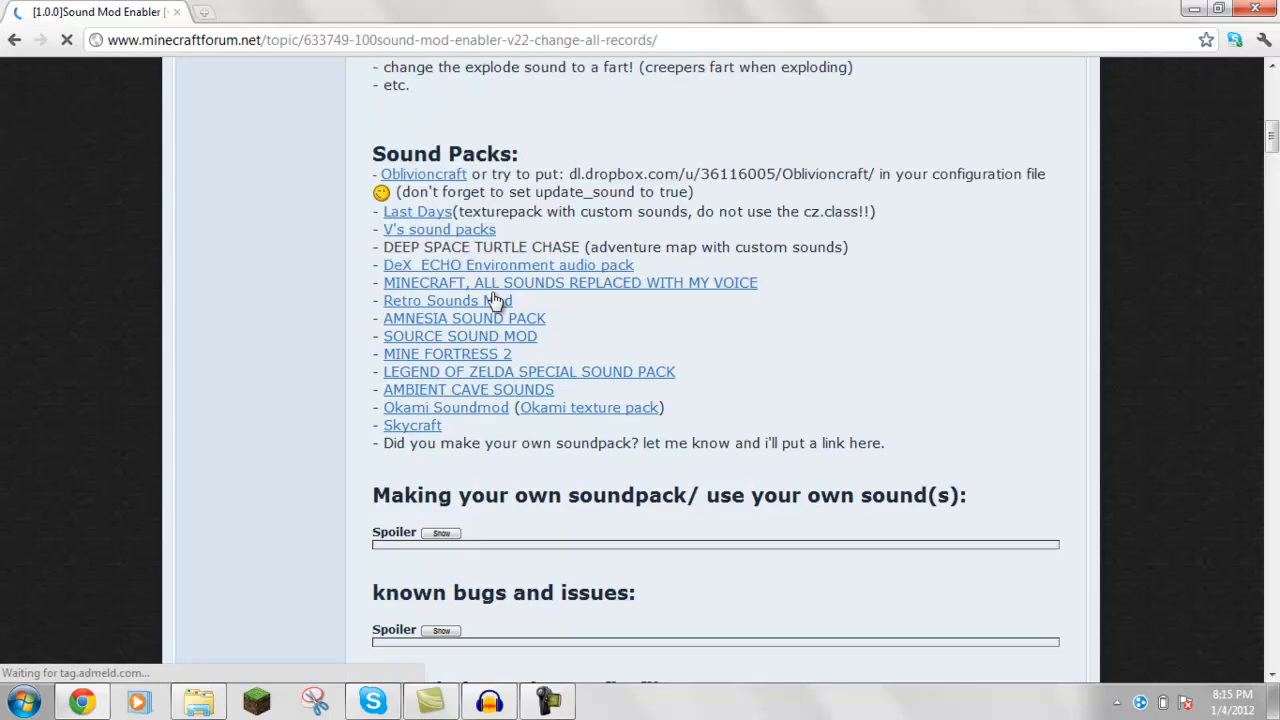
{"action": "scroll", "scroll_direction": "down", "scroll_amount": 3}
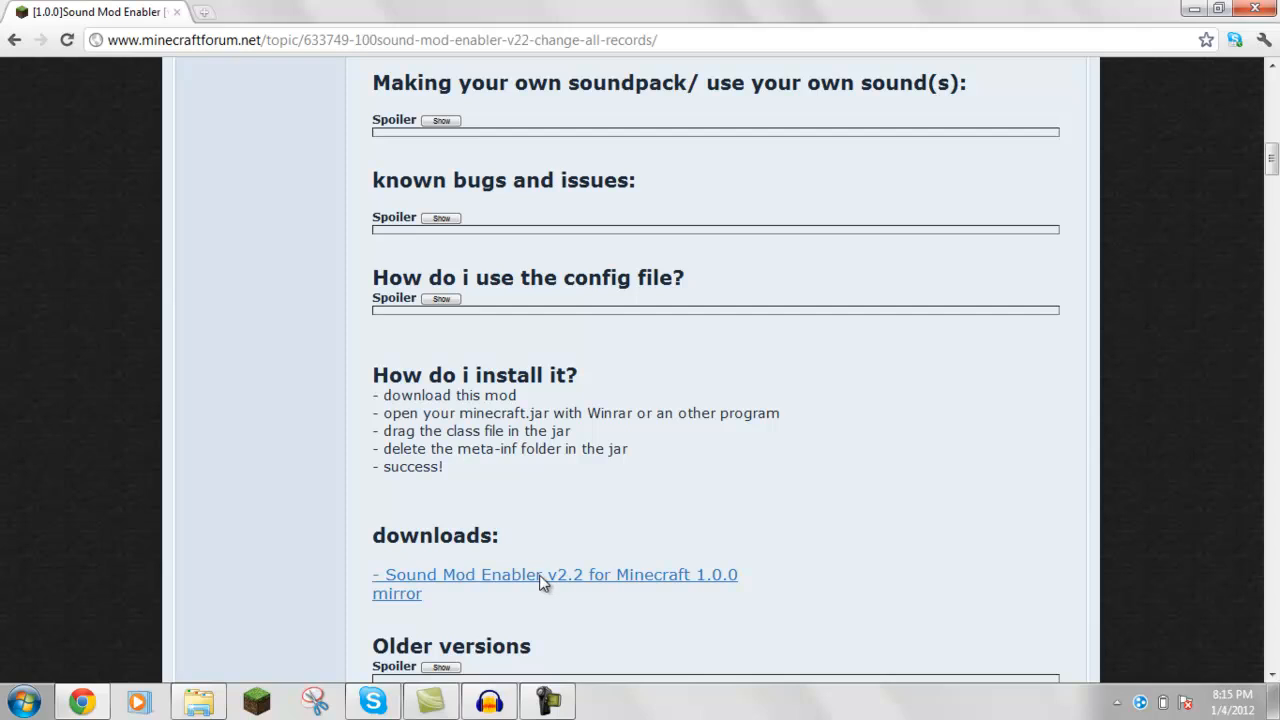
{"action": "scroll", "scroll_direction": "down", "scroll_amount": 3}
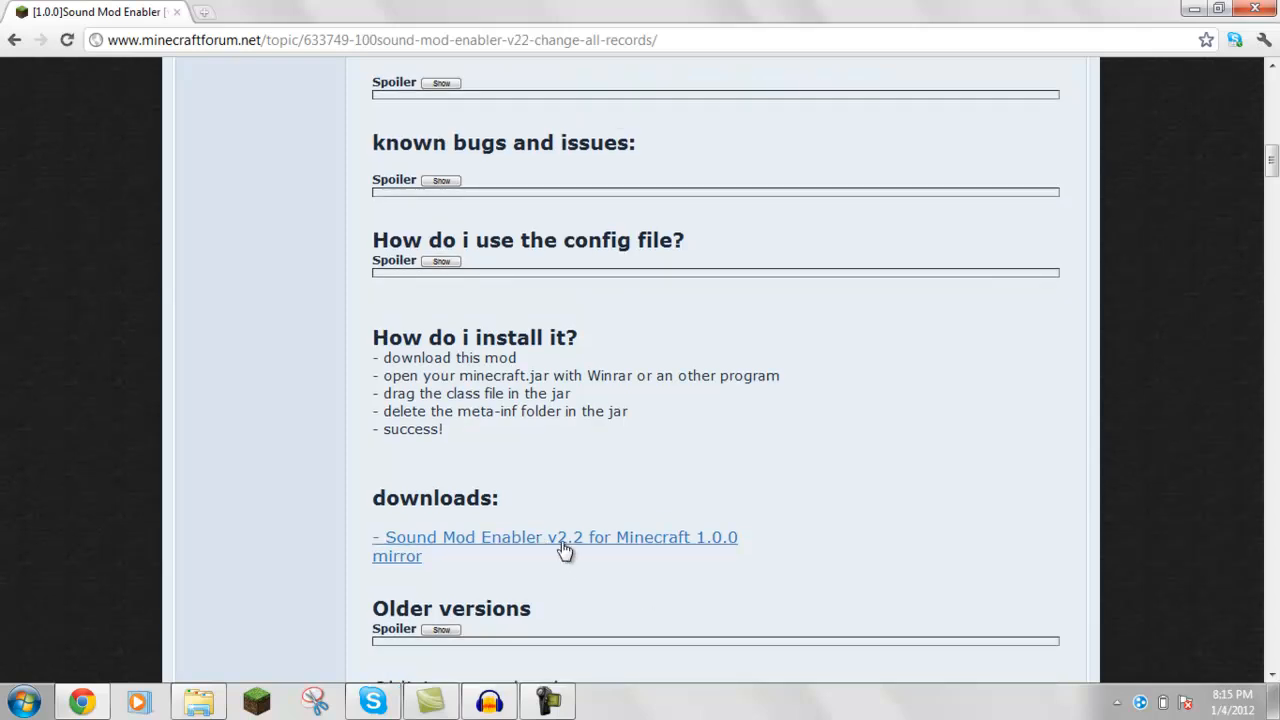
{"action": "left_click", "coordinate": [556, 536]}
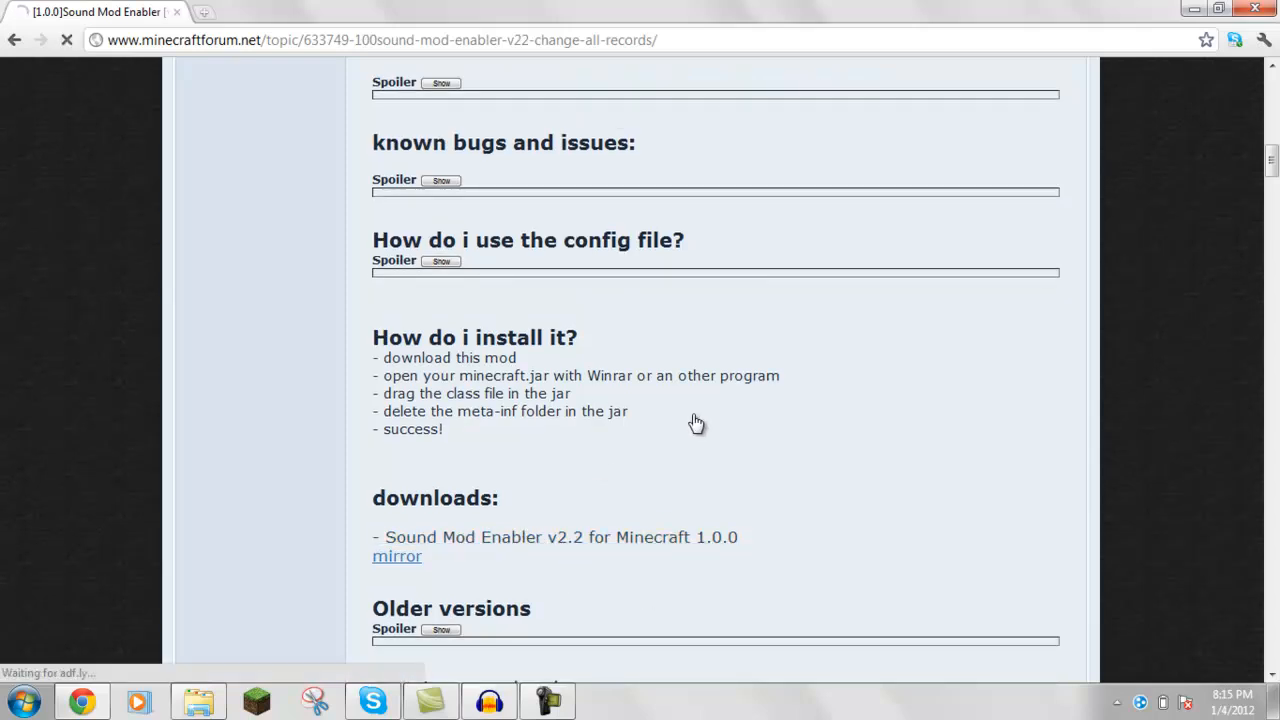
Skip the adf.ly ad so ng.class downloads
{"action": "left_click", "coordinate": [396, 556]}
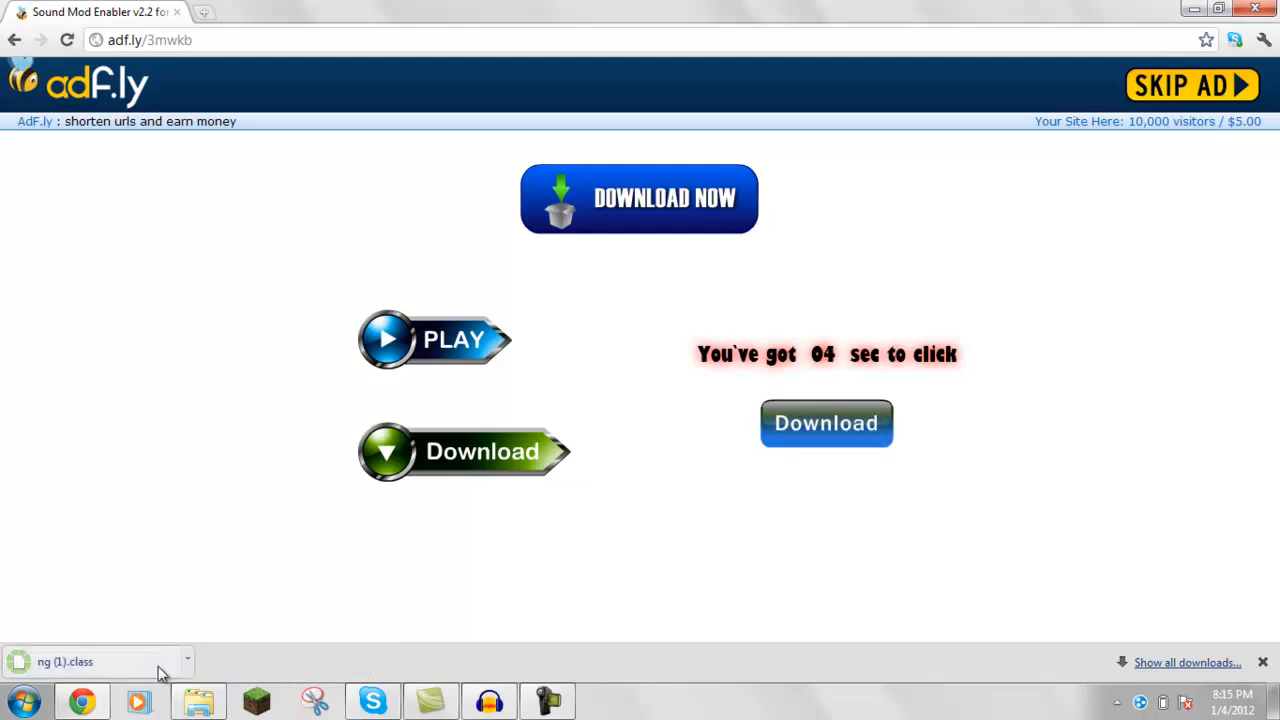
{"action": "mouse_move", "coordinate": [284, 568]}
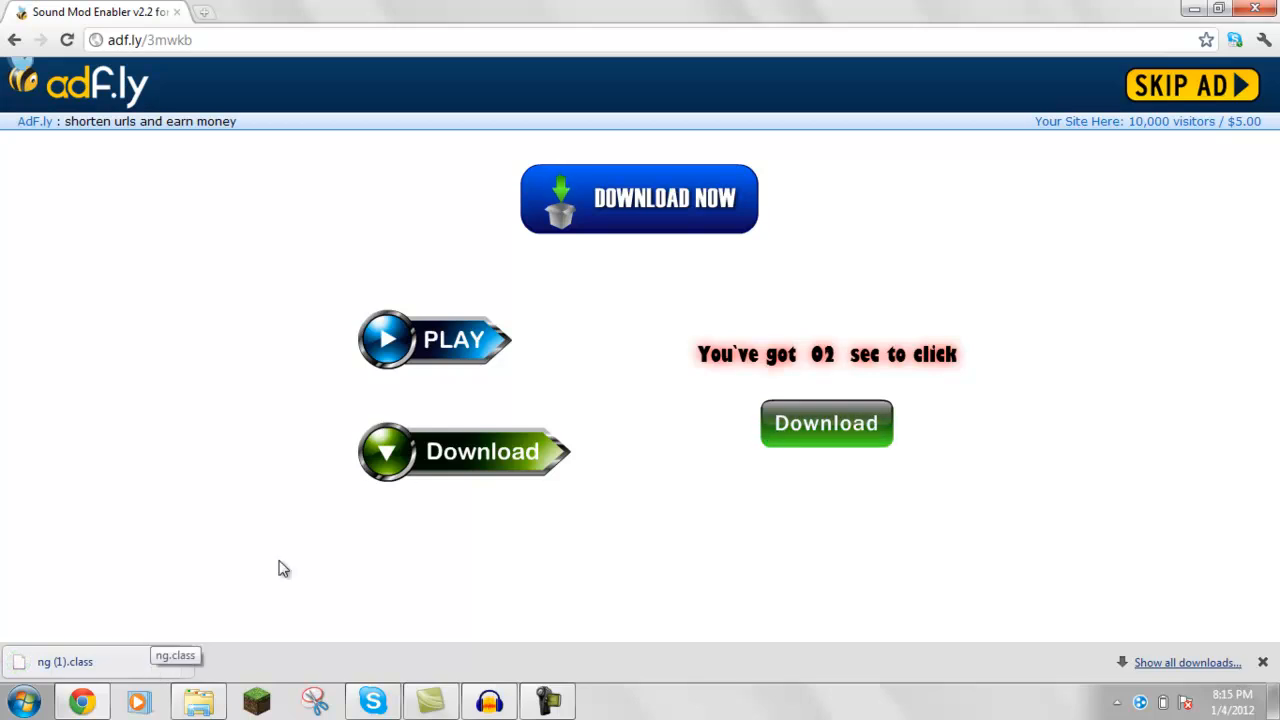
{"action": "mouse_move", "coordinate": [870, 198]}
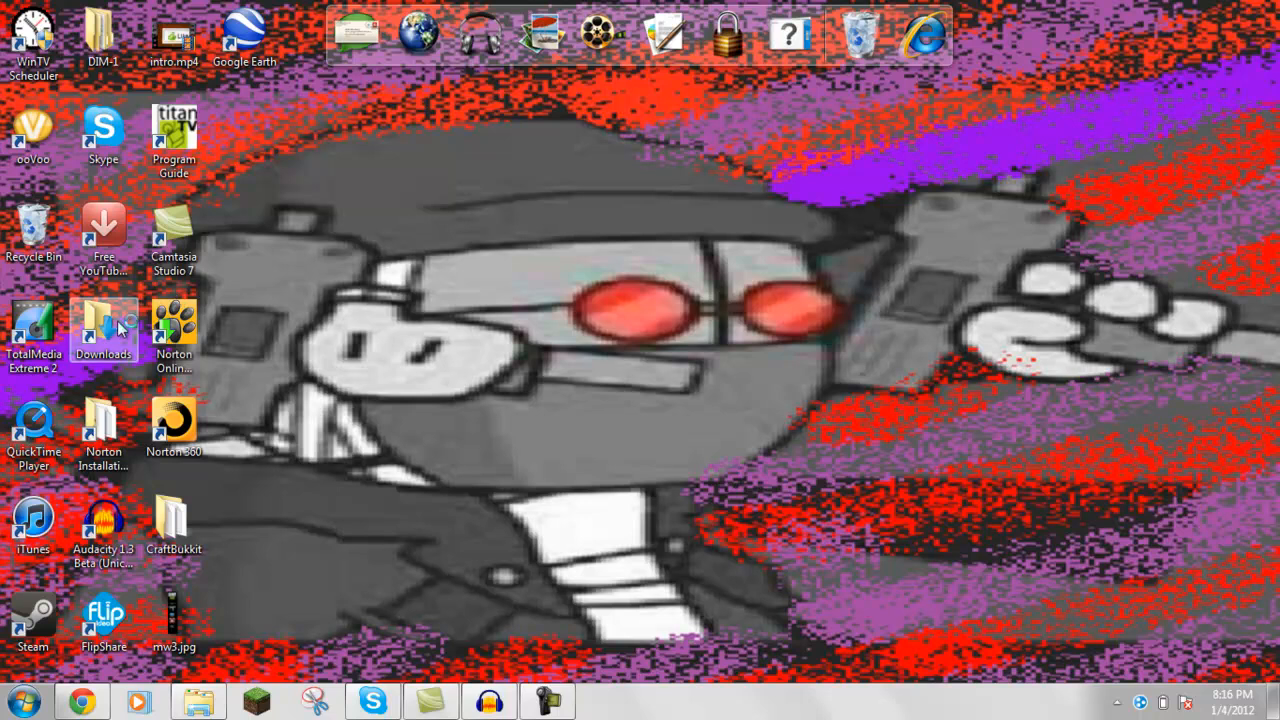
{"action": "double_click", "coordinate": [104, 324]}
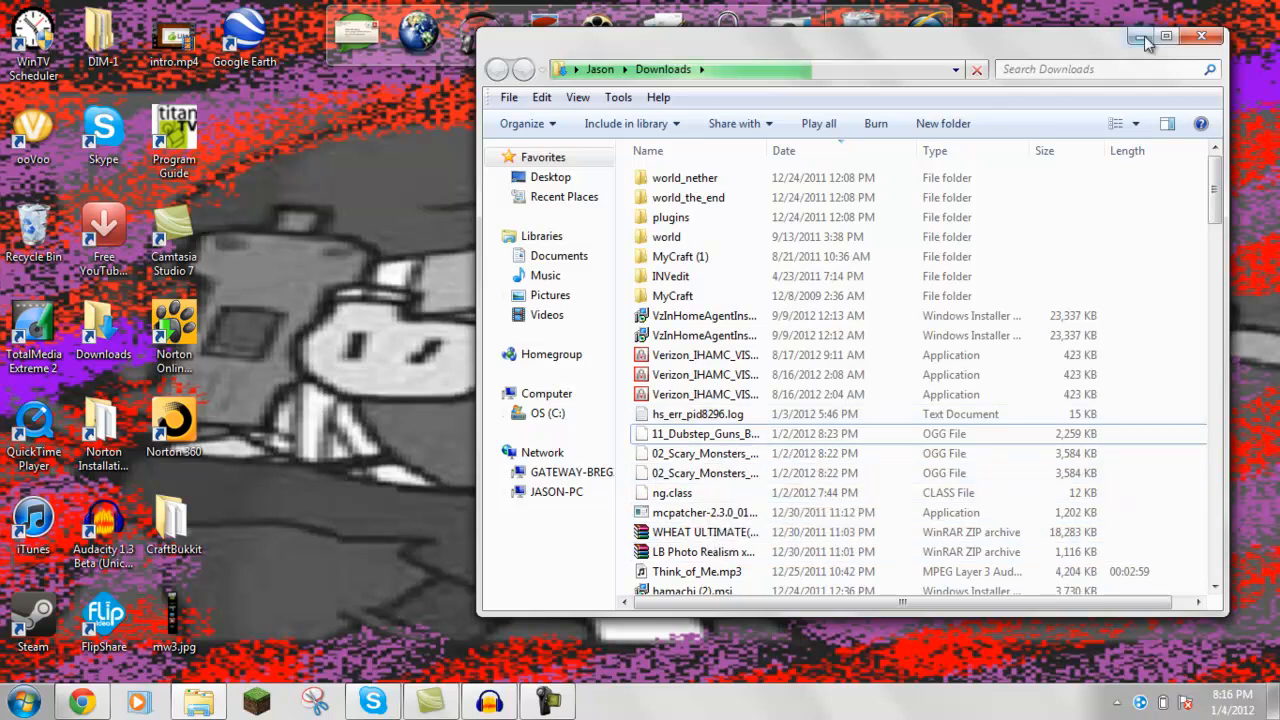
{"action": "left_click", "coordinate": [24, 700]}
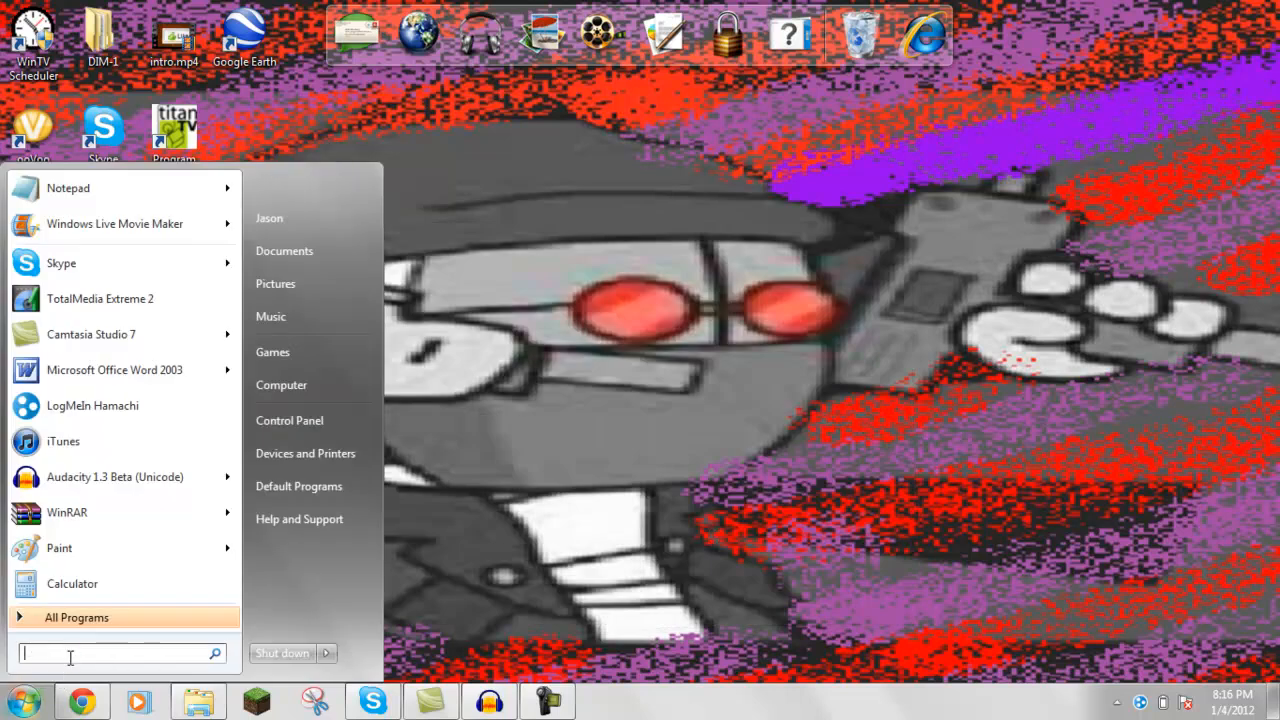
Go to %appdata% > .minecraft > resources > streaming
{"action": "type", "text": "%appdata%"}
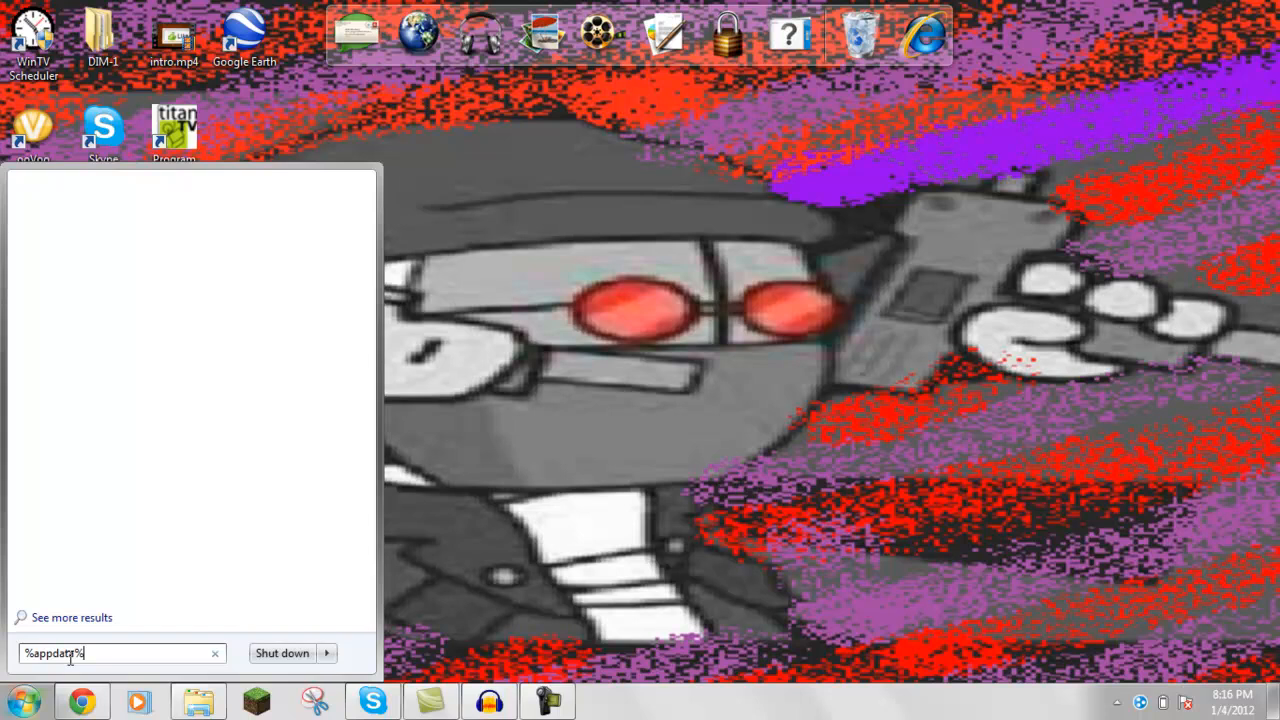
{"action": "key", "text": "Return"}
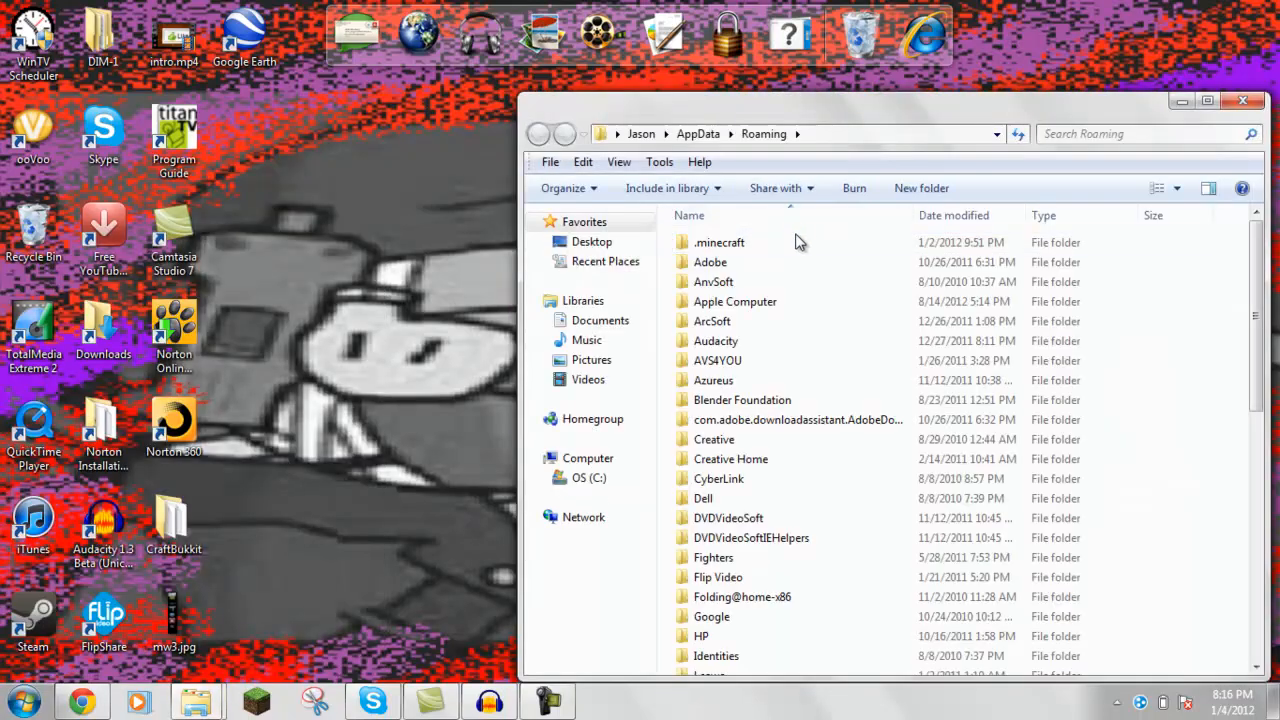
{"action": "double_click", "coordinate": [718, 242]}
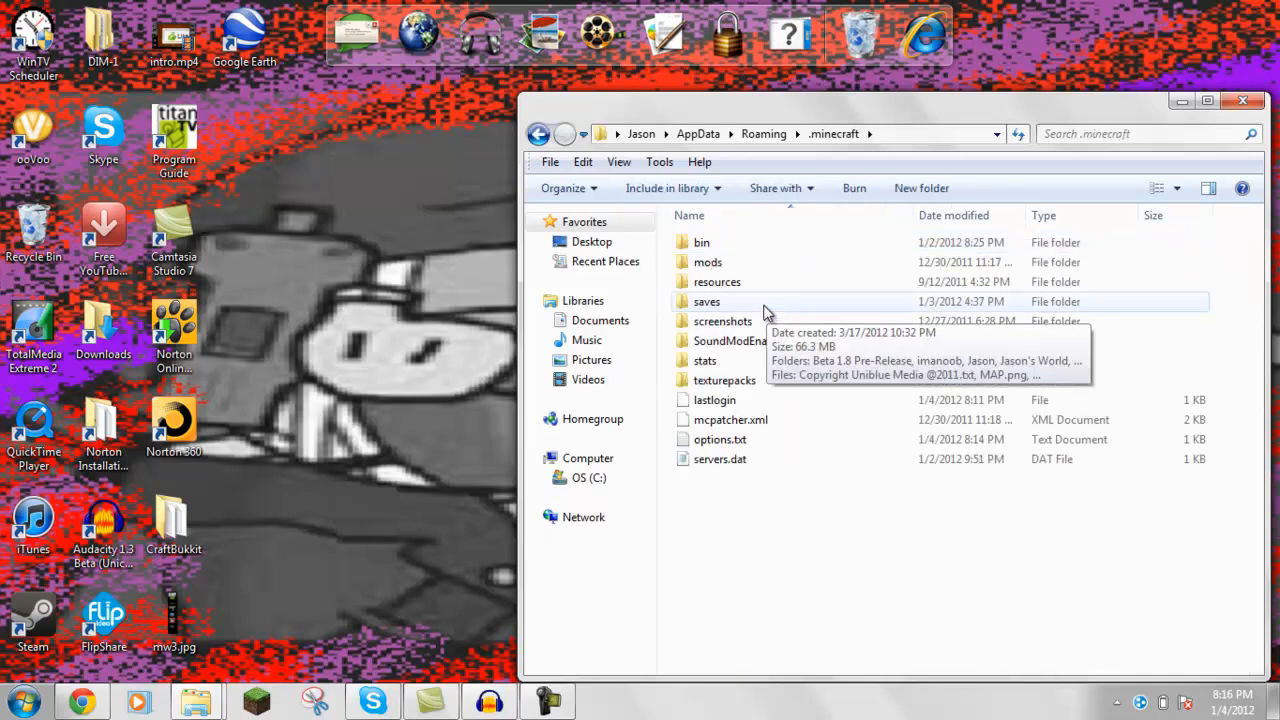
{"action": "double_click", "coordinate": [716, 280]}
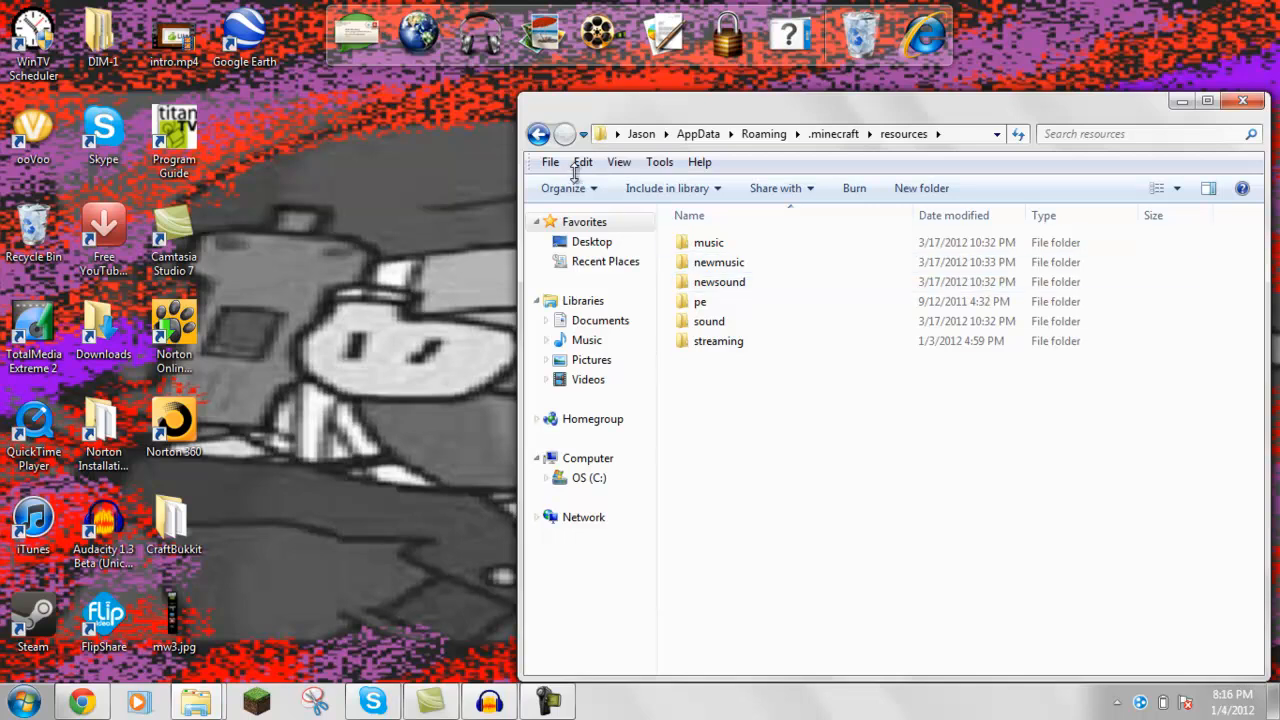
{"action": "mouse_move", "coordinate": [718, 340]}
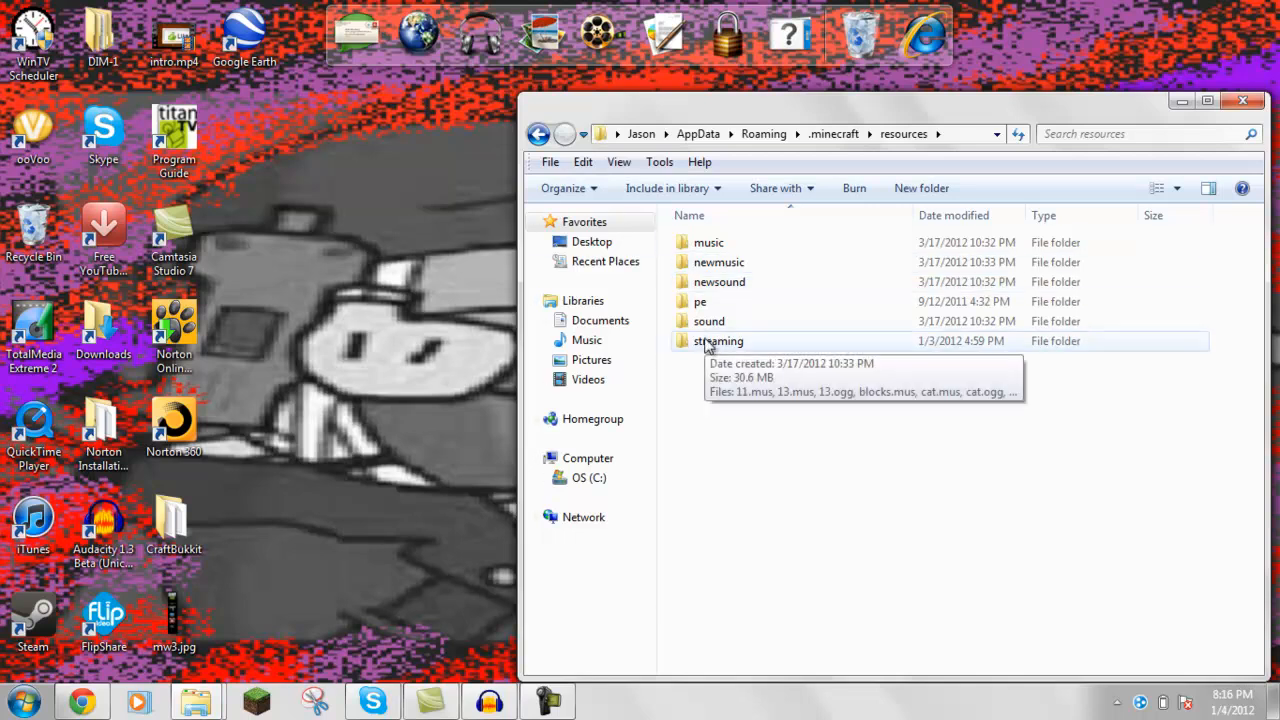
{"action": "double_click", "coordinate": [718, 340]}
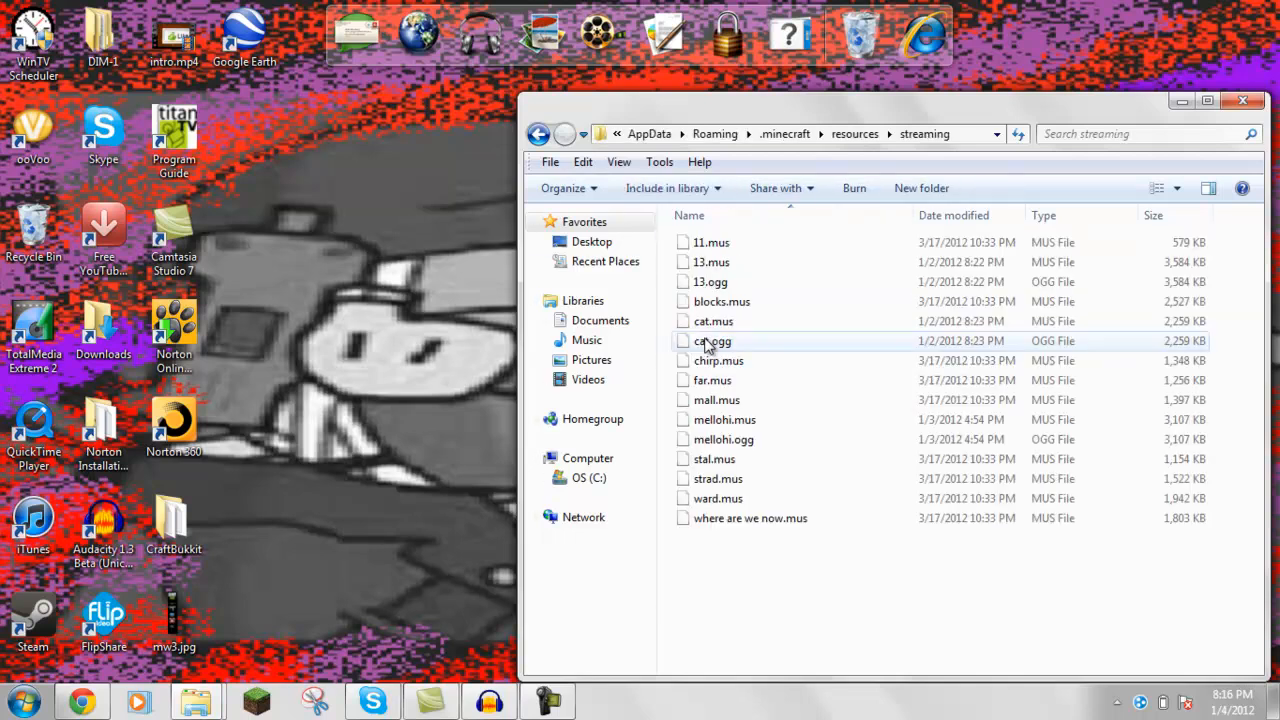
Look inside the SoundModEnabler folder, then return to the resources streaming folder
{"action": "left_click", "coordinate": [538, 132]}
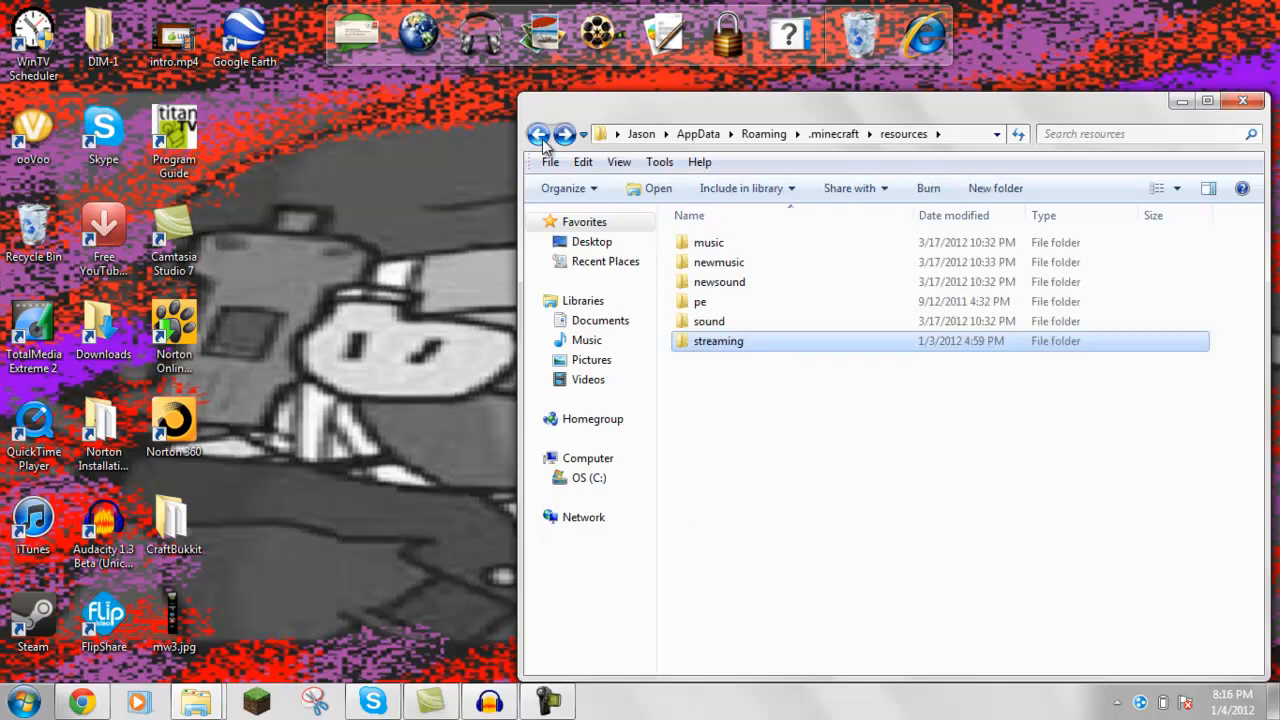
{"action": "left_click", "coordinate": [540, 132]}
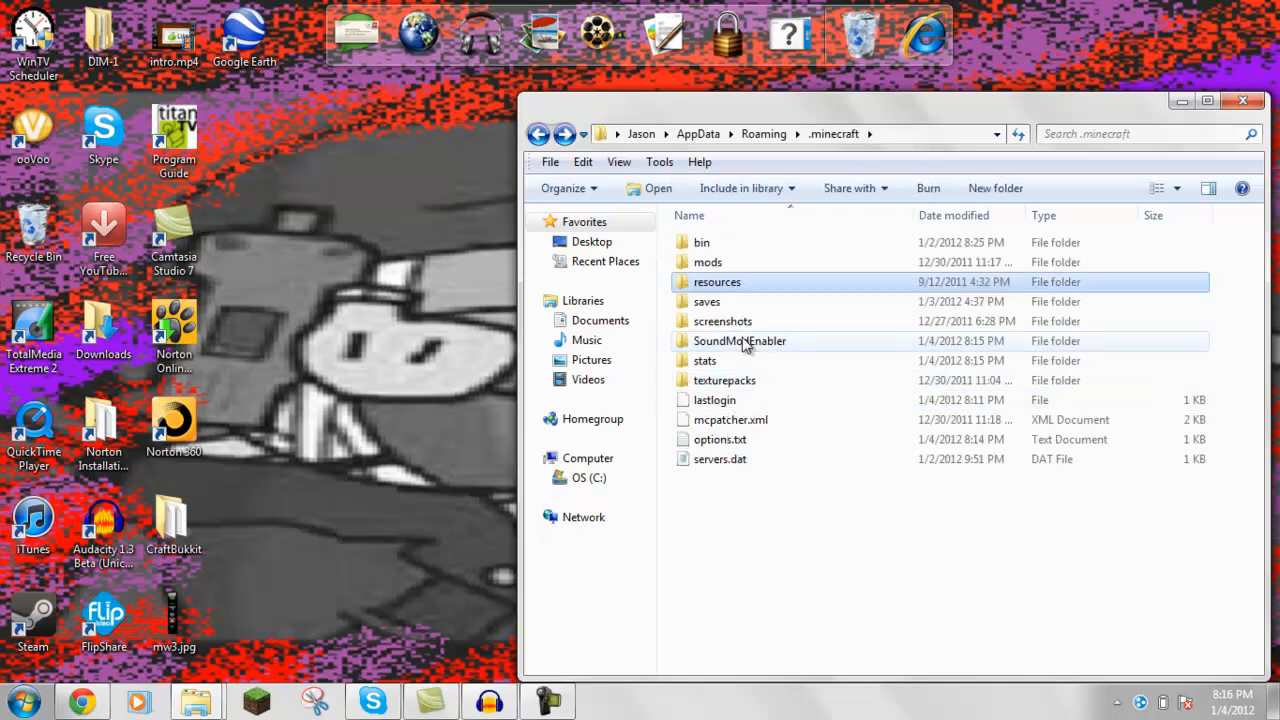
{"action": "double_click", "coordinate": [740, 340]}
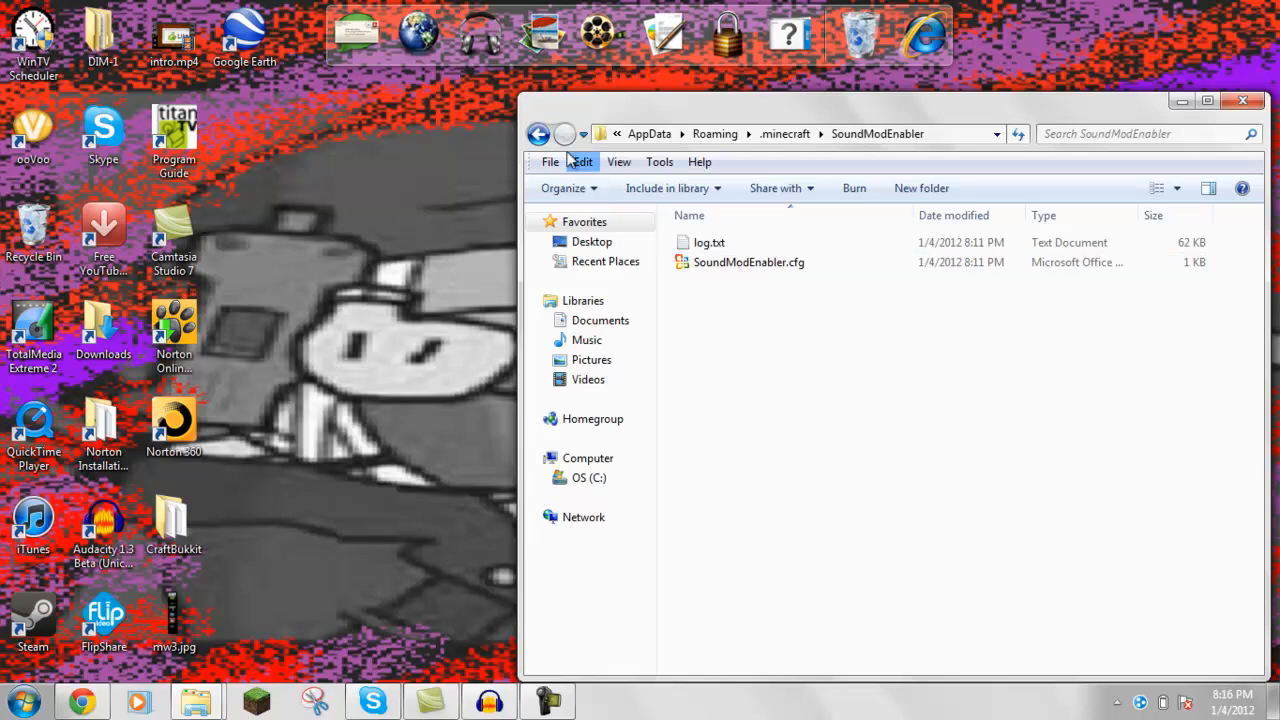
{"action": "left_click", "coordinate": [538, 132]}
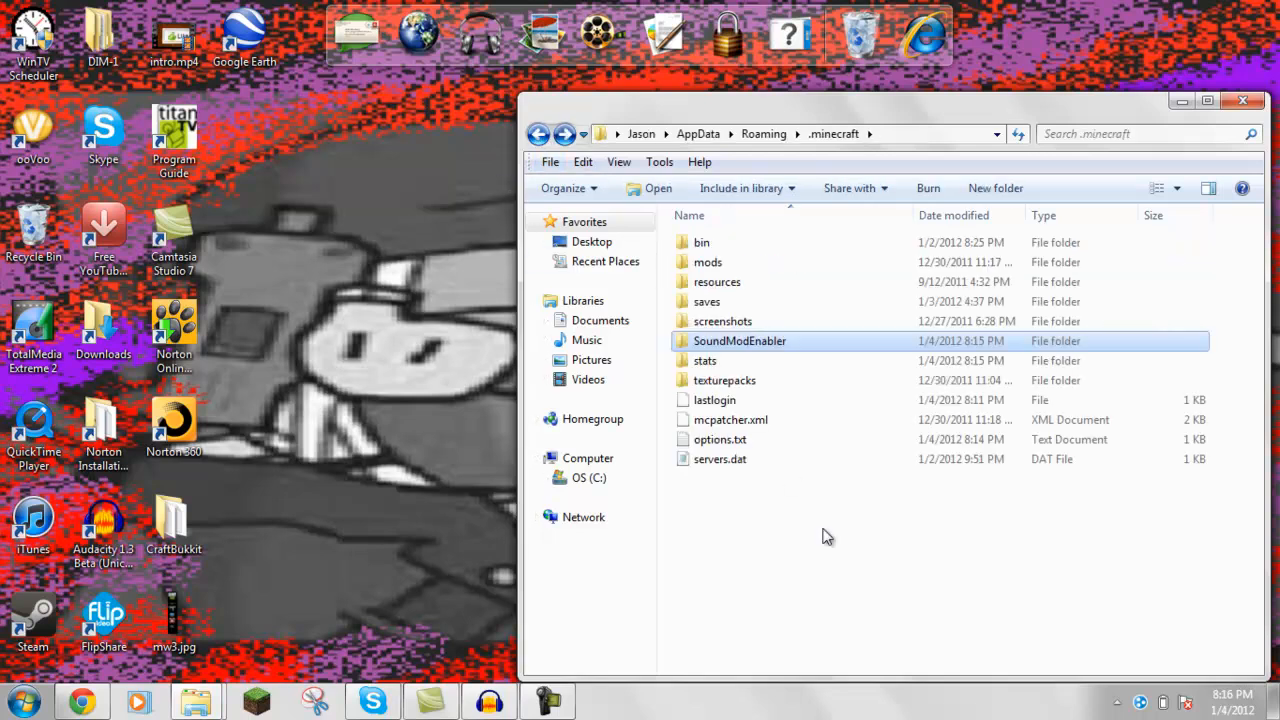
{"action": "mouse_move", "coordinate": [714, 400]}
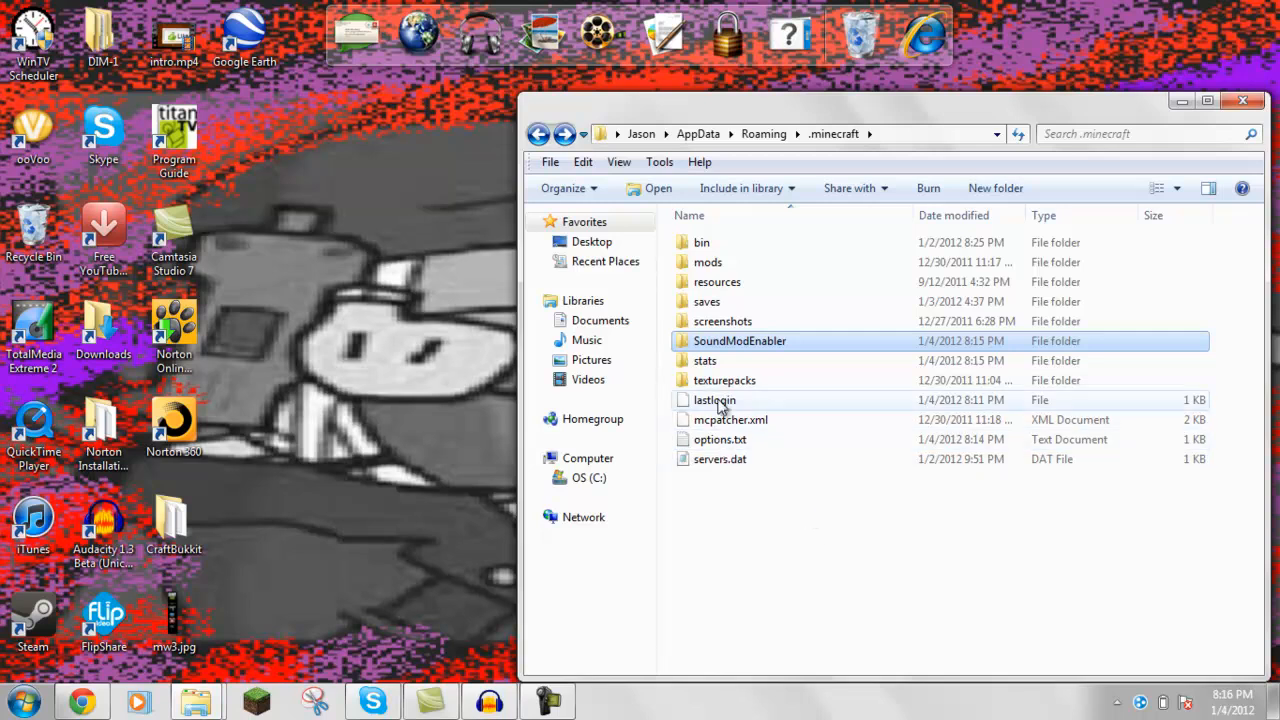
{"action": "mouse_move", "coordinate": [738, 310]}
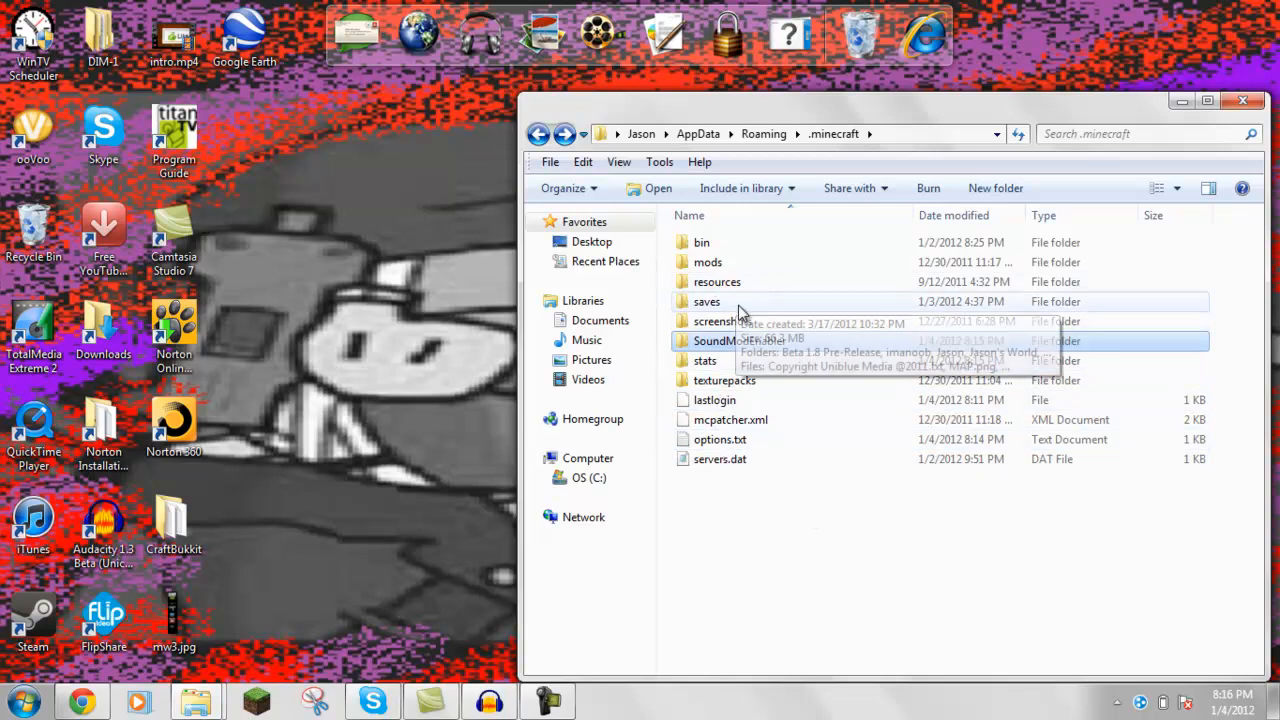
{"action": "double_click", "coordinate": [716, 280]}
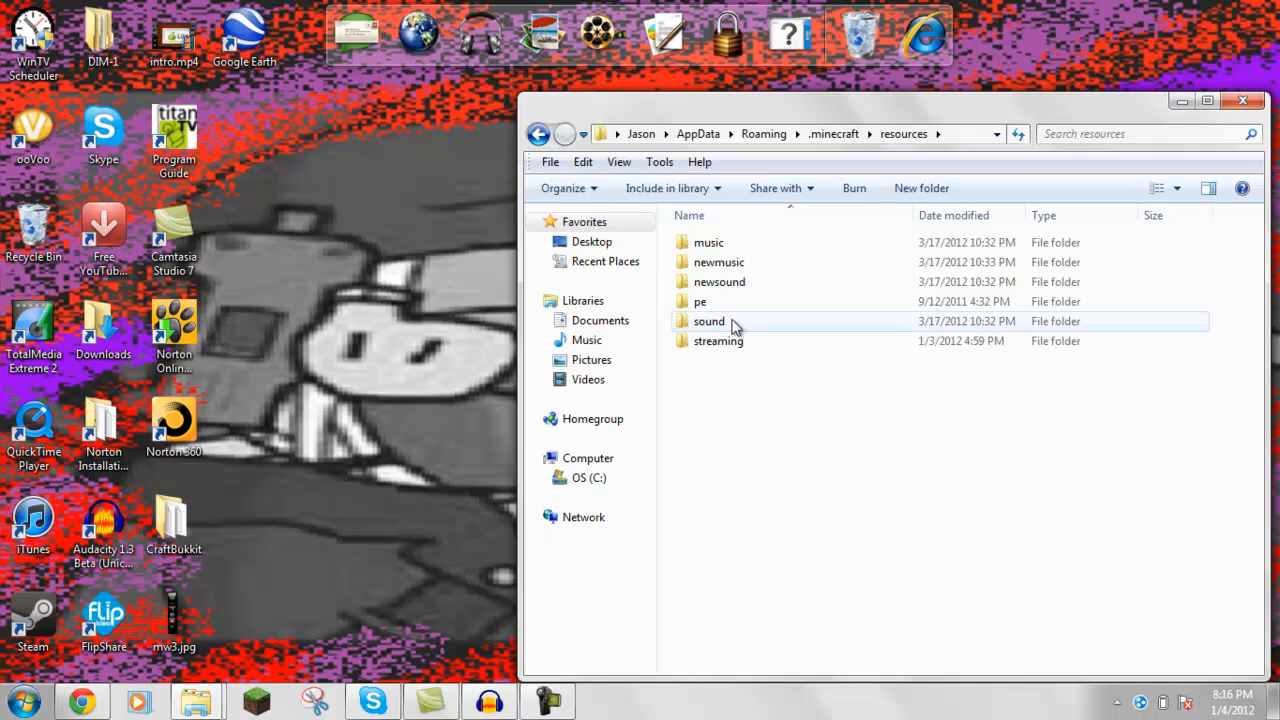
{"action": "double_click", "coordinate": [718, 340]}
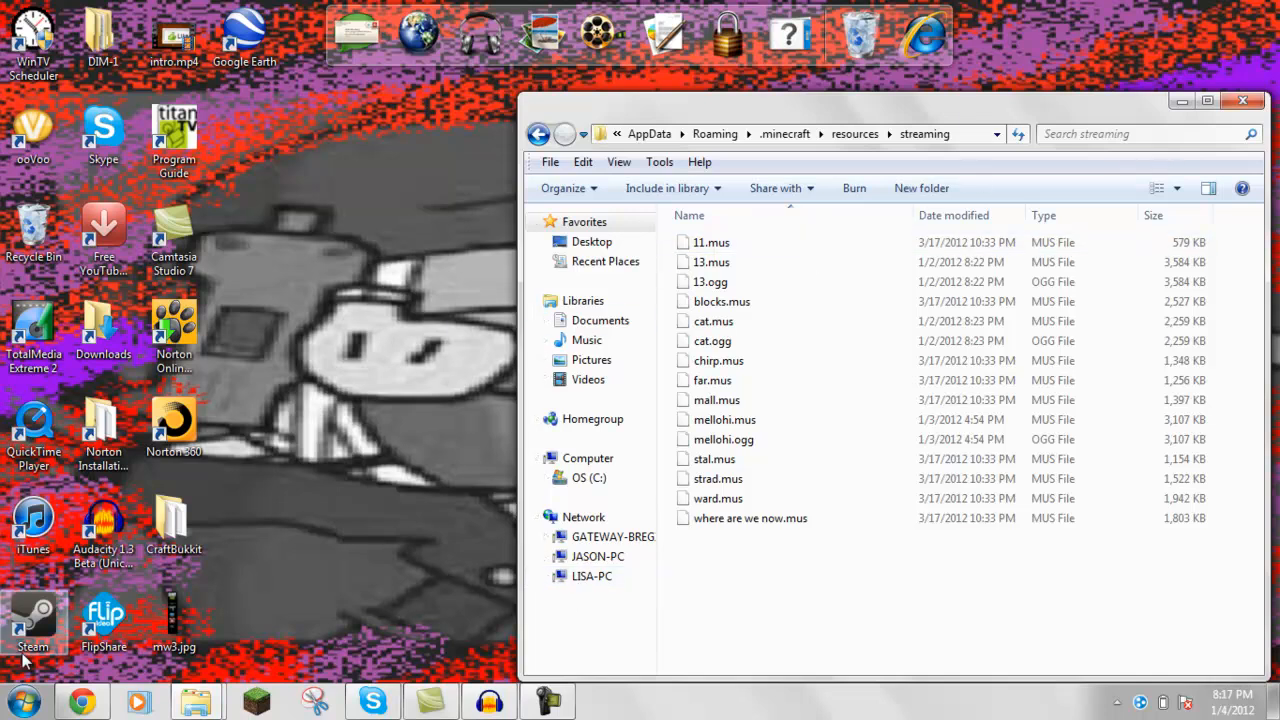
Search 'ogg converter online' in a new tab and open the Online OGG converter result
{"action": "left_click", "coordinate": [82, 700]}
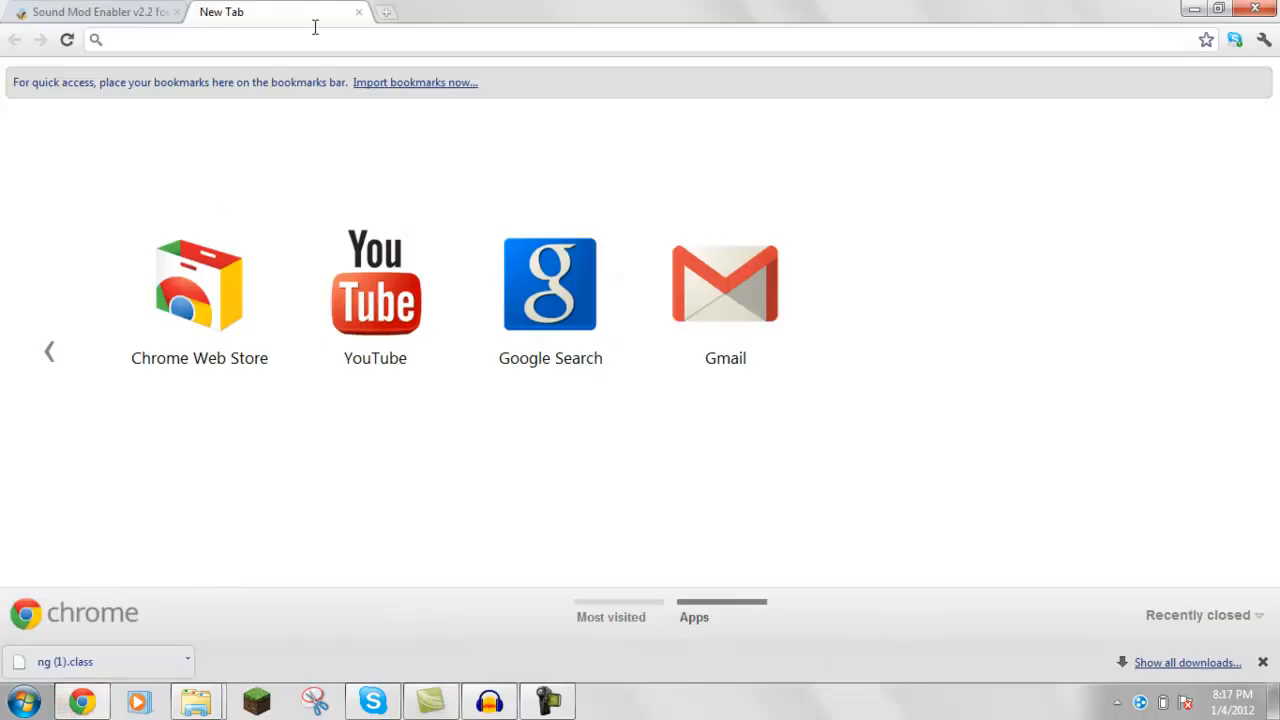
{"action": "type", "text": "ogg"}
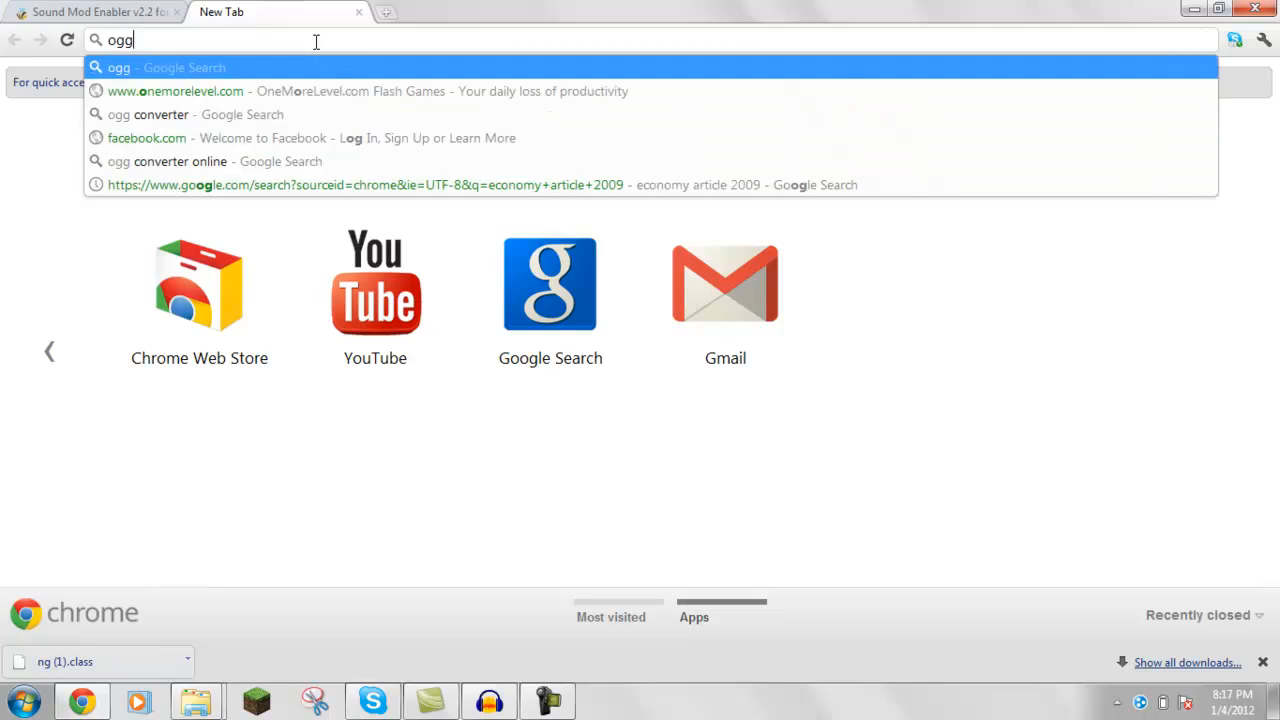
{"action": "left_click", "coordinate": [180, 160]}
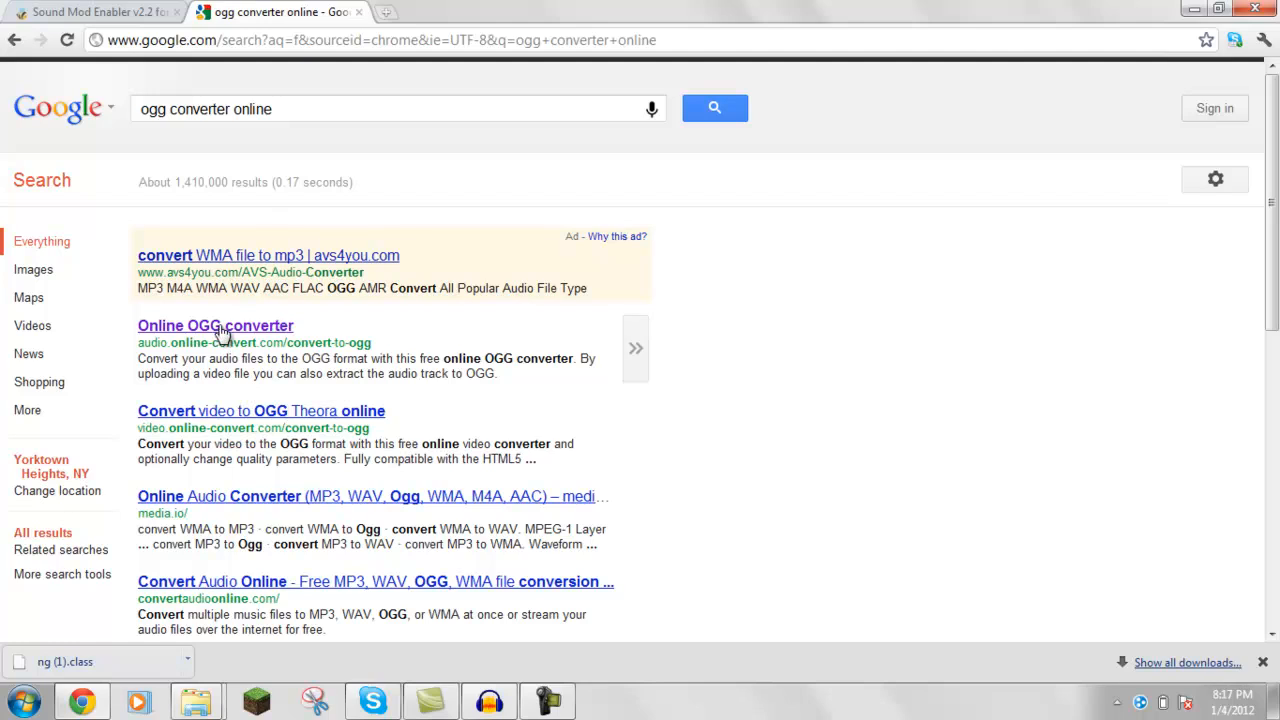
{"action": "left_click", "coordinate": [216, 324]}
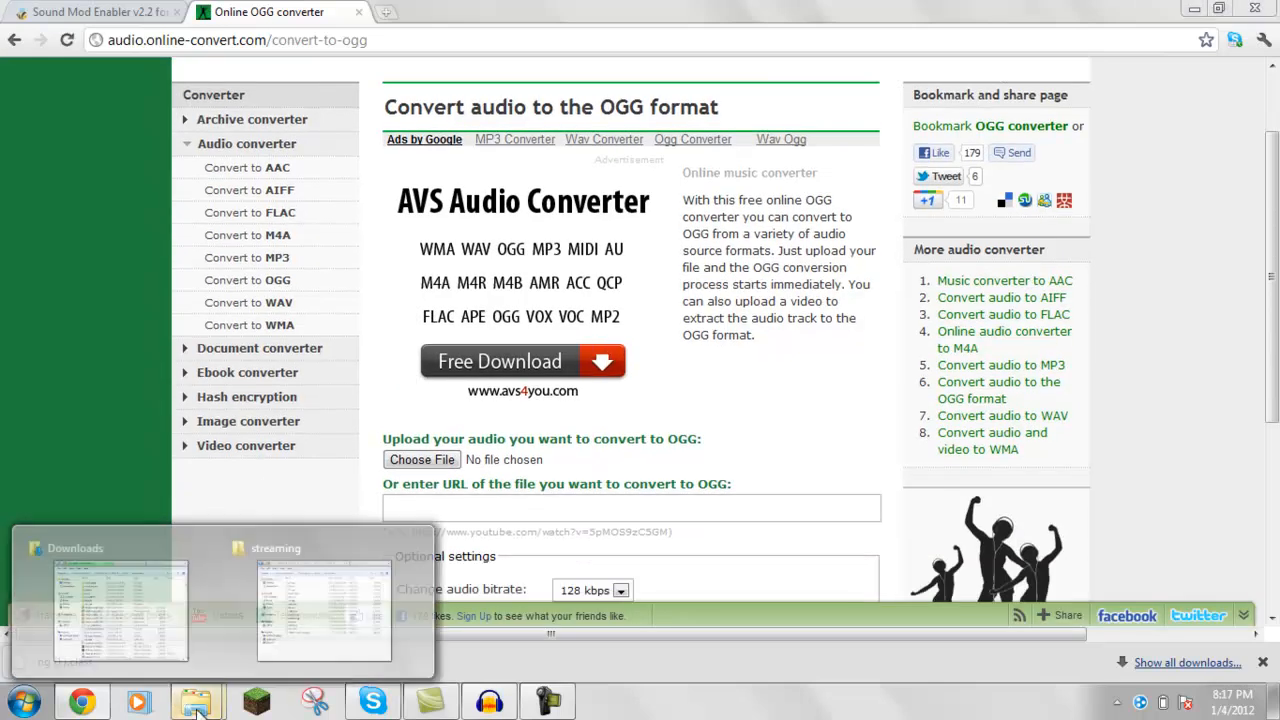
Bring the streaming folder window back up and move it beside the browser
{"action": "left_click", "coordinate": [120, 610]}
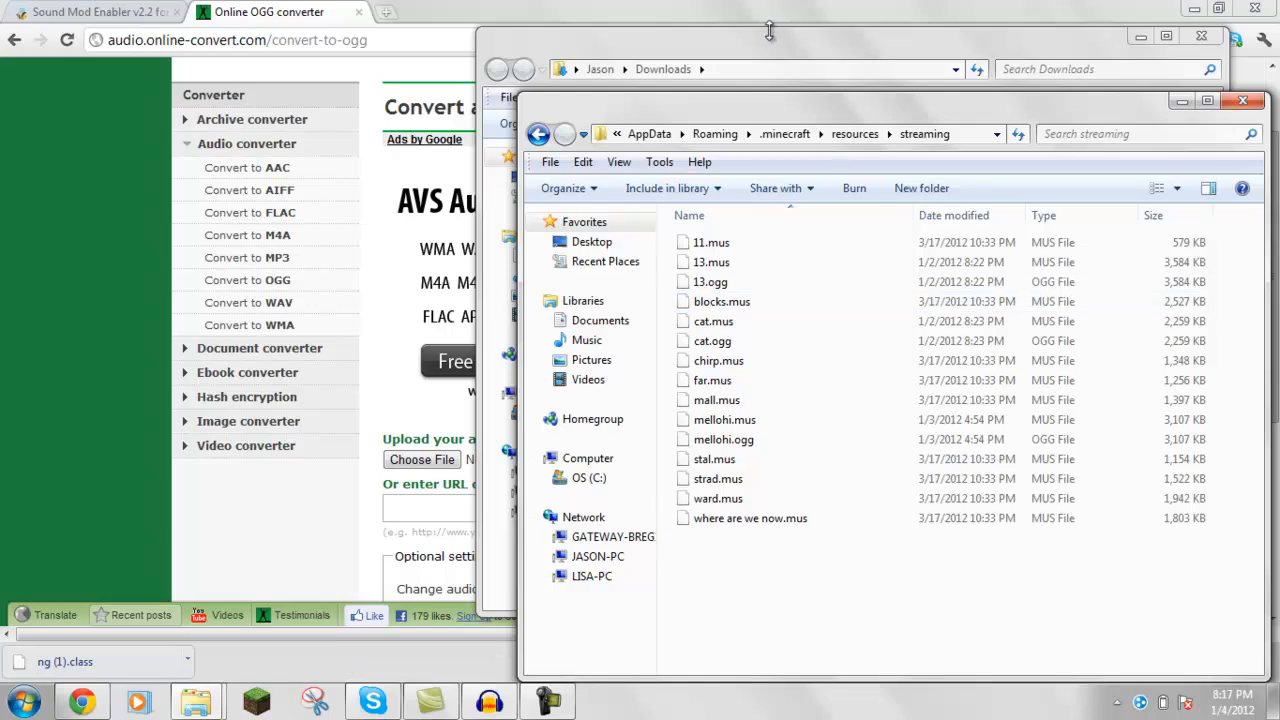
{"action": "left_click_drag", "start_coordinate": [770, 30], "coordinate": [504, 26]}
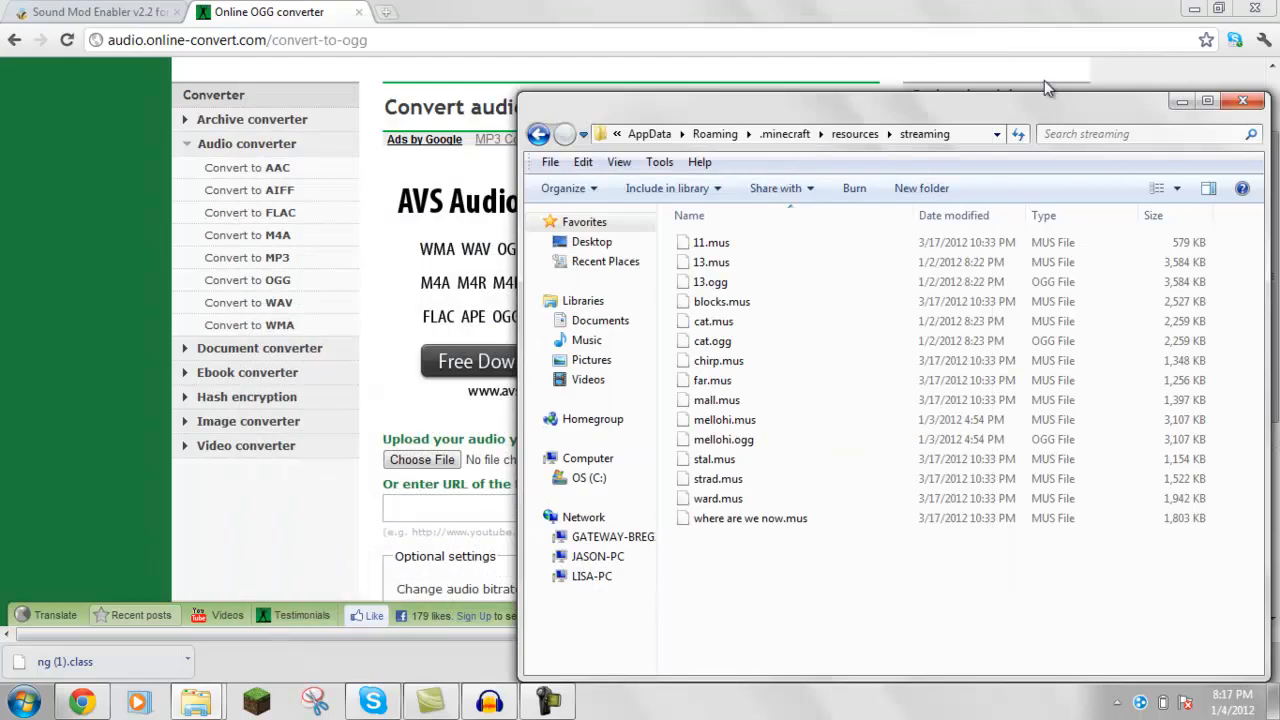
Launch WinRAR from the Start menu and view the contents of minecraft-1.0.0.jar
{"action": "left_click", "coordinate": [22, 700]}
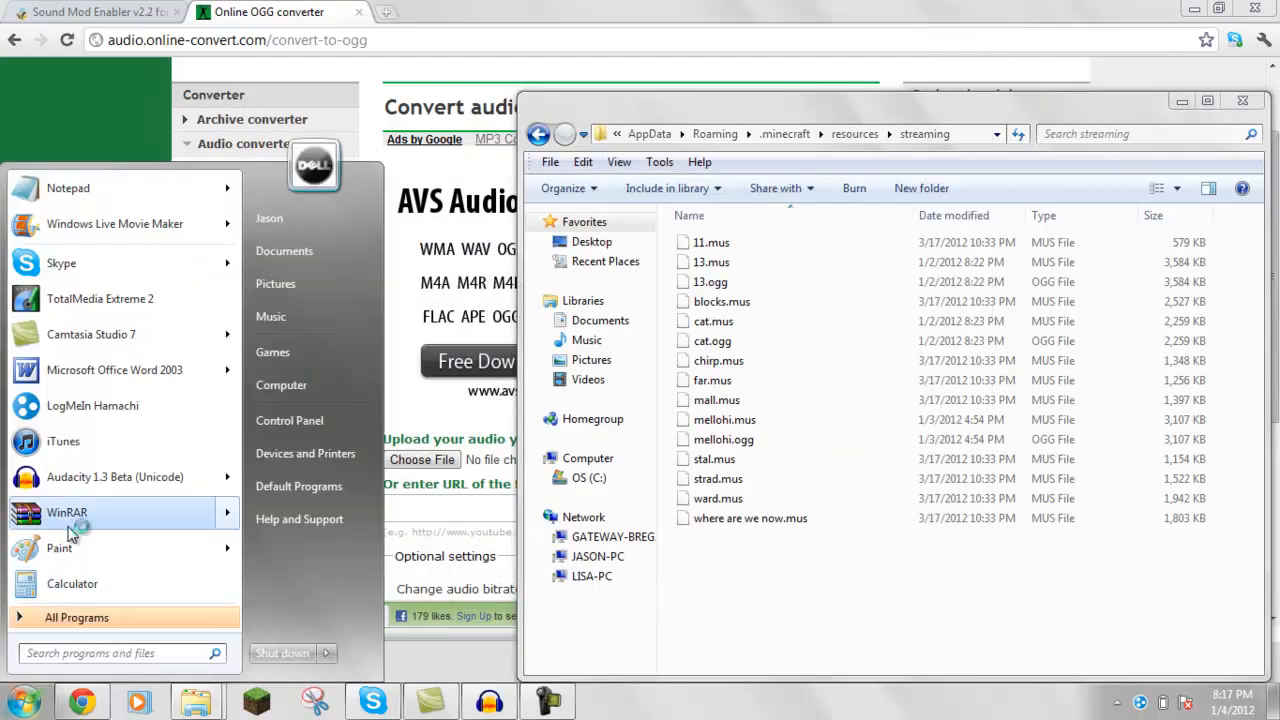
{"action": "left_click", "coordinate": [68, 512]}
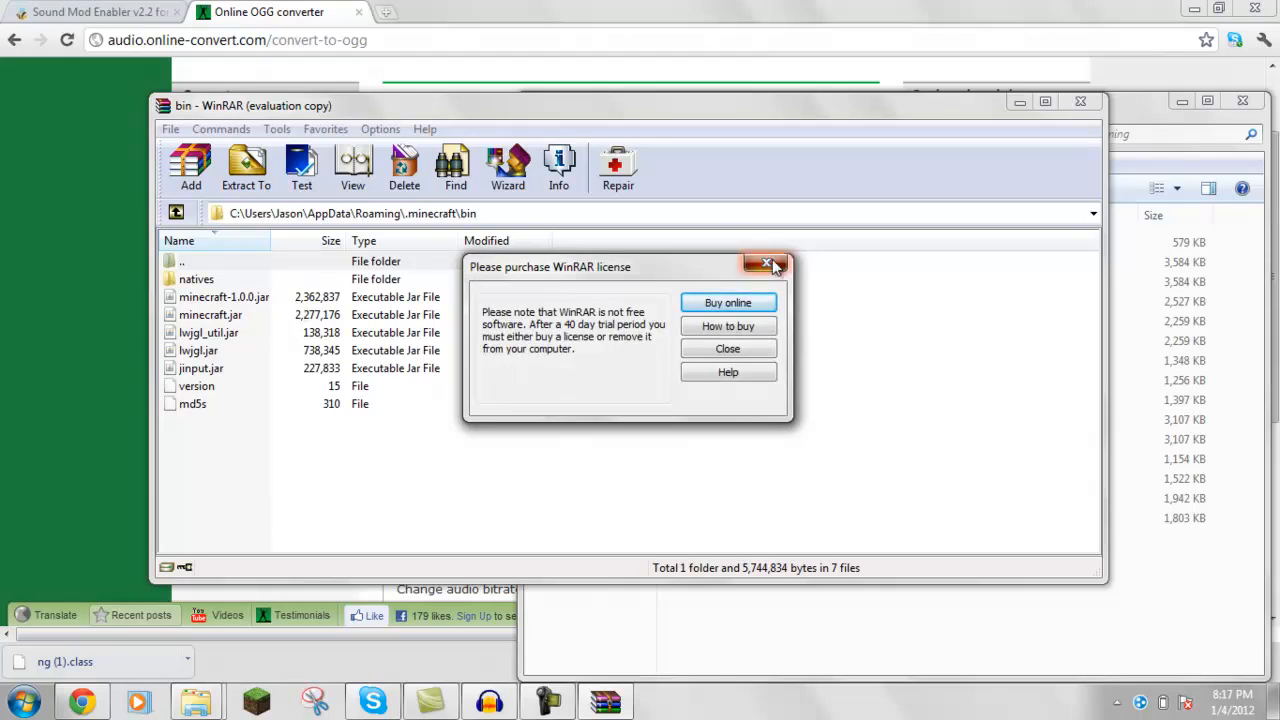
{"action": "left_click", "coordinate": [766, 264]}
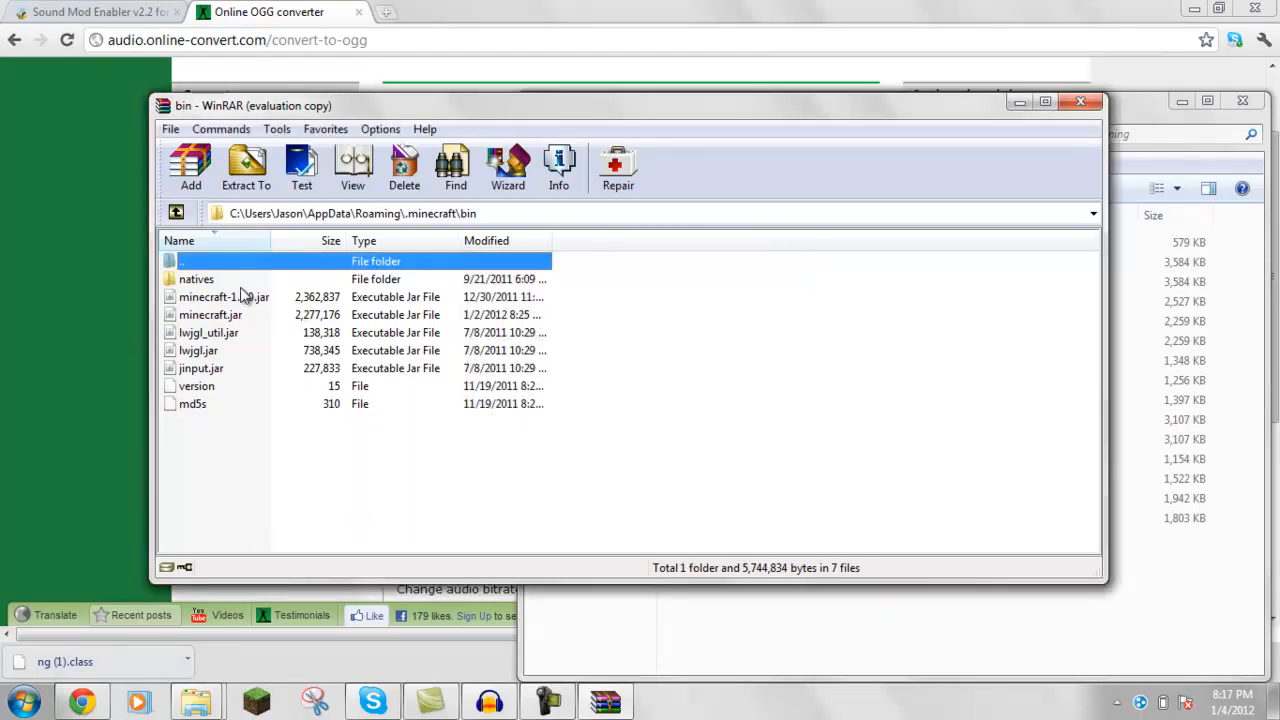
{"action": "right_click", "coordinate": [224, 296]}
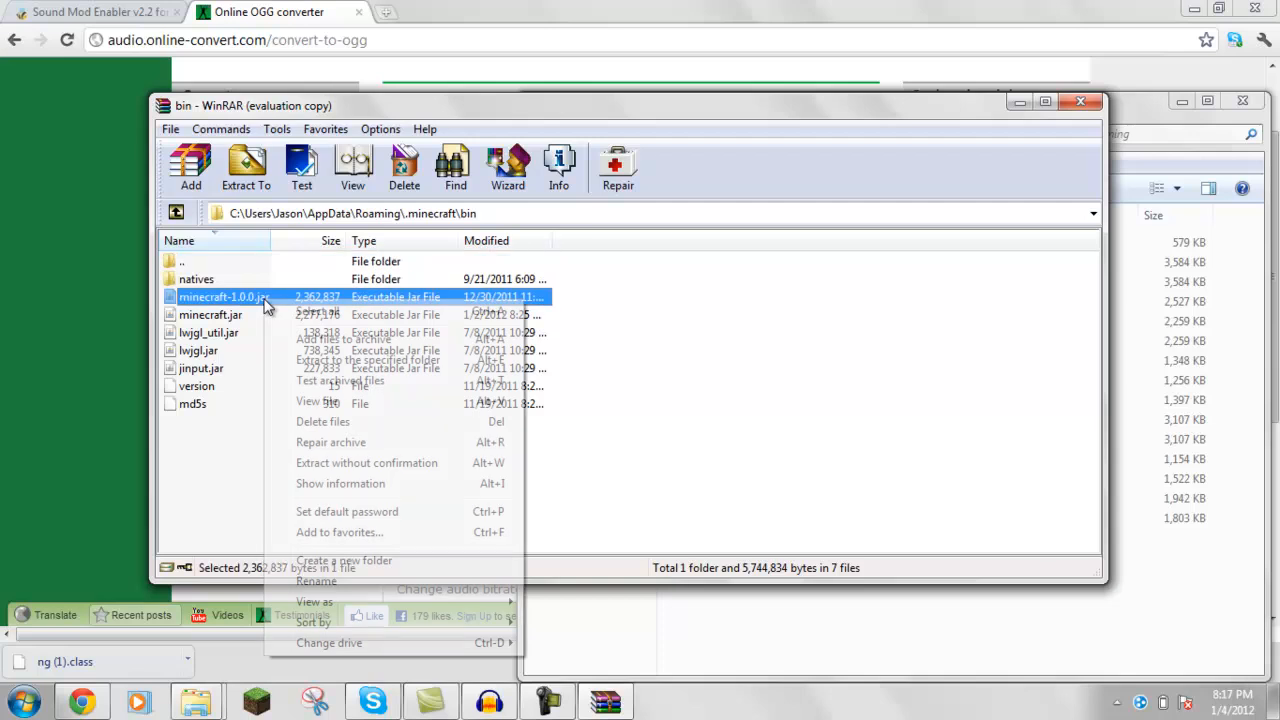
{"action": "left_click", "coordinate": [220, 450]}
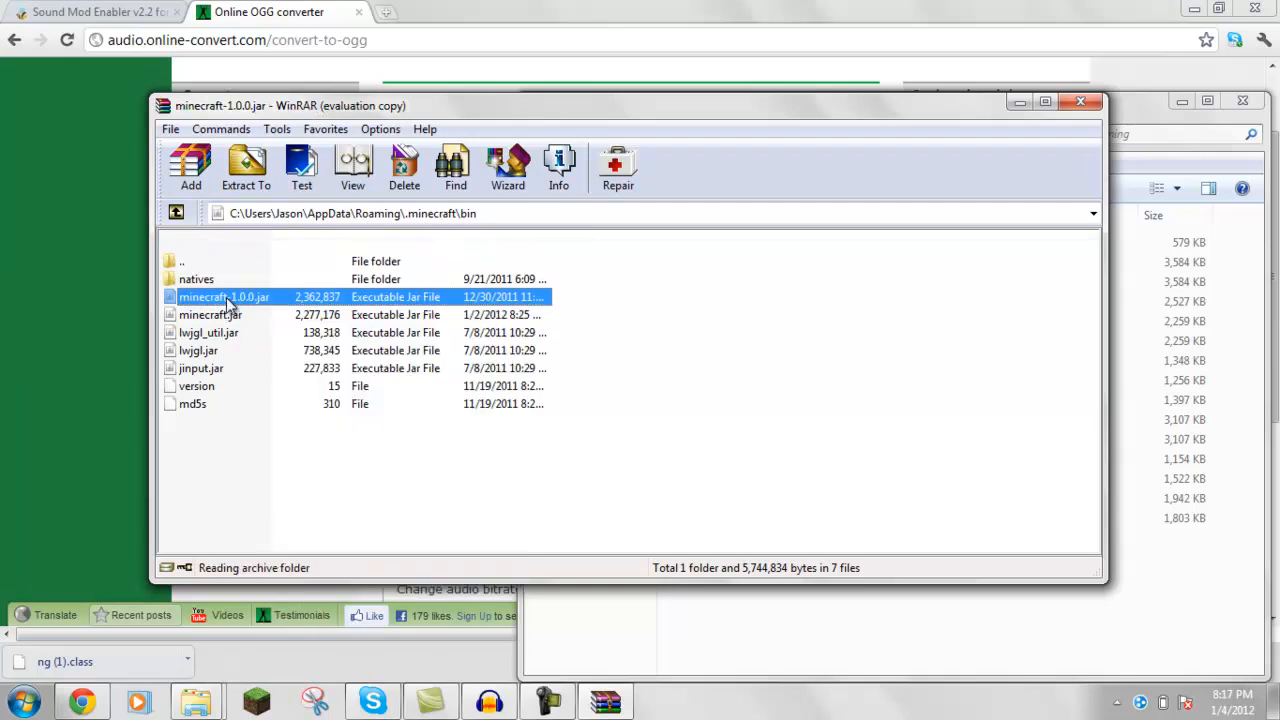
Browse between minecraft-1.0.0.jar and minecraft.jar in the bin folder, ending inside minecraft.jar
{"action": "double_click", "coordinate": [224, 296]}
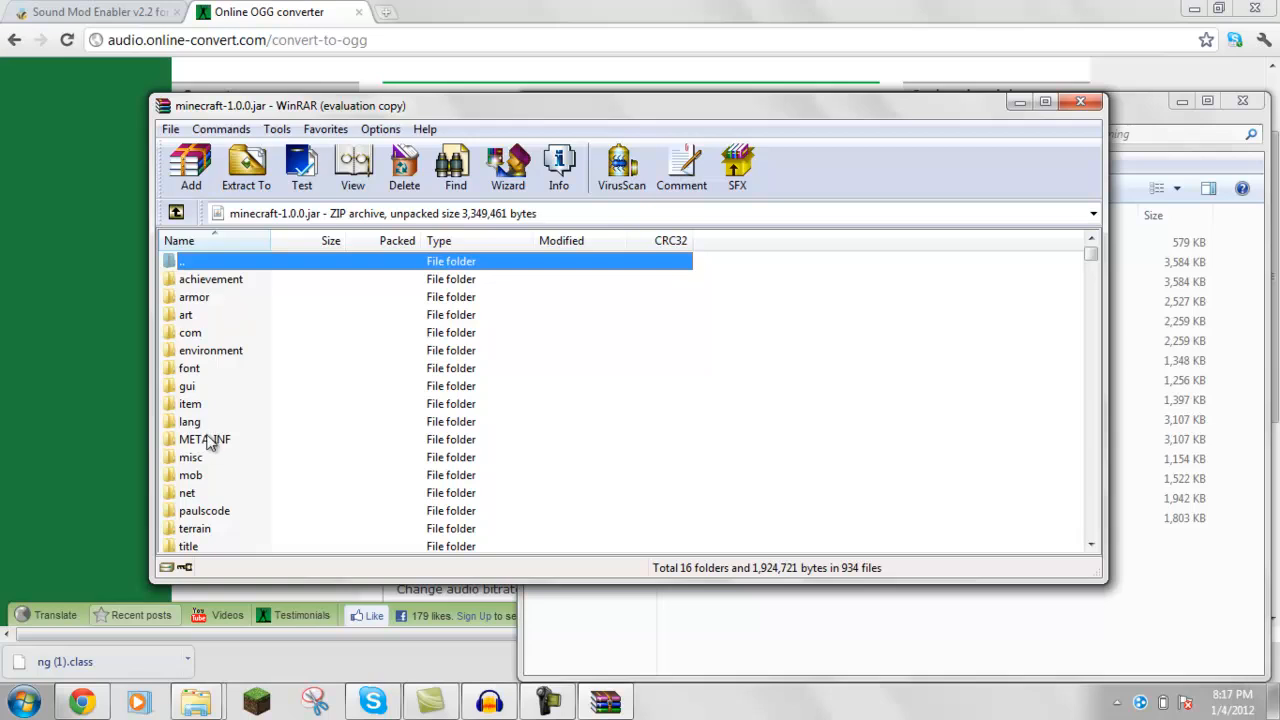
{"action": "double_click", "coordinate": [180, 260]}
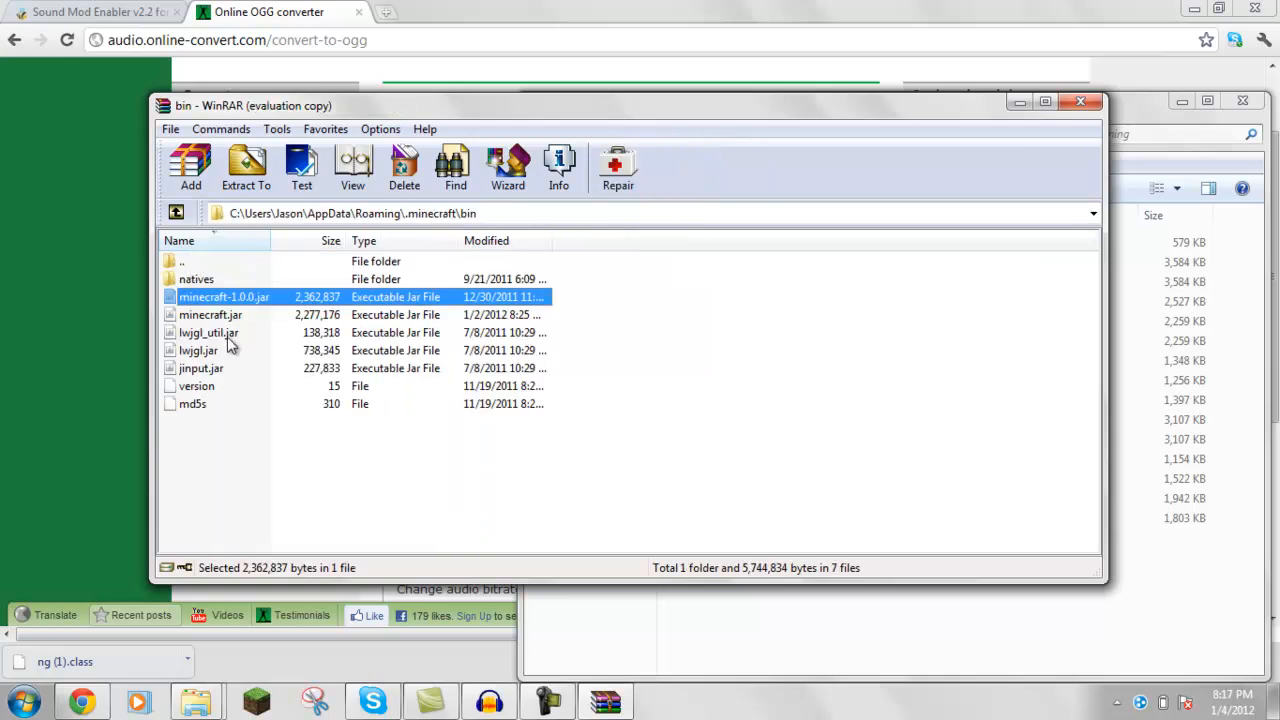
{"action": "double_click", "coordinate": [224, 296]}
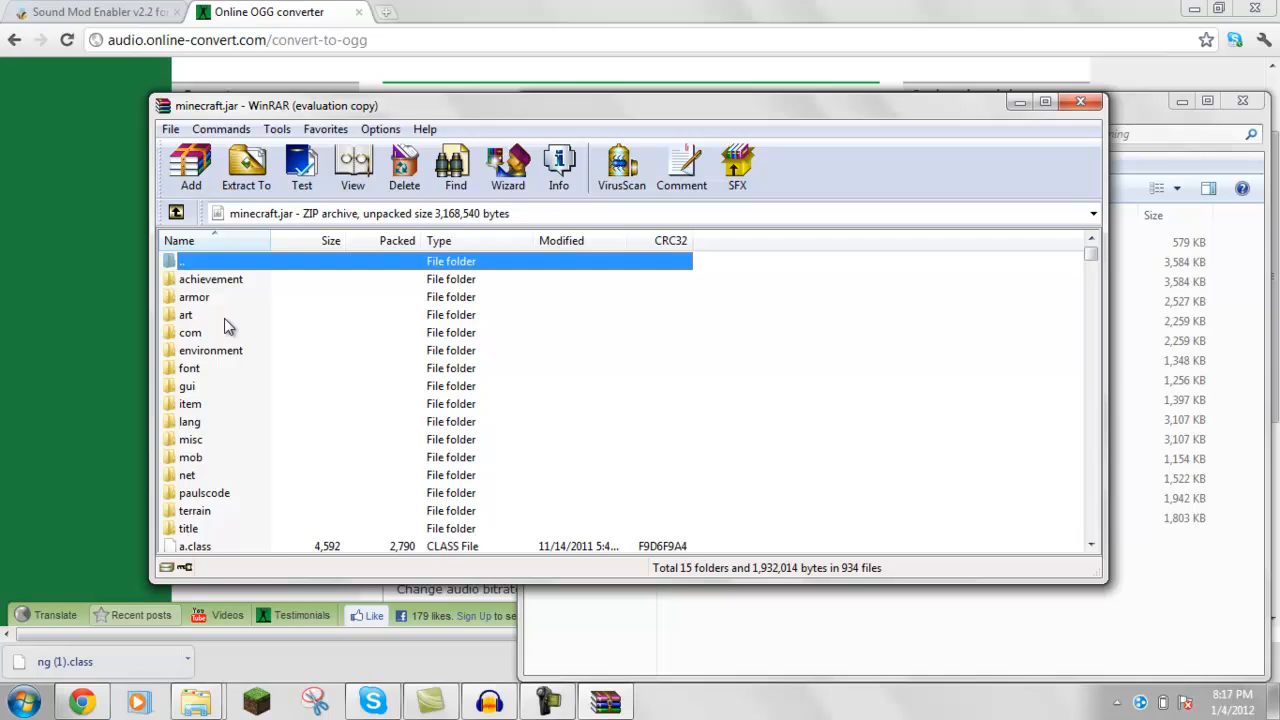
{"action": "double_click", "coordinate": [180, 260]}
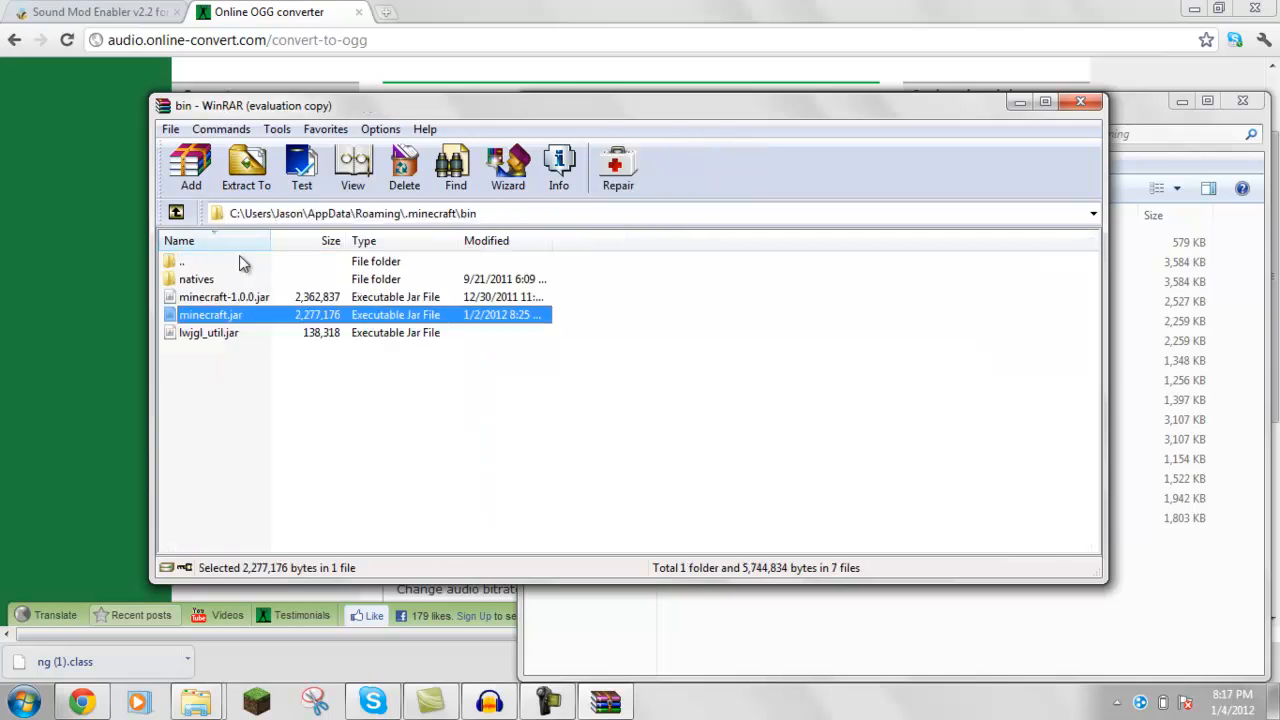
{"action": "double_click", "coordinate": [210, 314]}
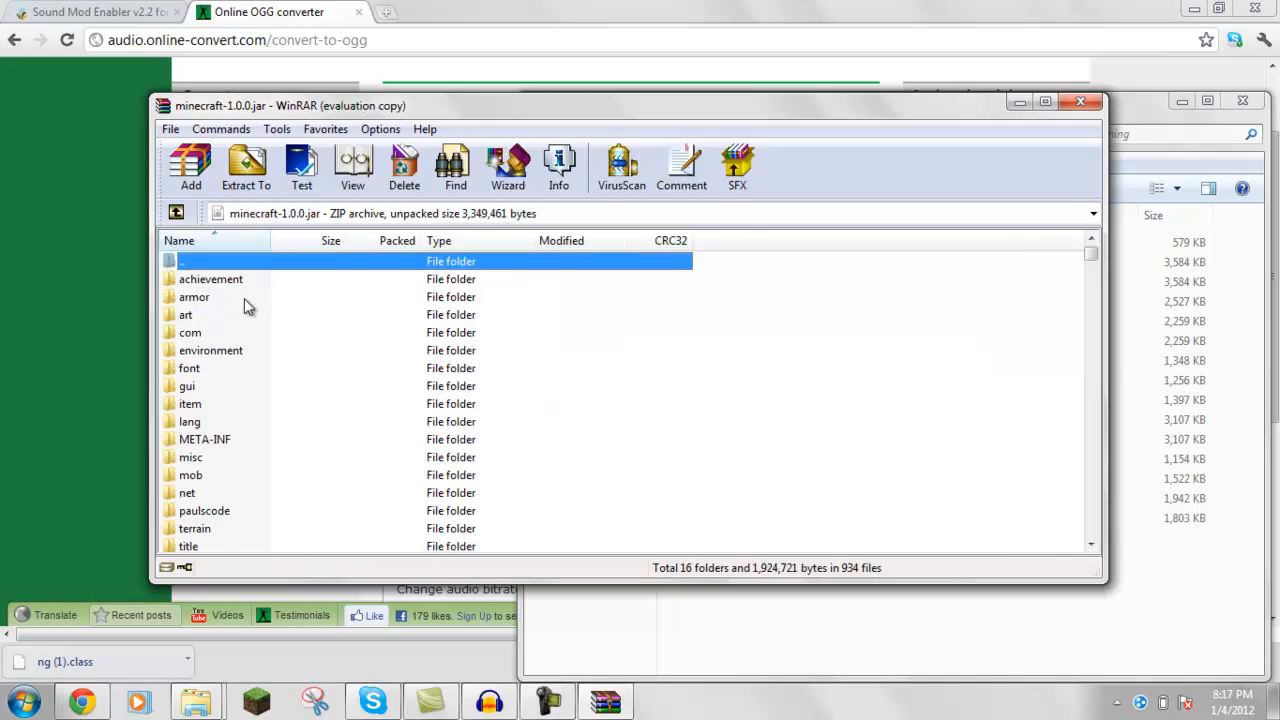
{"action": "mouse_move", "coordinate": [224, 284]}
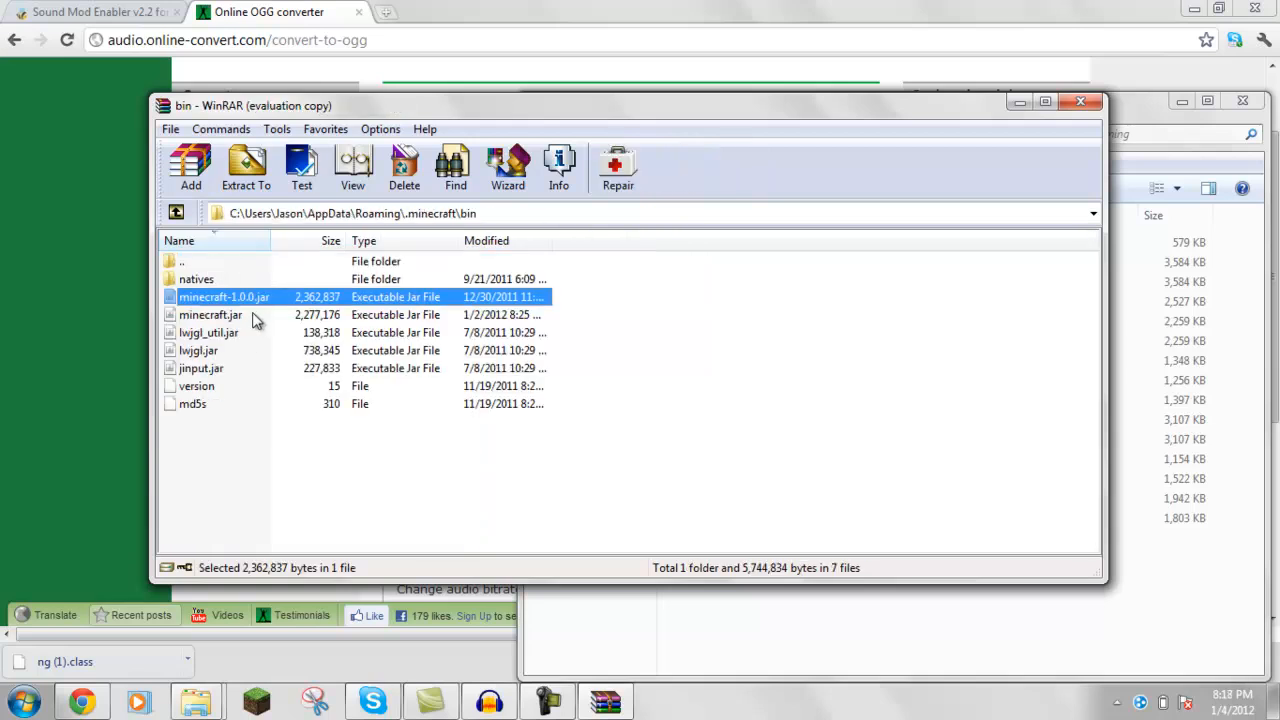
{"action": "double_click", "coordinate": [224, 296]}
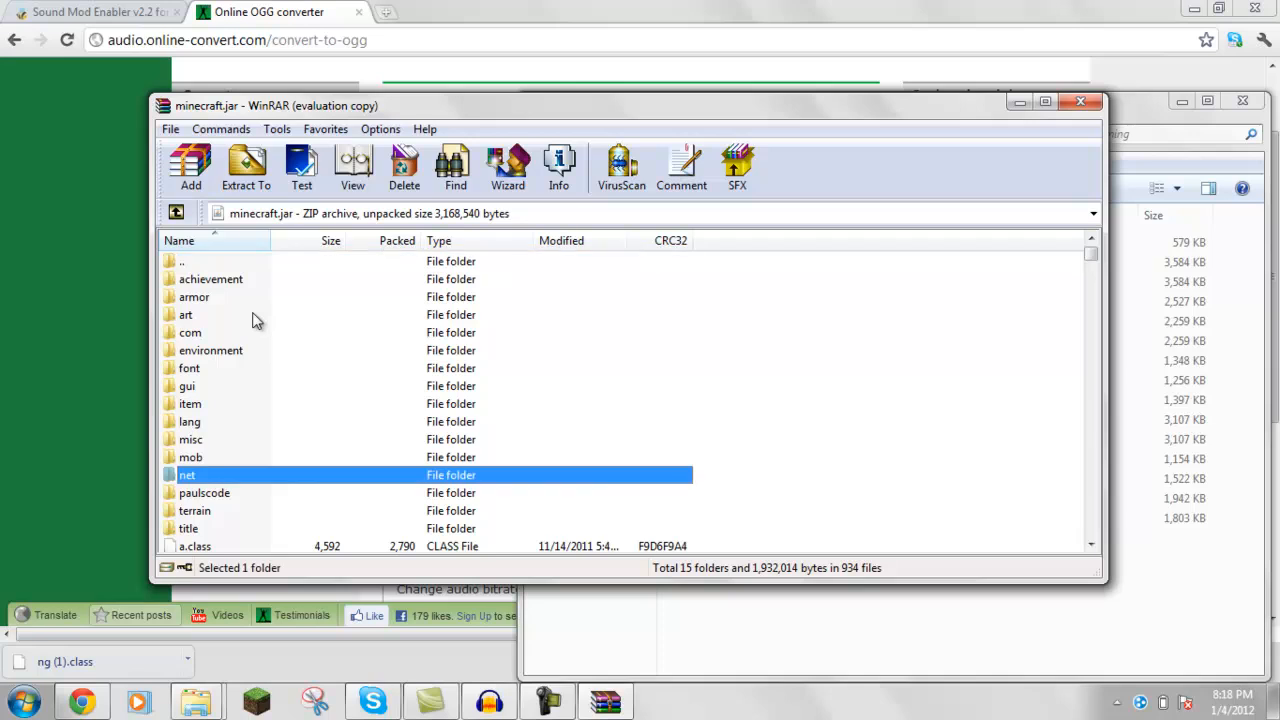
Locate ng.class in the minecraft.jar file list and check its modified date
{"action": "left_click", "coordinate": [204, 492]}
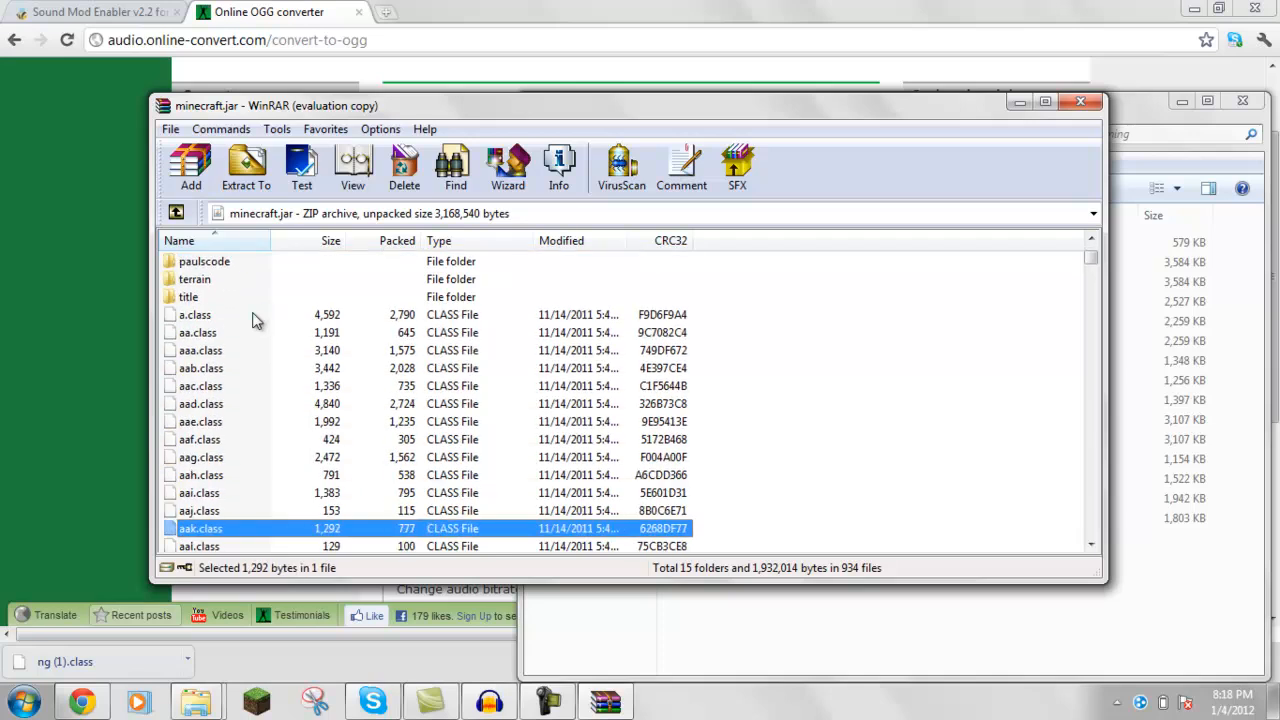
{"action": "scroll", "scroll_direction": "down", "scroll_amount": 3}
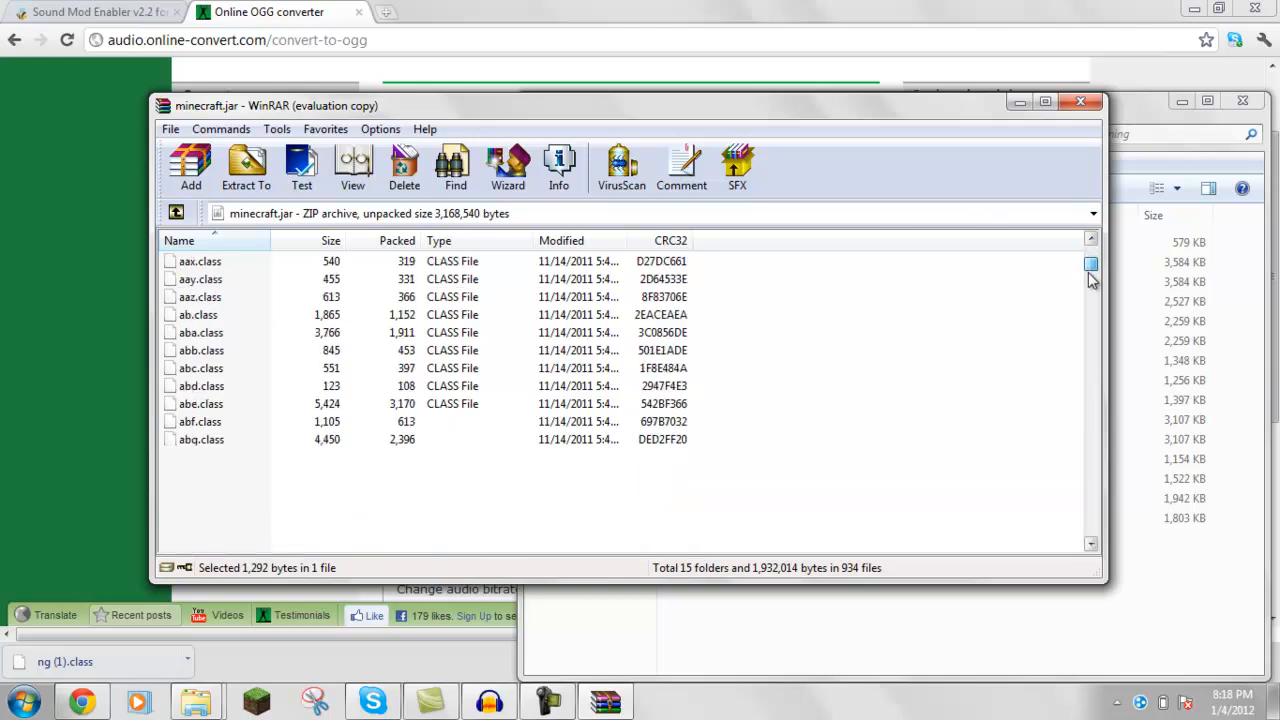
{"action": "scroll", "scroll_direction": "down", "scroll_amount": 3}
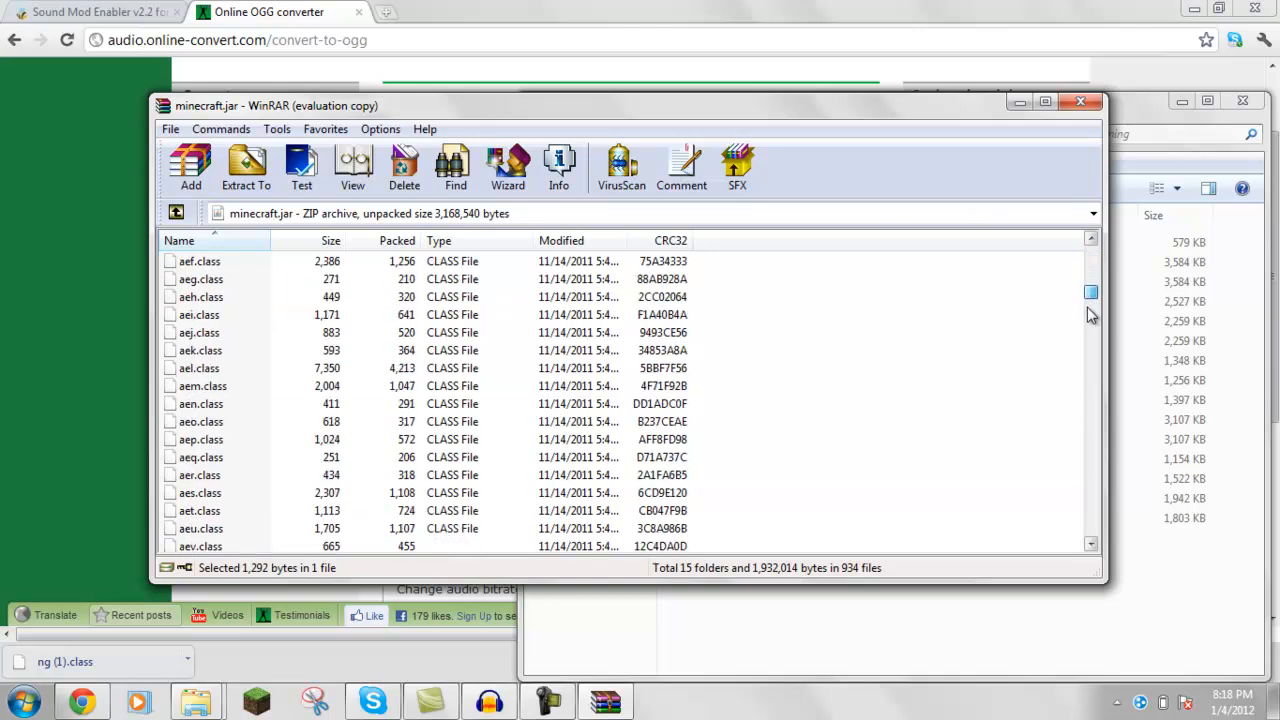
{"action": "scroll", "scroll_direction": "down", "scroll_amount": 3}
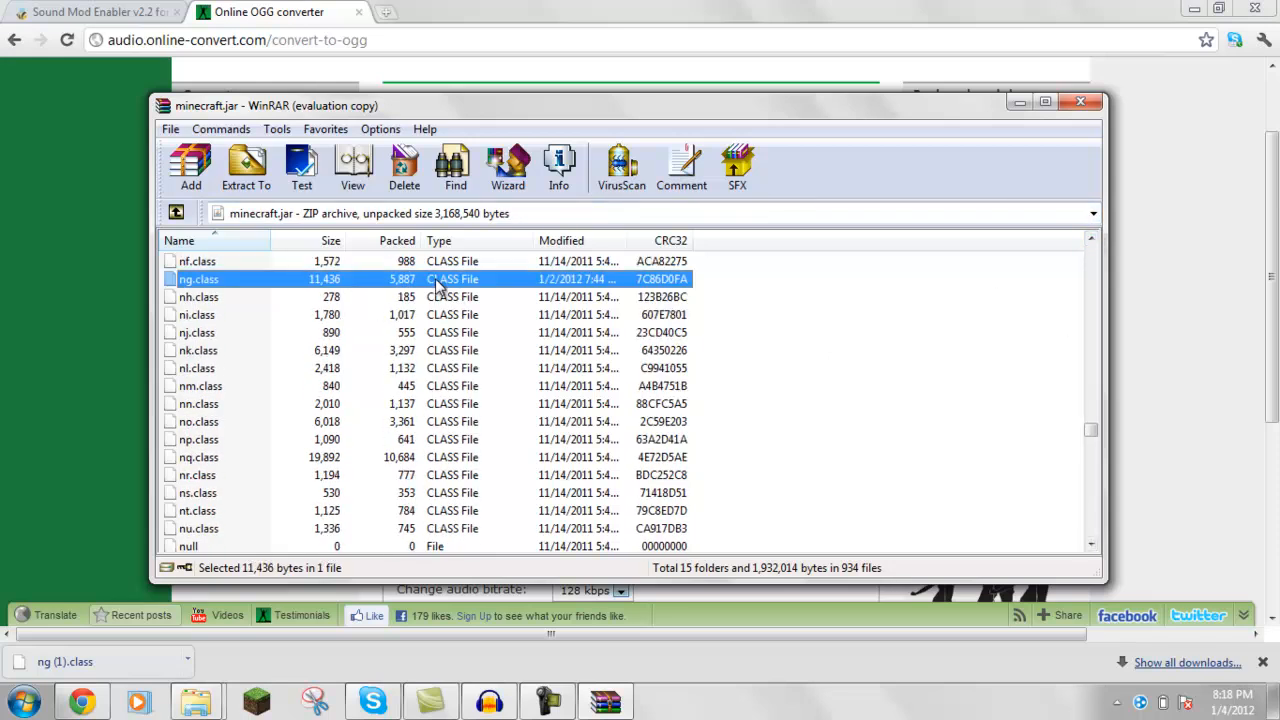
{"action": "mouse_move", "coordinate": [1036, 168]}
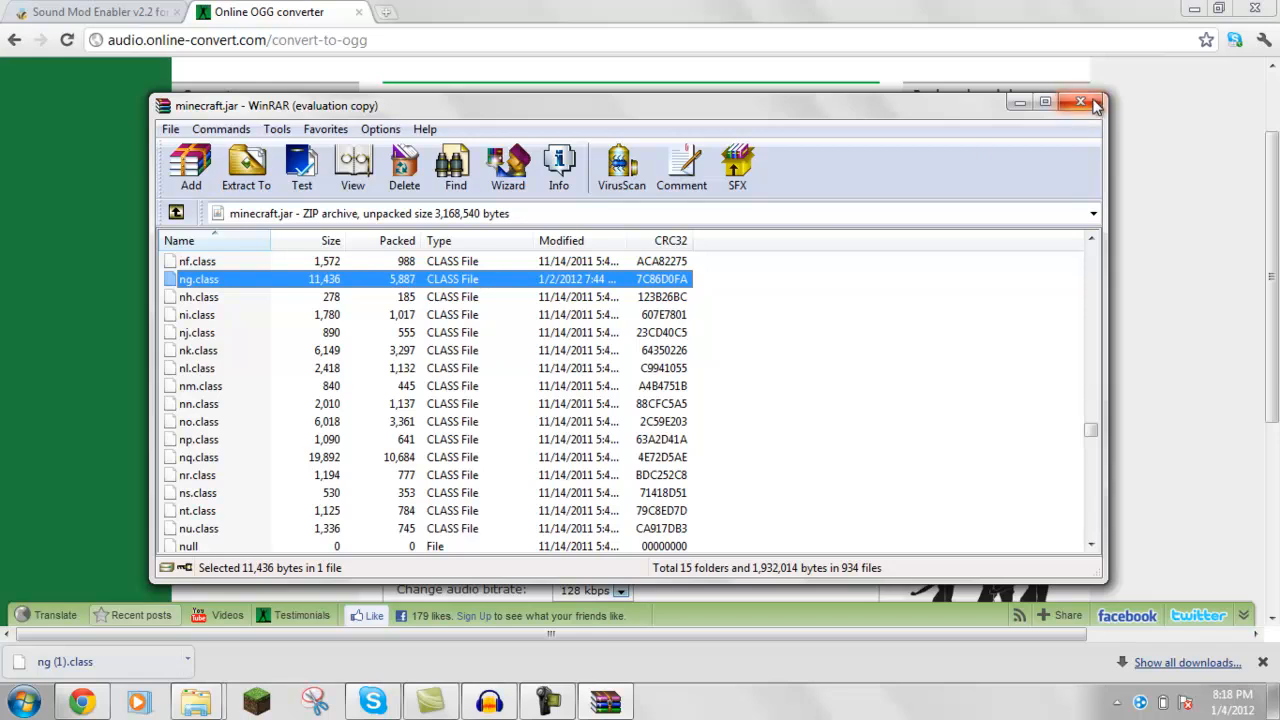
Start Choose File and browse Music > iTunes > iTunes Media > Music > Bad Meets Evil
{"action": "left_click", "coordinate": [1080, 102]}
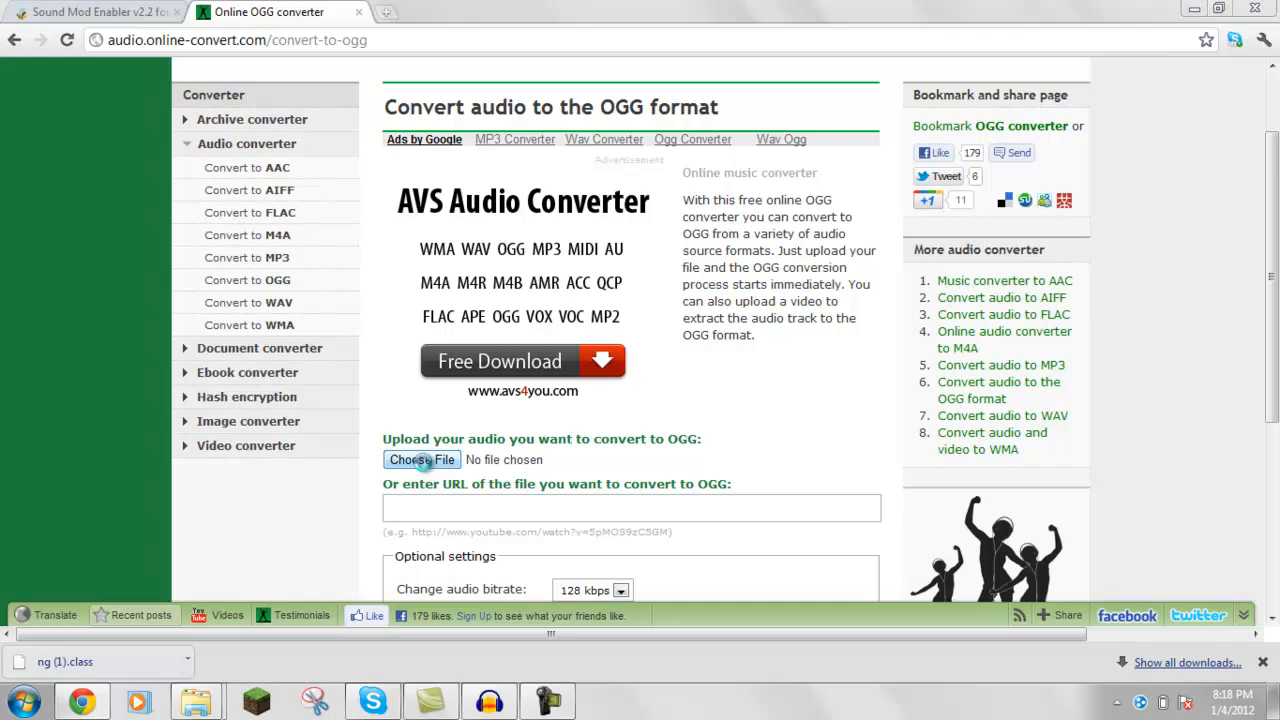
{"action": "left_click", "coordinate": [420, 458]}
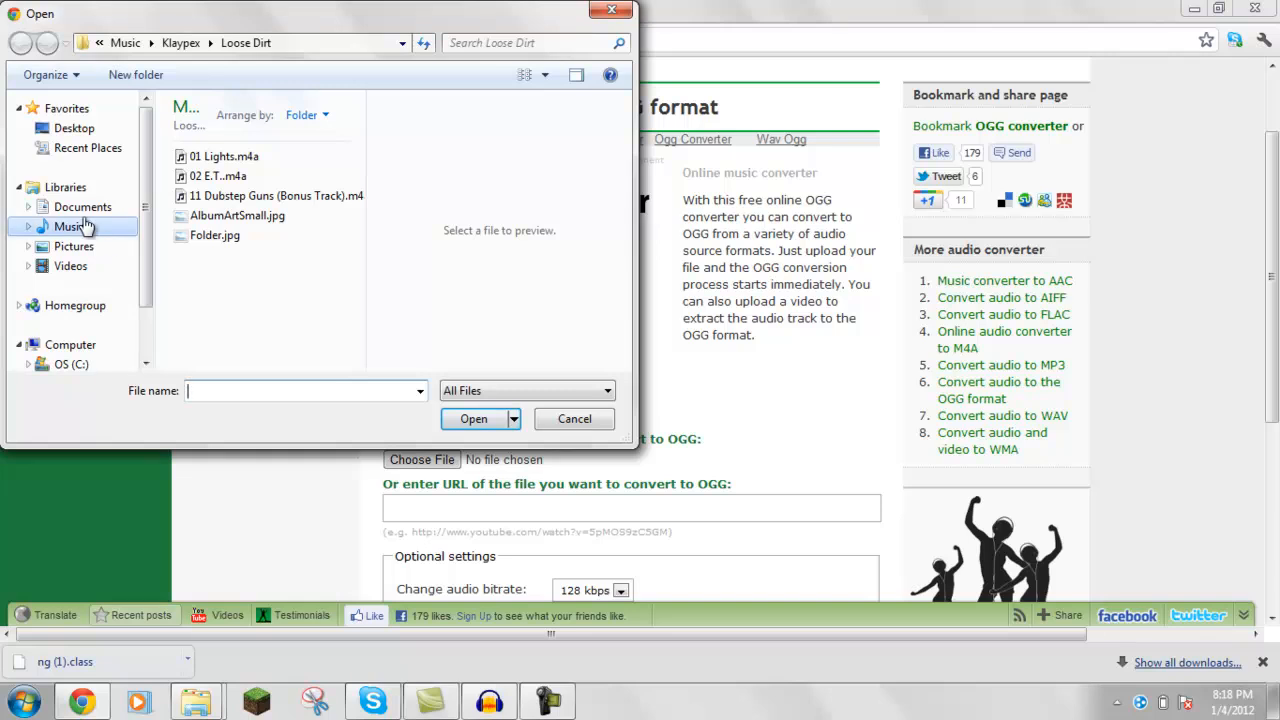
{"action": "left_click", "coordinate": [70, 226]}
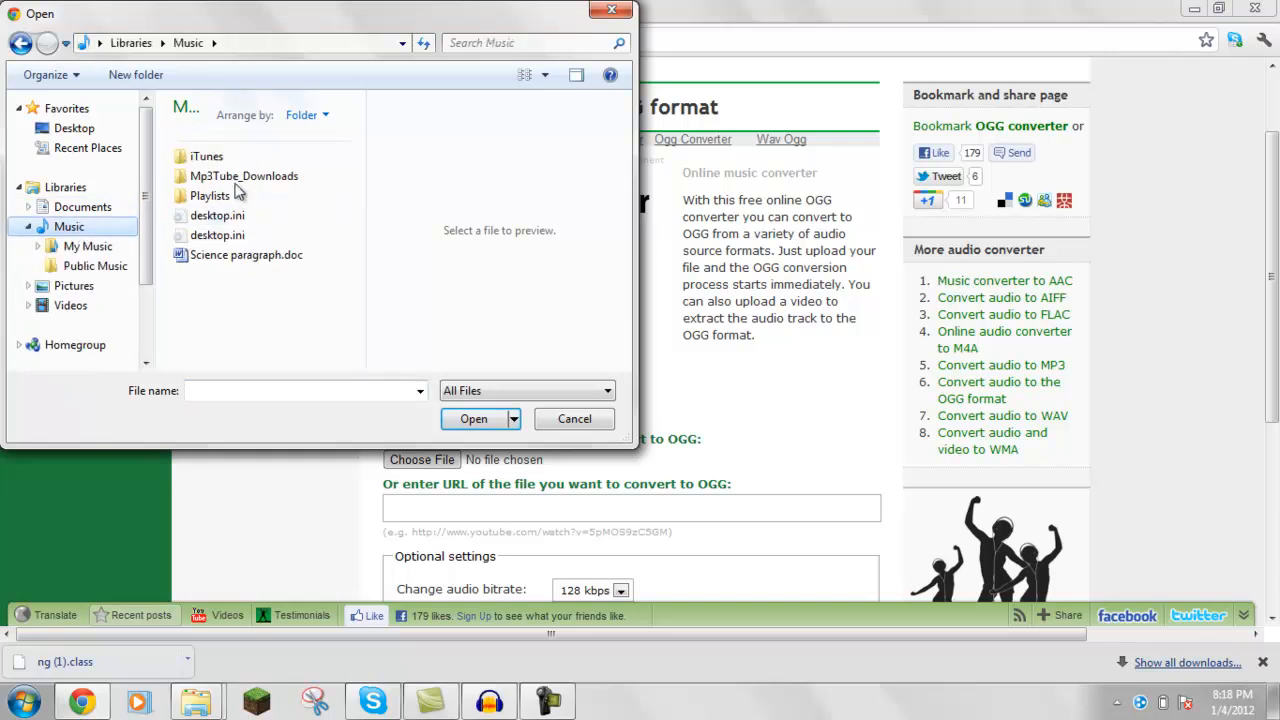
{"action": "double_click", "coordinate": [206, 156]}
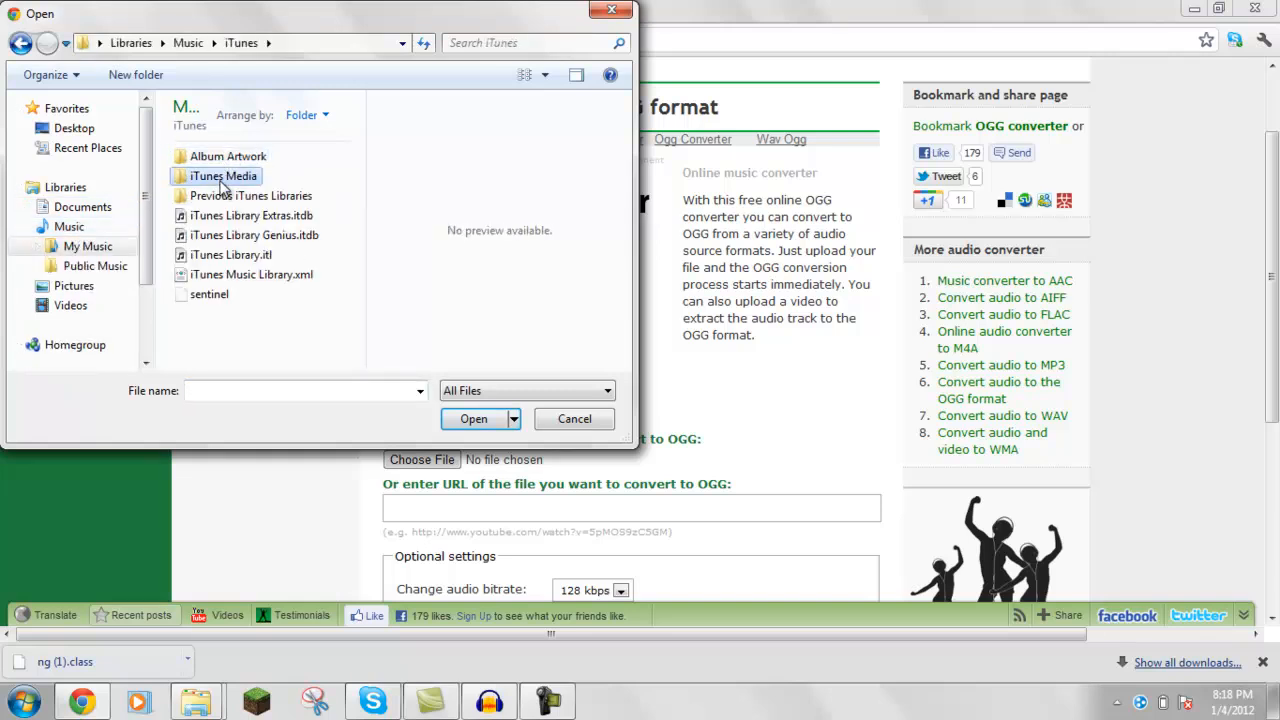
{"action": "double_click", "coordinate": [224, 176]}
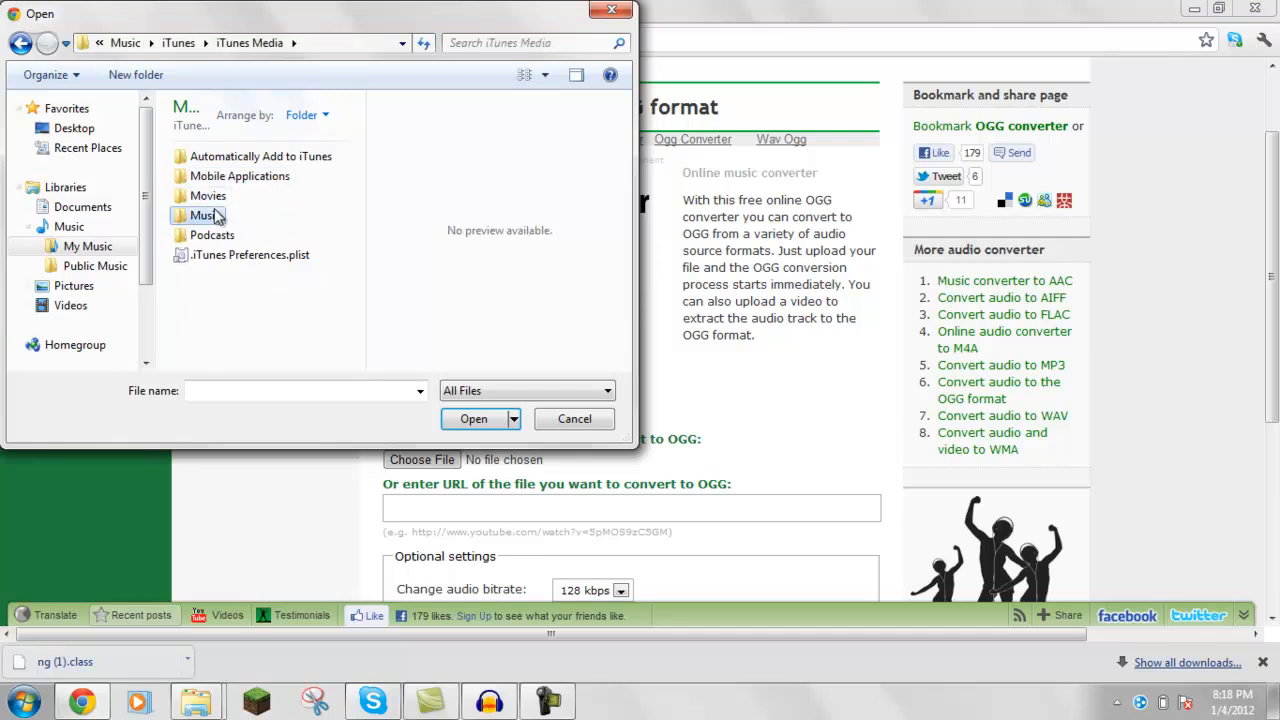
{"action": "double_click", "coordinate": [204, 216]}
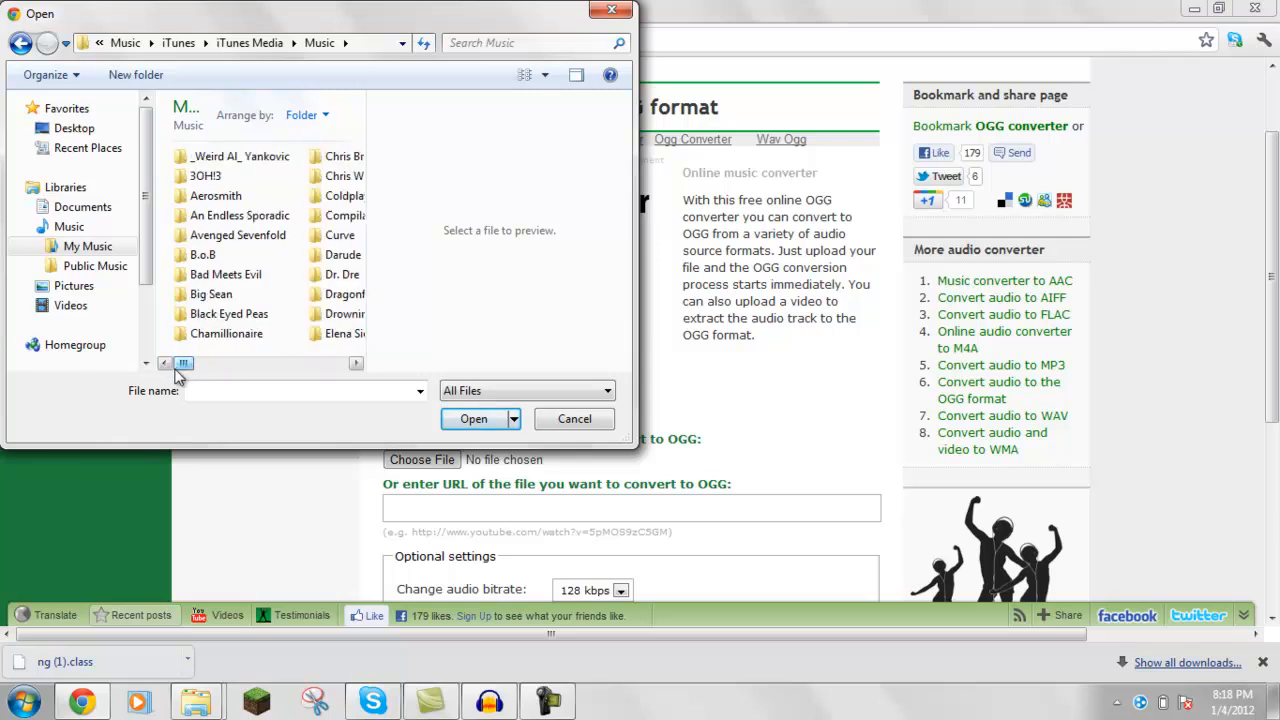
{"action": "double_click", "coordinate": [224, 274]}
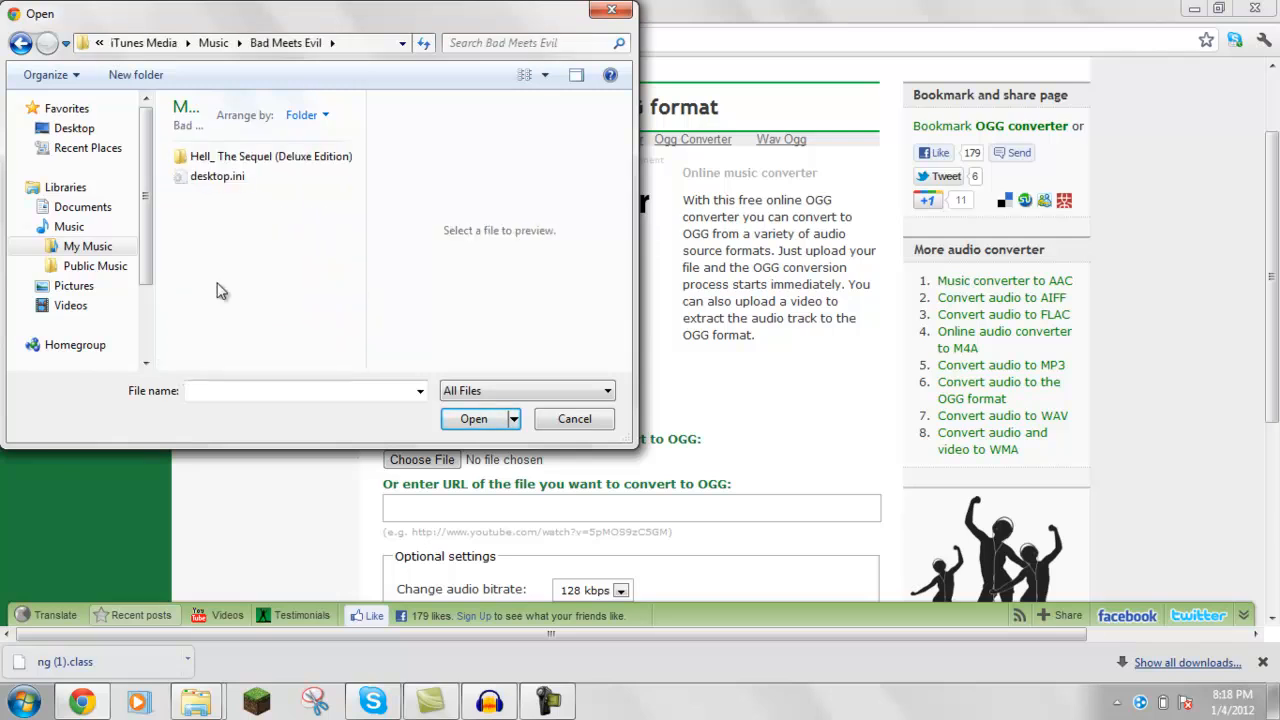
Select 02 Fast Lane.m4a from the Hell_ The Sequel album folder as the upload file
{"action": "left_click", "coordinate": [270, 156]}
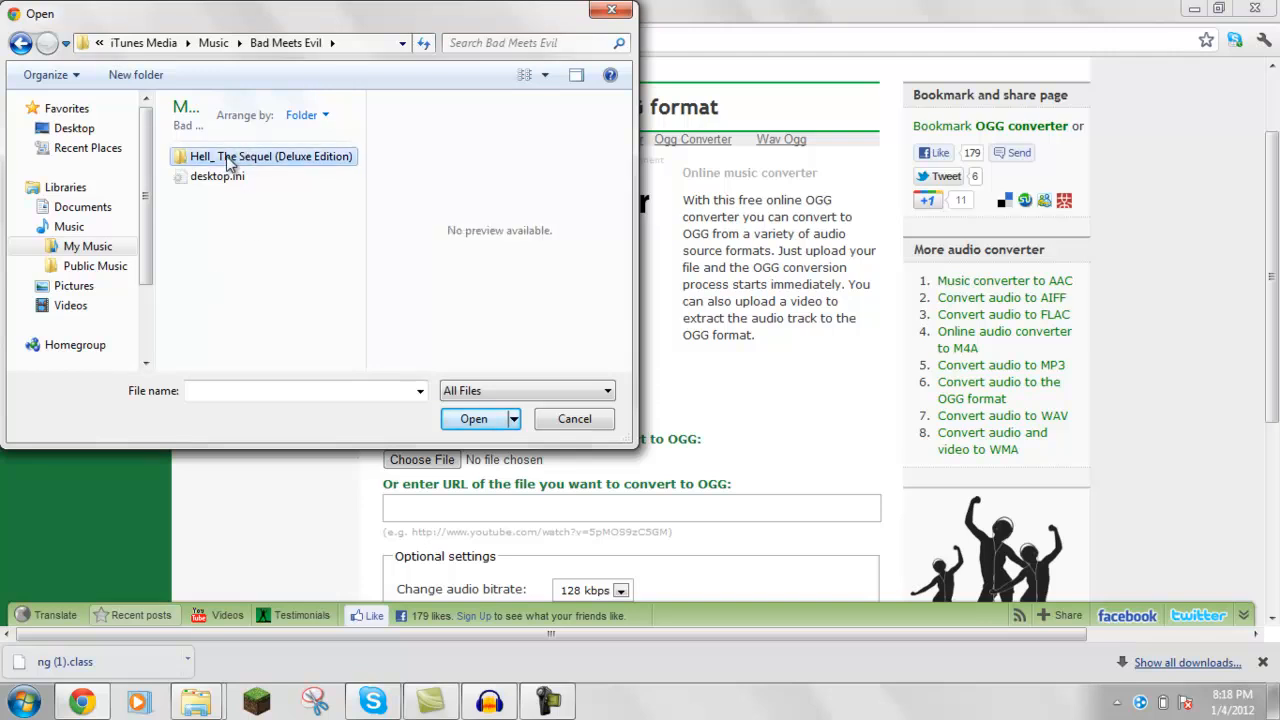
{"action": "double_click", "coordinate": [270, 156]}
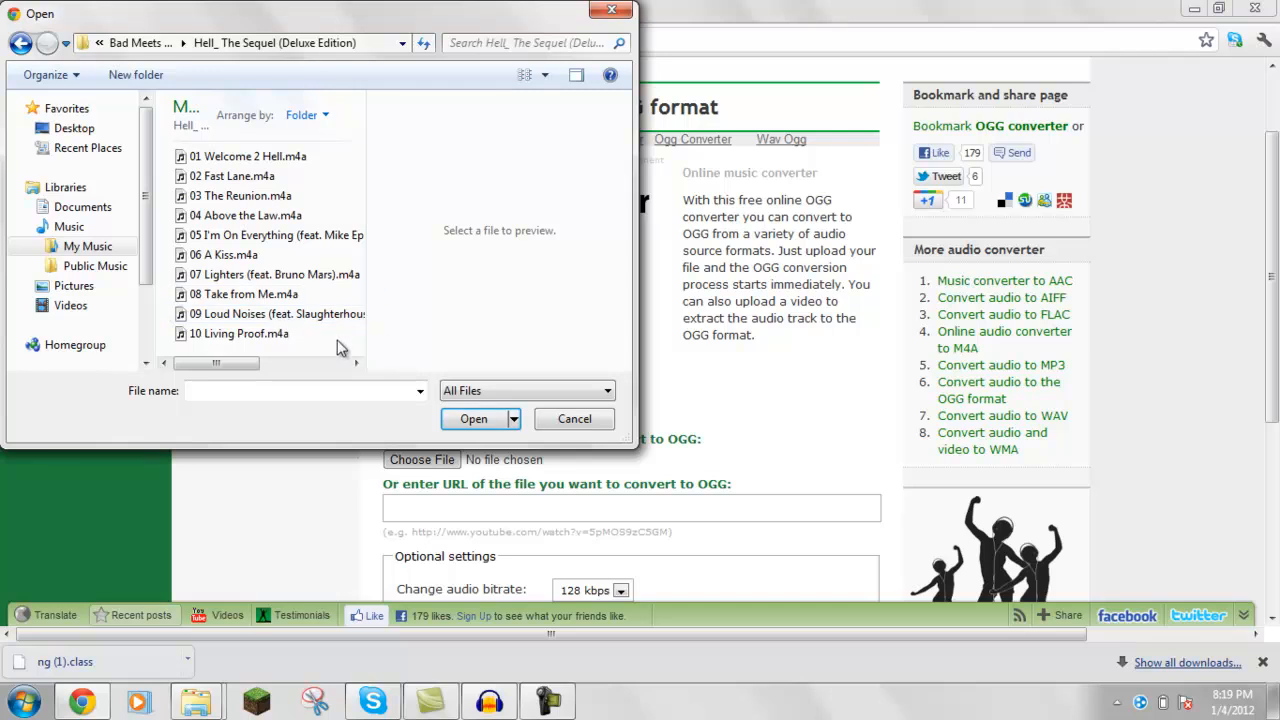
{"action": "mouse_move", "coordinate": [264, 184]}
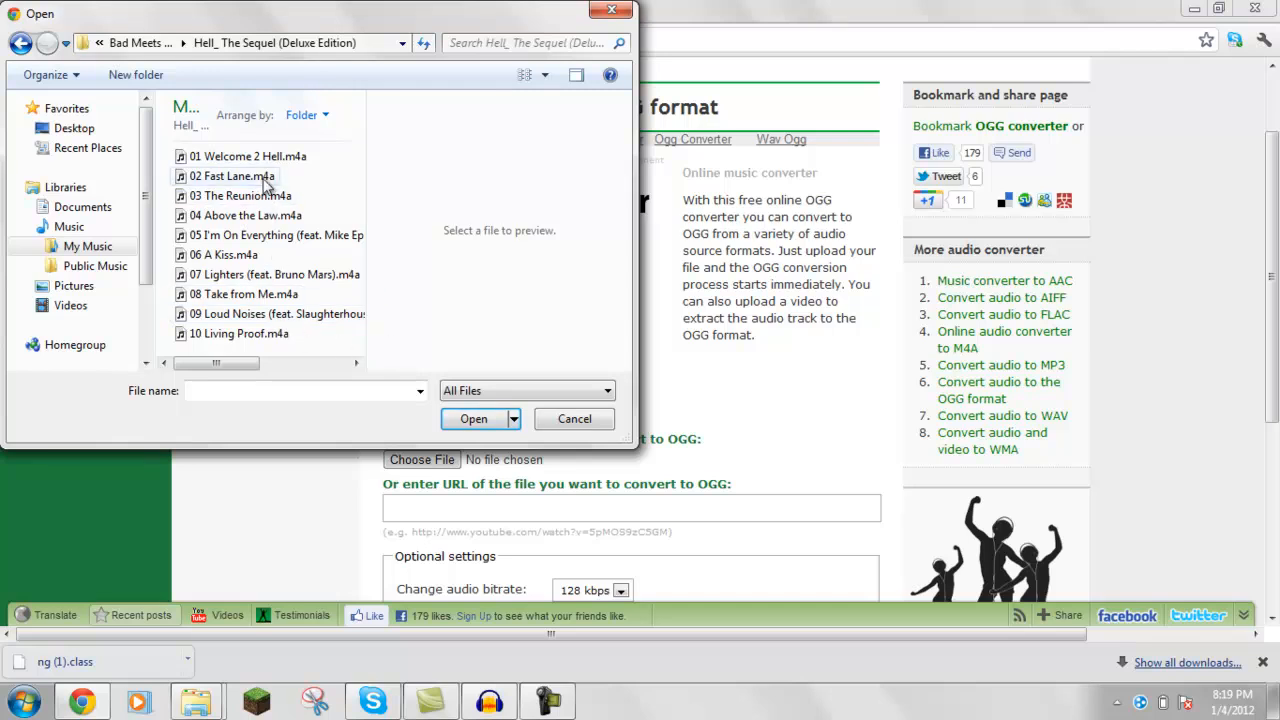
{"action": "left_click", "coordinate": [574, 420]}
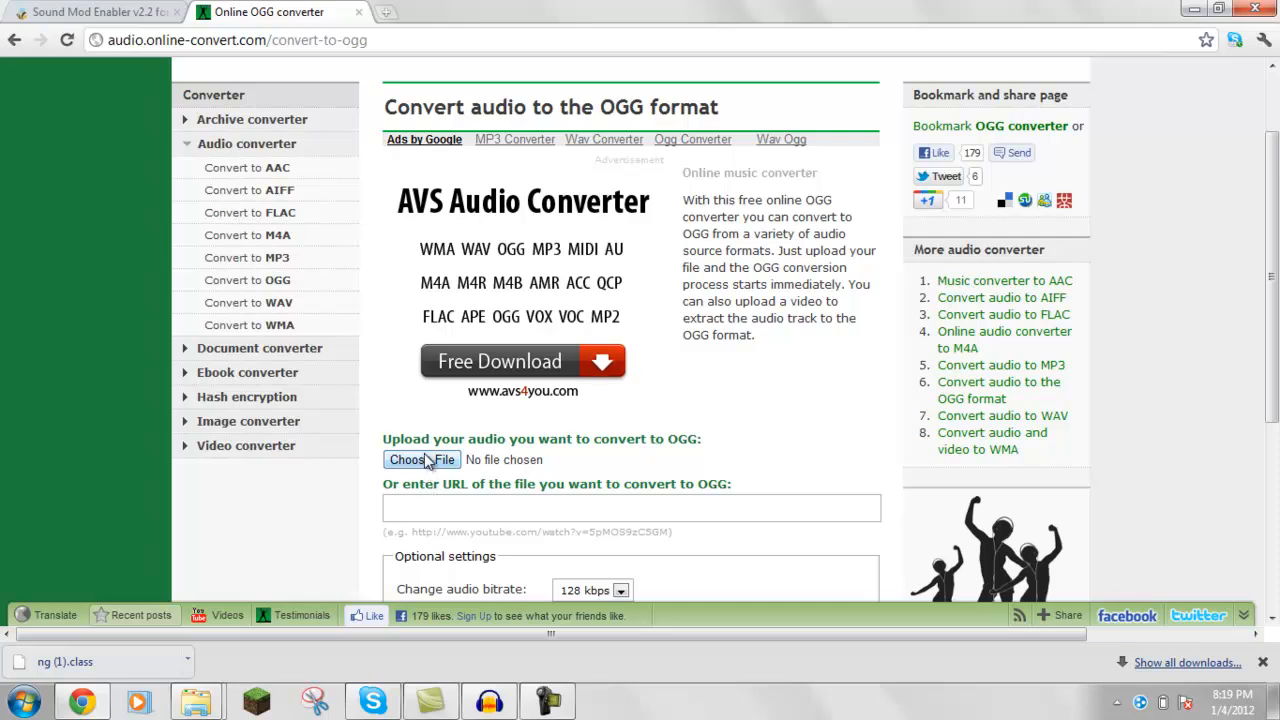
{"action": "left_click", "coordinate": [420, 458]}
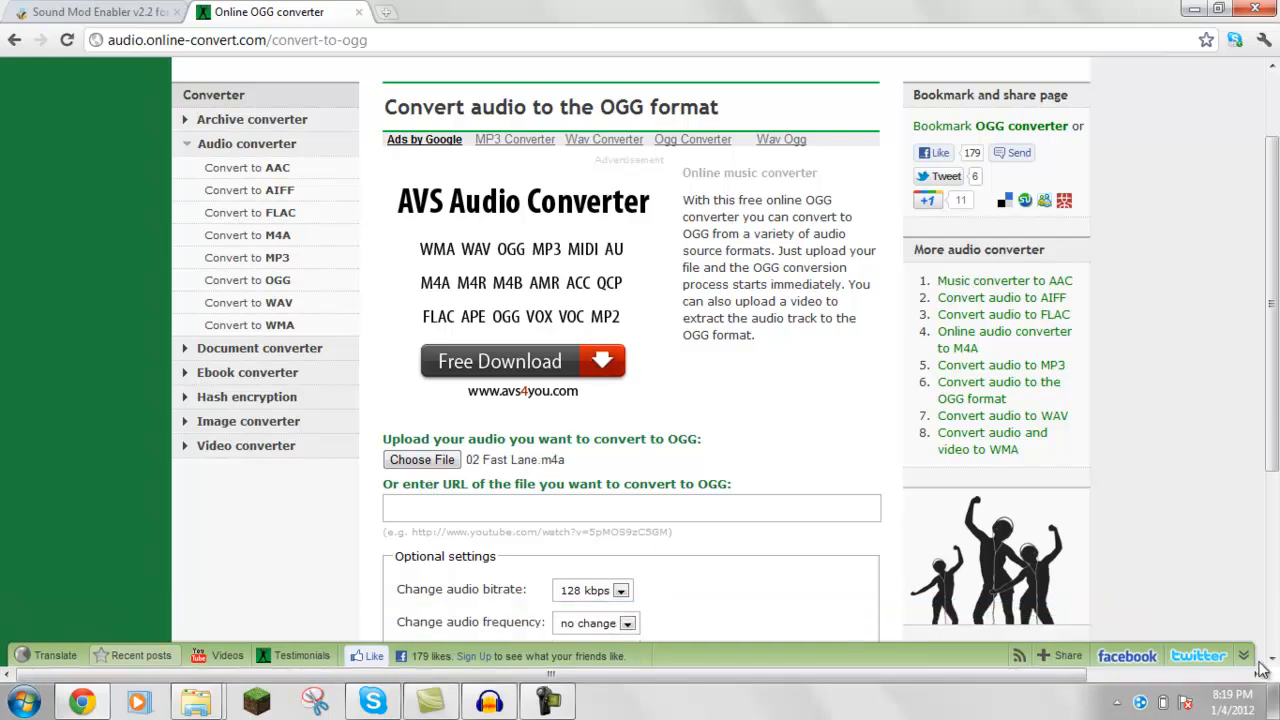
Submit the song for OGG conversion and let 02_Fast_Lane.ogg start downloading
{"action": "scroll", "scroll_direction": "down", "scroll_amount": 3}
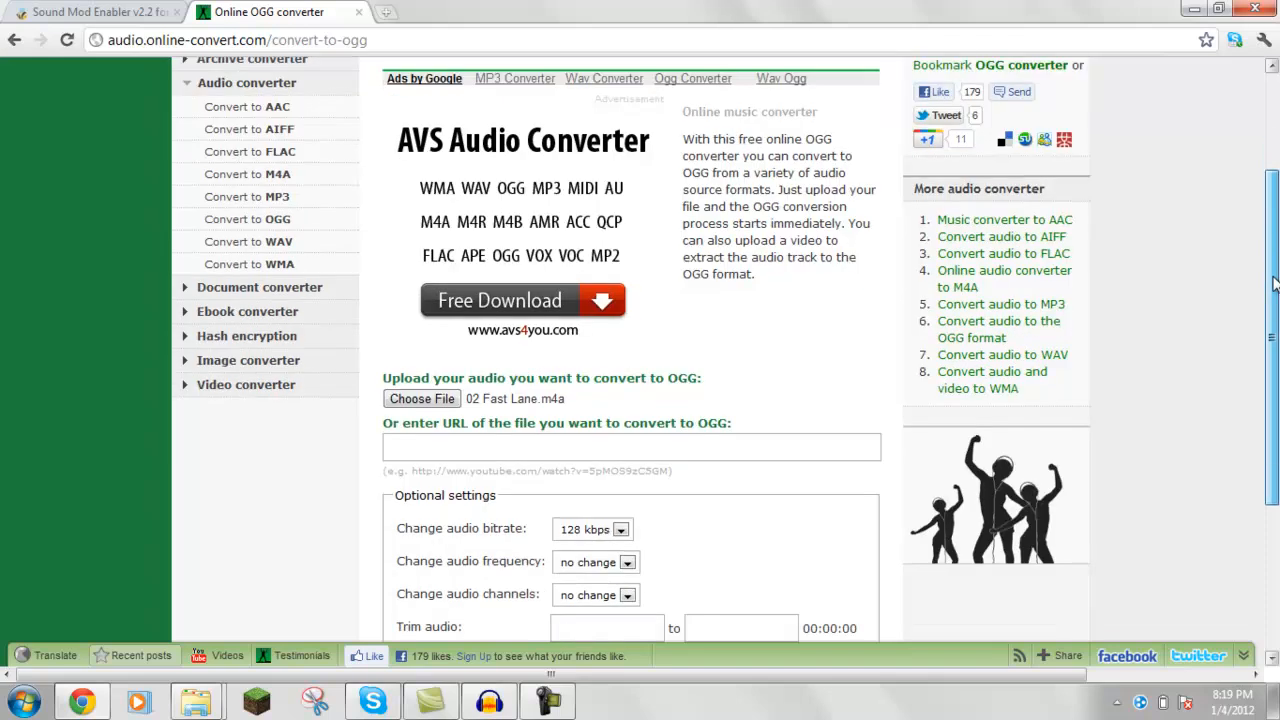
{"action": "scroll", "scroll_direction": "down", "scroll_amount": 3}
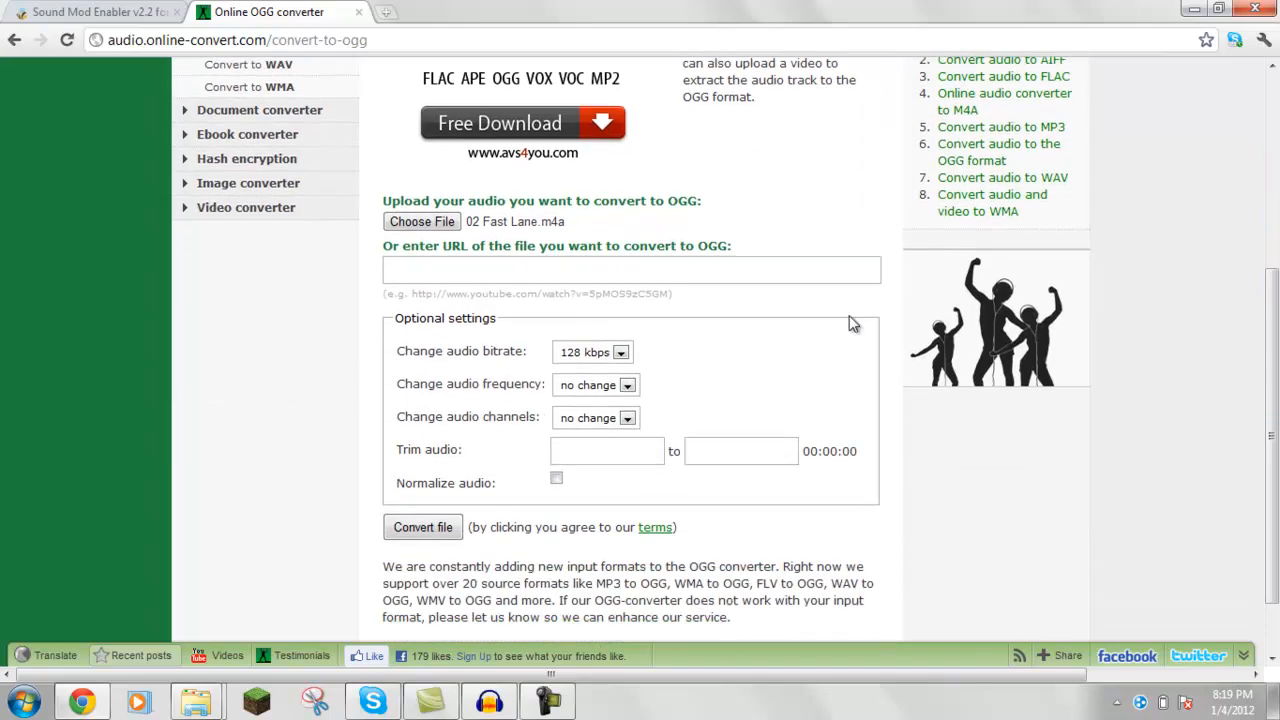
{"action": "left_click", "coordinate": [422, 528]}
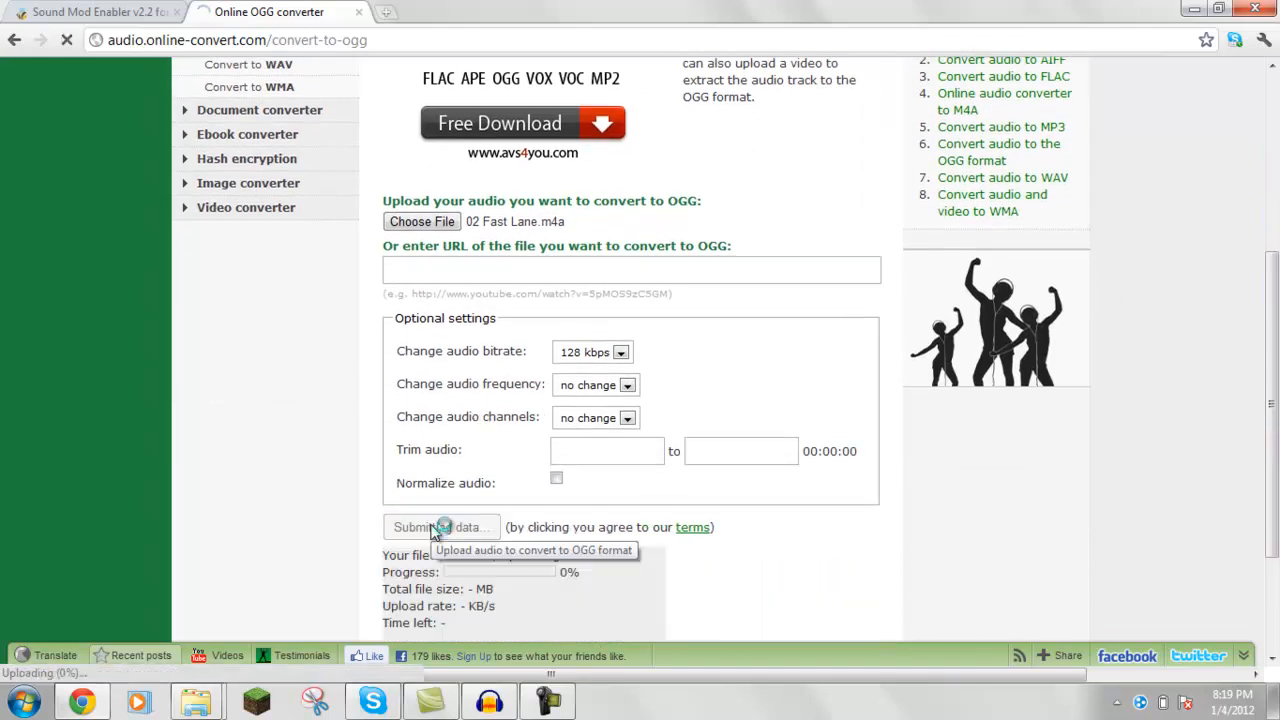
{"action": "left_click", "coordinate": [440, 528]}
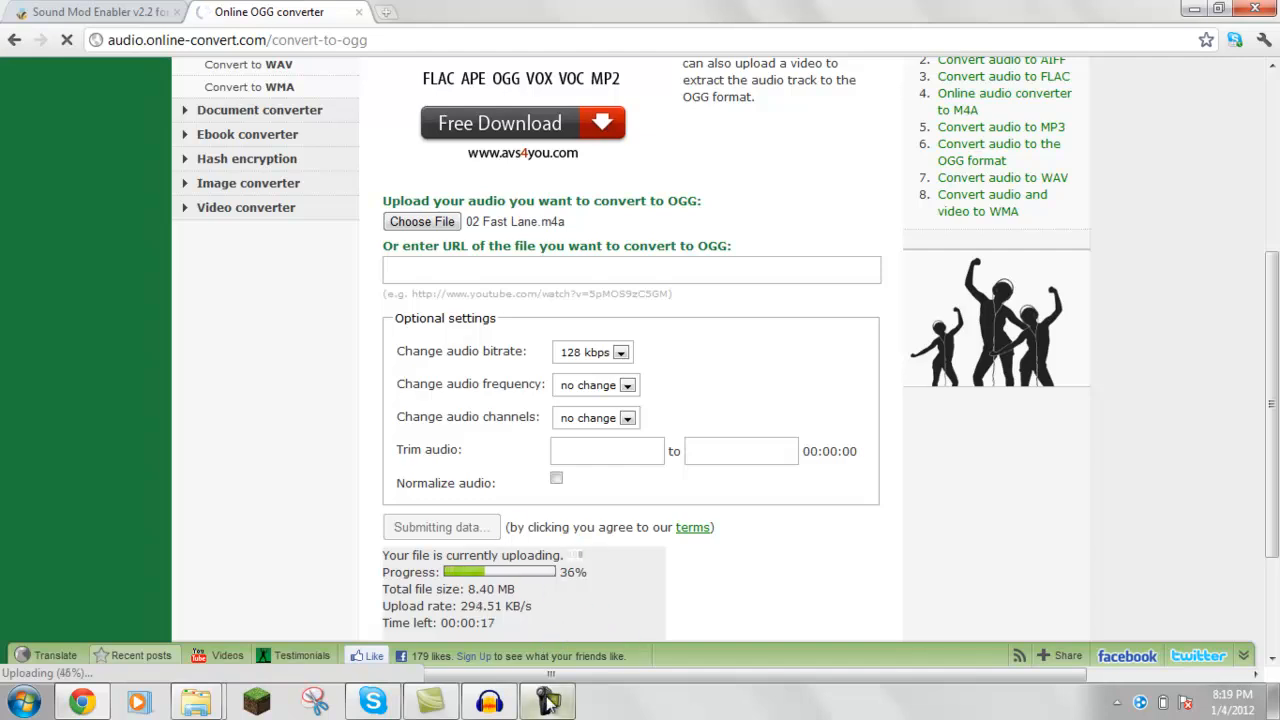
{"action": "left_click", "coordinate": [548, 700]}
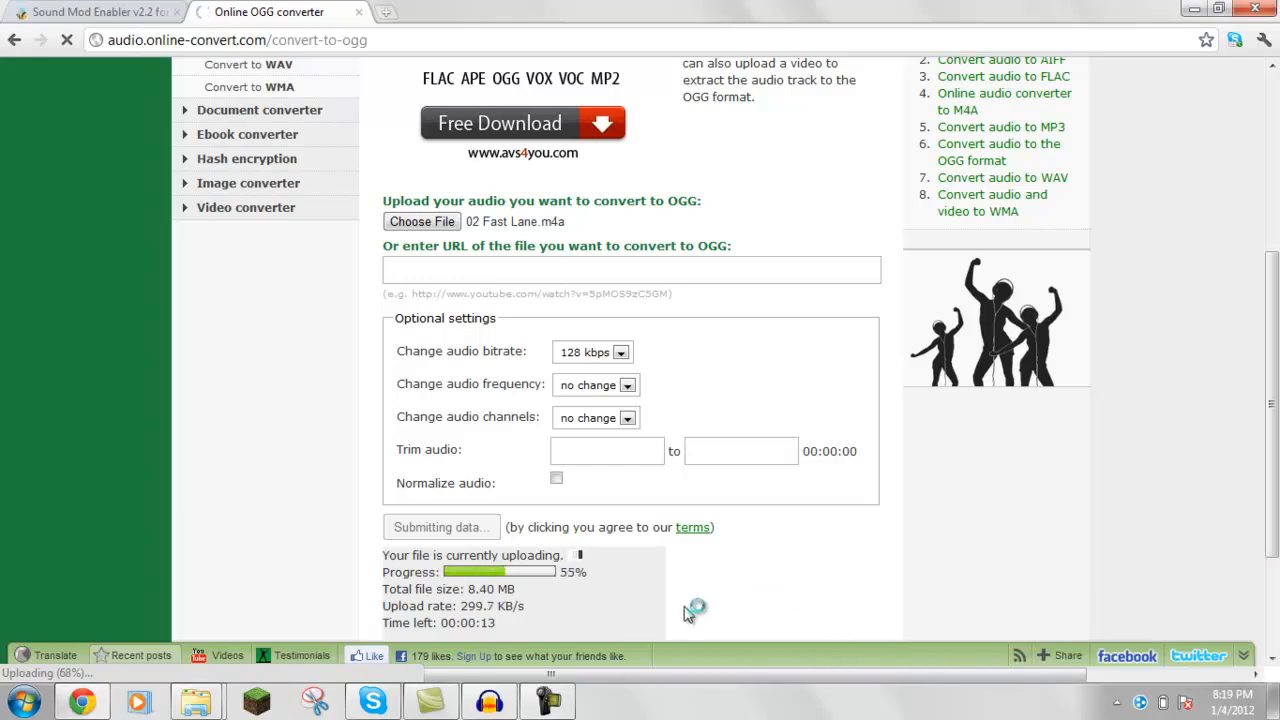
{"action": "mouse_move", "coordinate": [536, 512]}
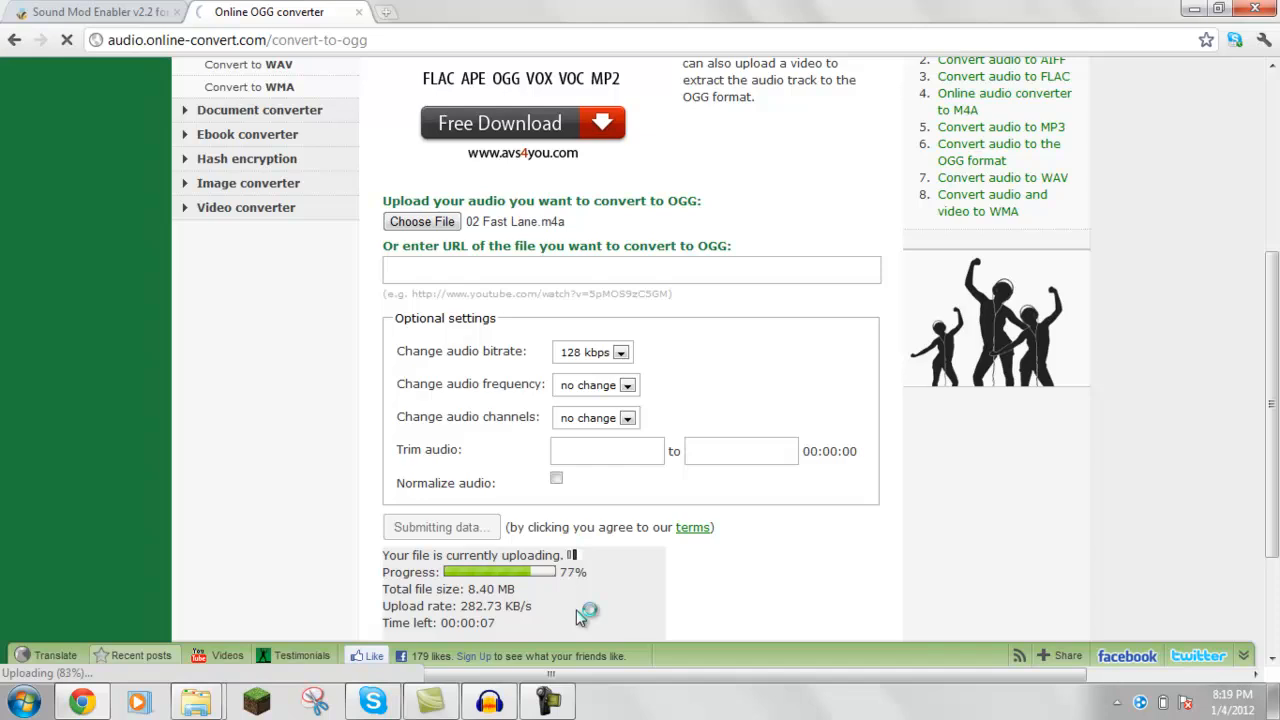
{"action": "scroll", "scroll_direction": "down", "scroll_amount": 3}
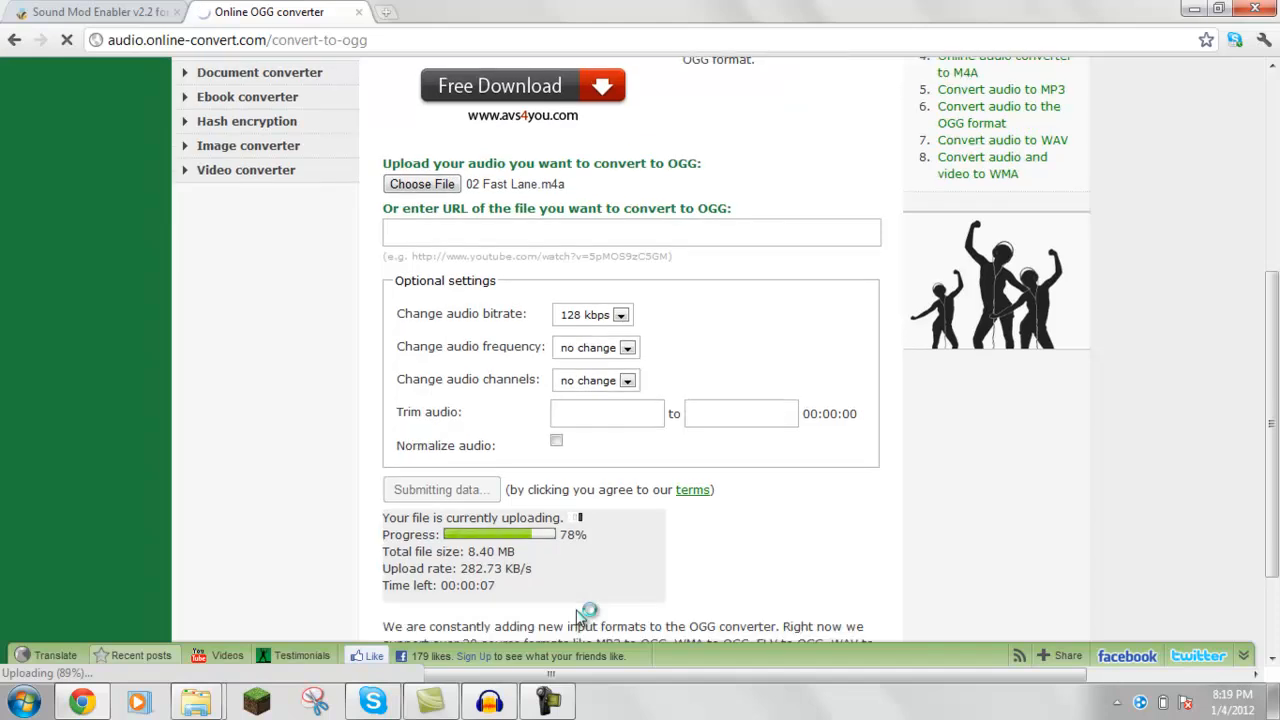
{"action": "scroll", "scroll_direction": "down", "scroll_amount": 3}
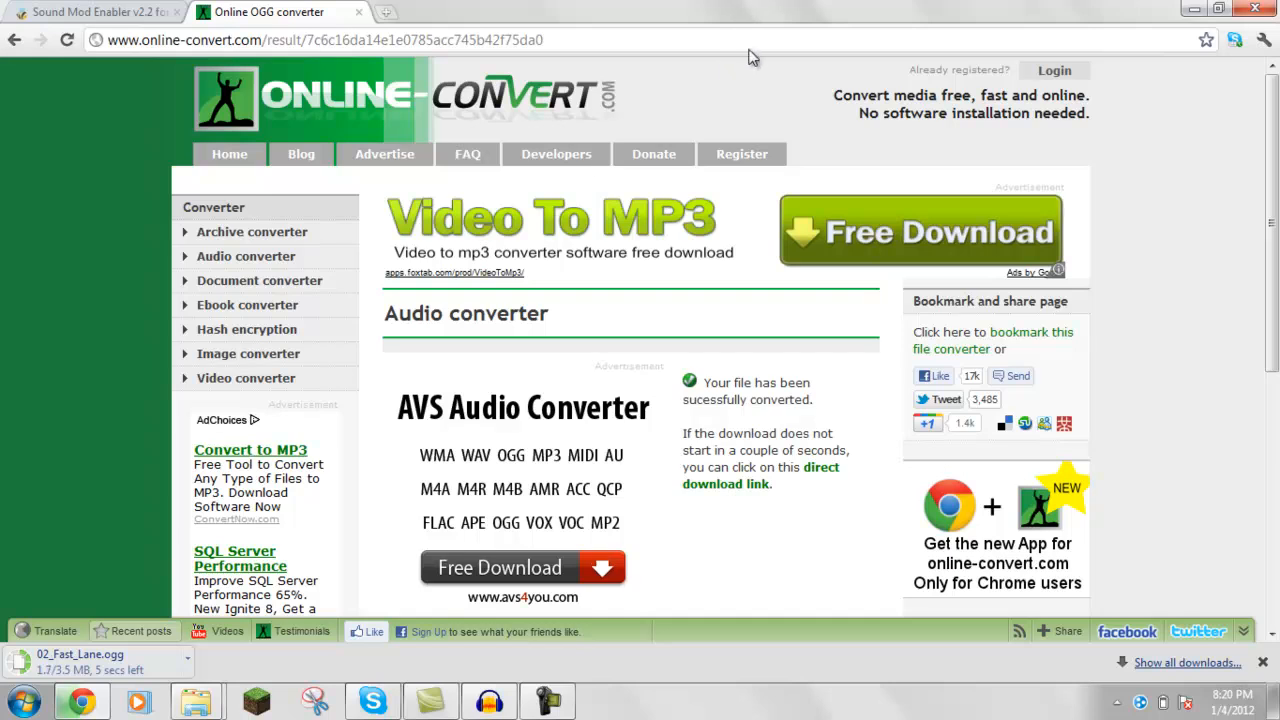
Put 02_Fast_Lane.ogg on the desktop and close the browser
{"action": "left_click", "coordinate": [1218, 10]}
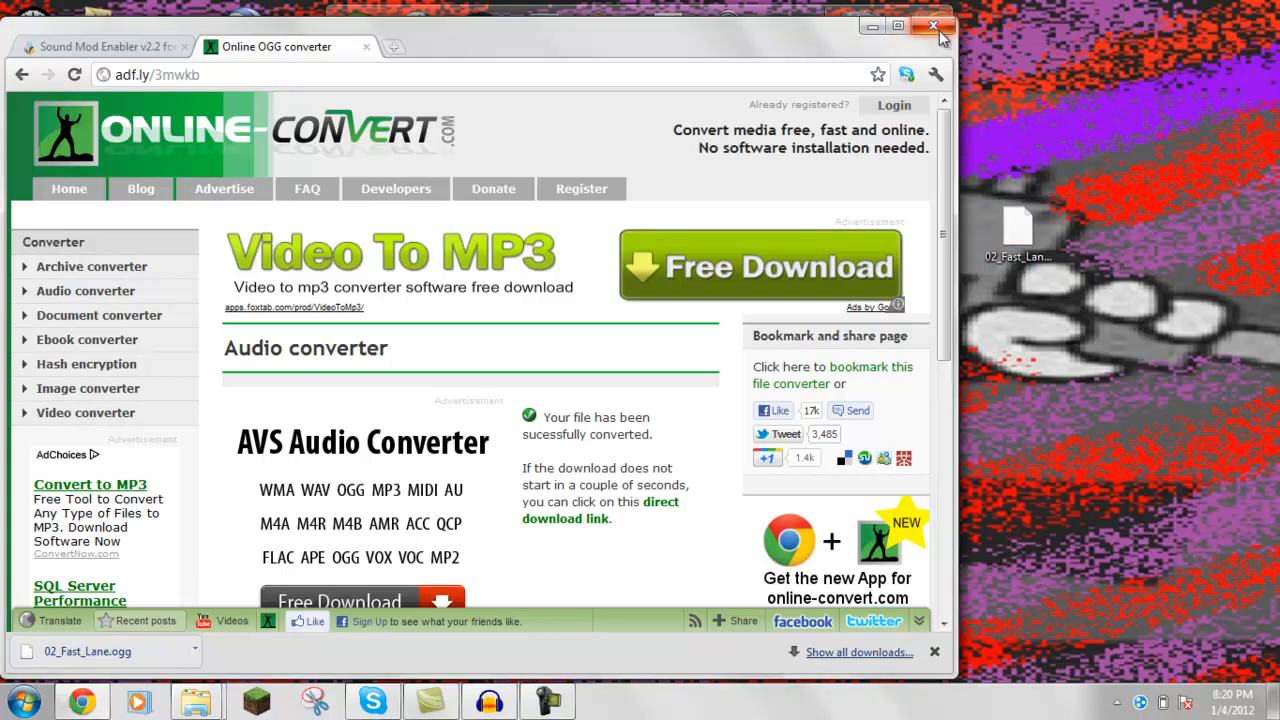
{"action": "left_click", "coordinate": [934, 24]}
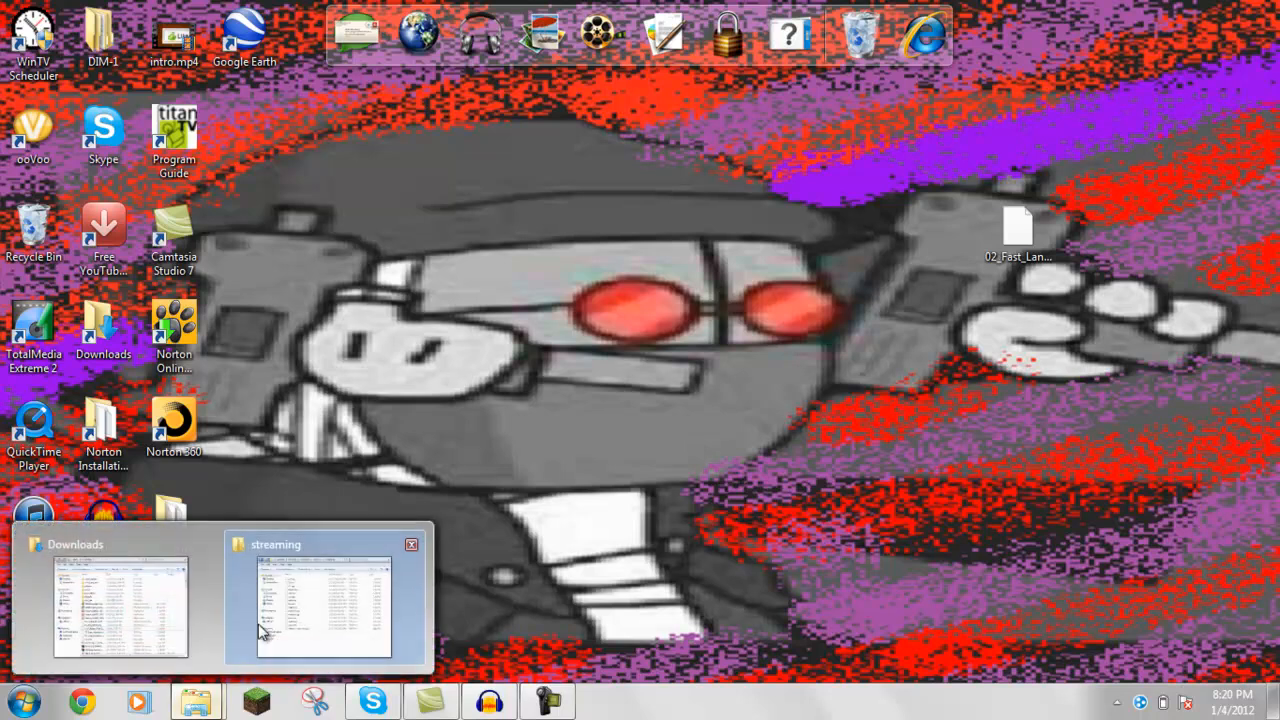
Paste the converted 3.5 MB OGG song into the Minecraft streaming folder beside stal.mus
{"action": "left_click", "coordinate": [324, 604]}
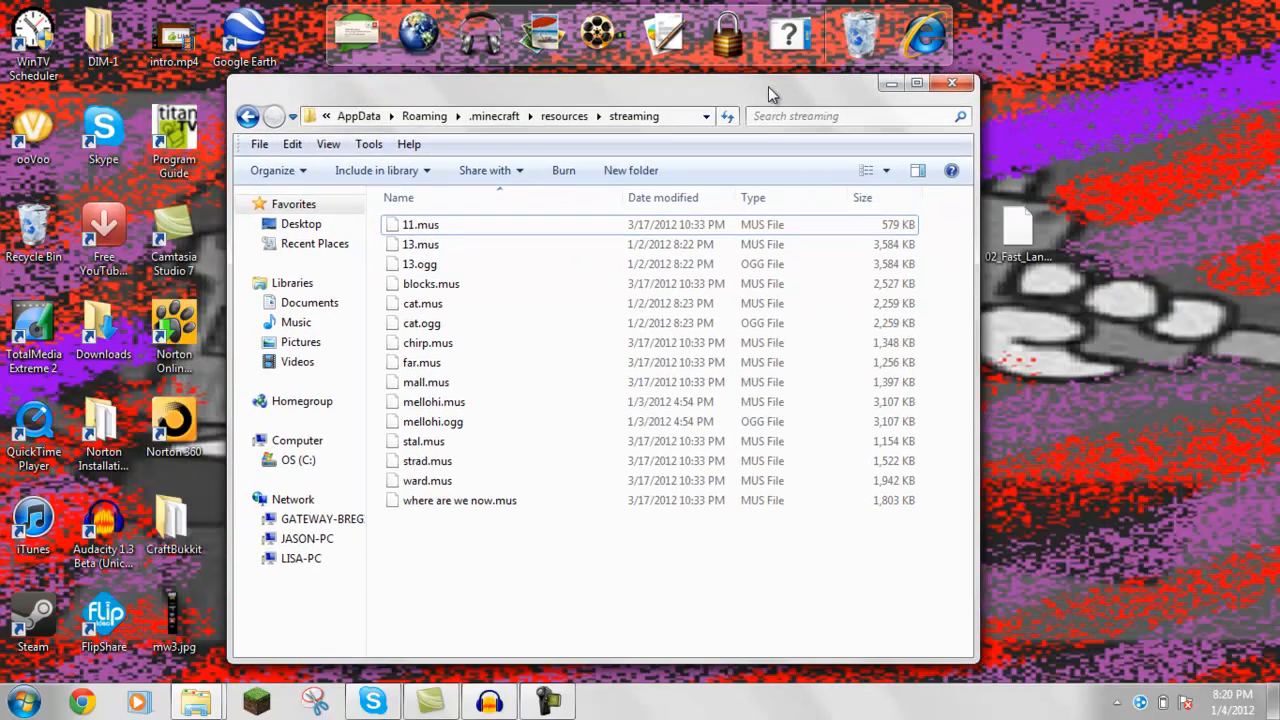
{"action": "mouse_move", "coordinate": [544, 378]}
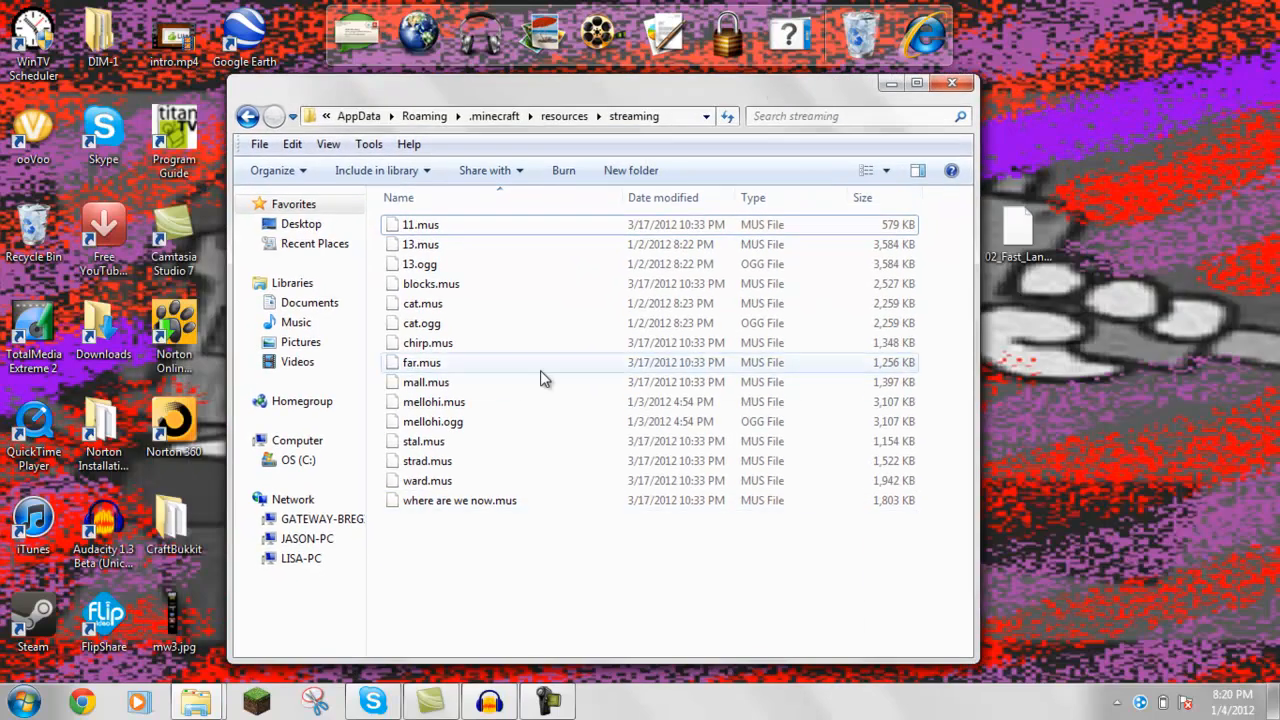
{"action": "mouse_move", "coordinate": [470, 460]}
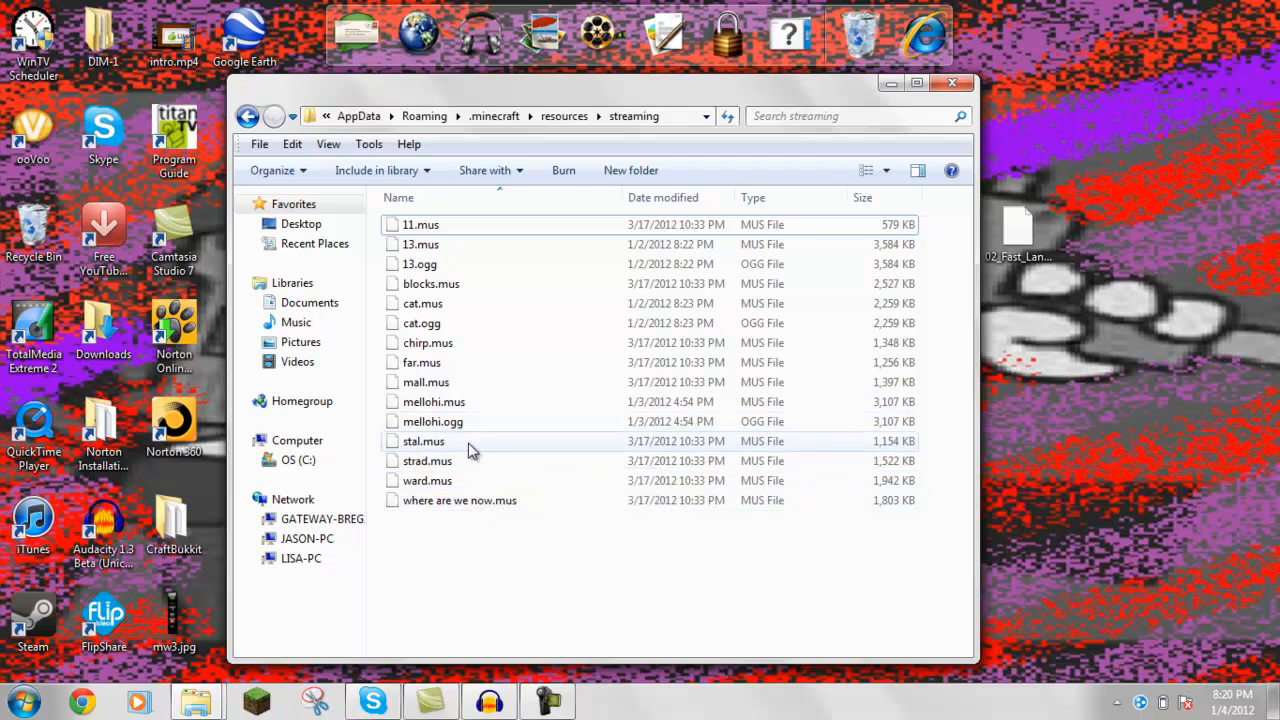
{"action": "left_click", "coordinate": [424, 442]}
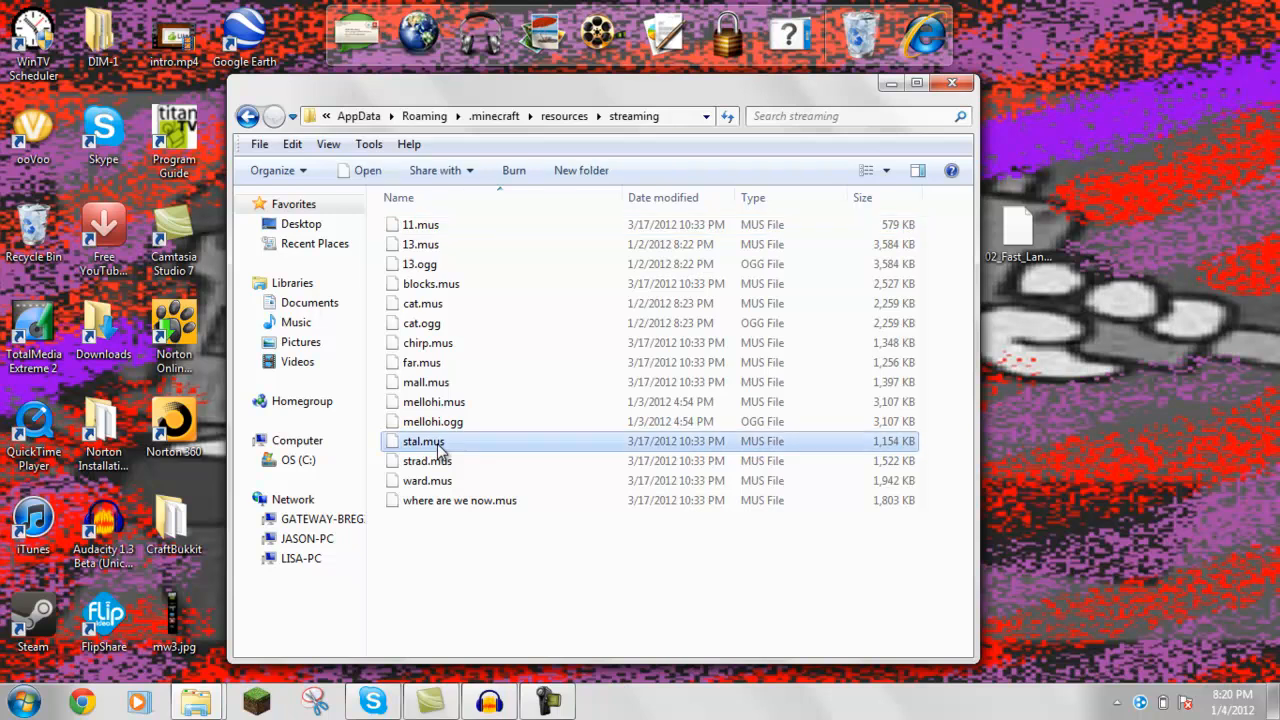
{"action": "mouse_move", "coordinate": [656, 94]}
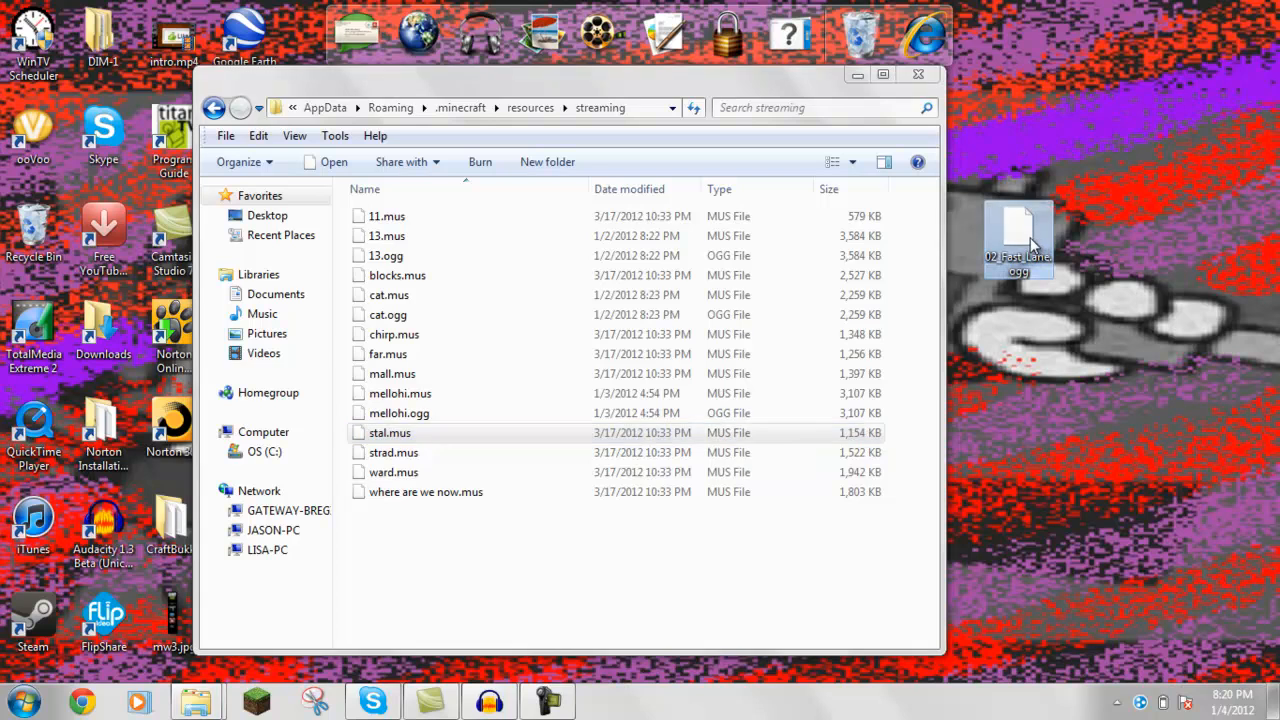
{"action": "left_click_drag", "start_coordinate": [1018, 240], "coordinate": [1160, 336]}
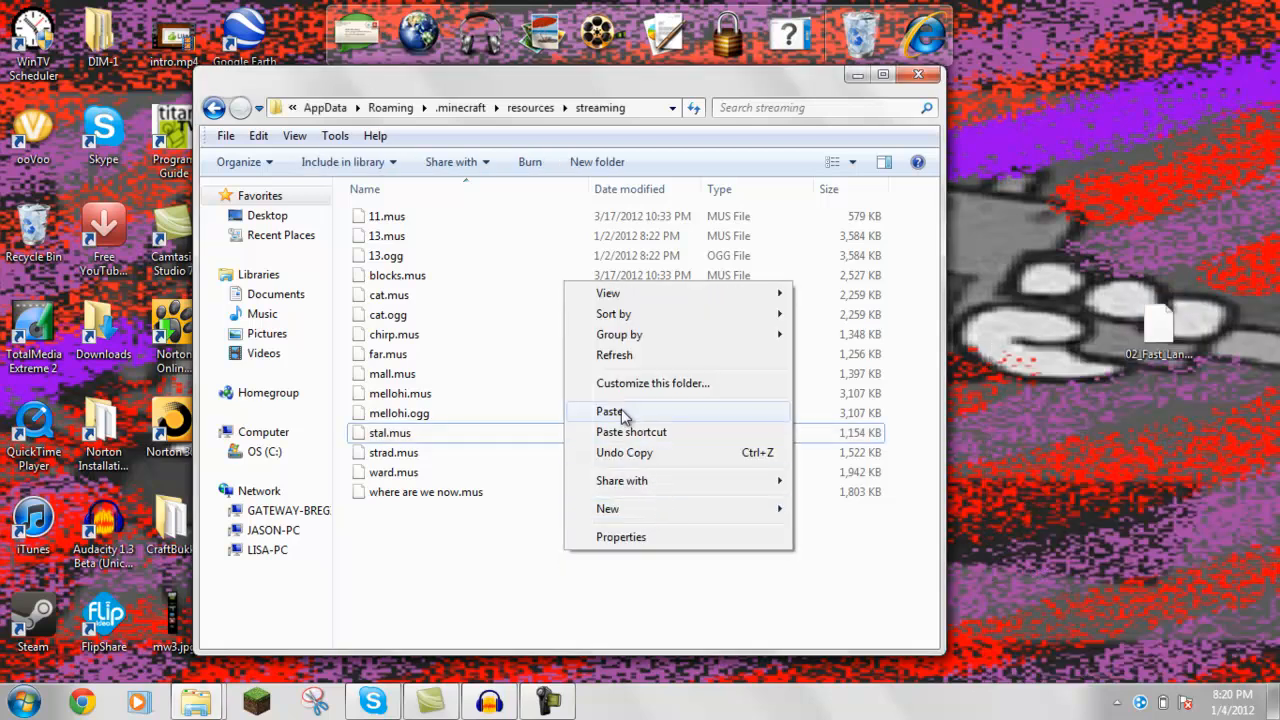
{"action": "left_click", "coordinate": [610, 412]}
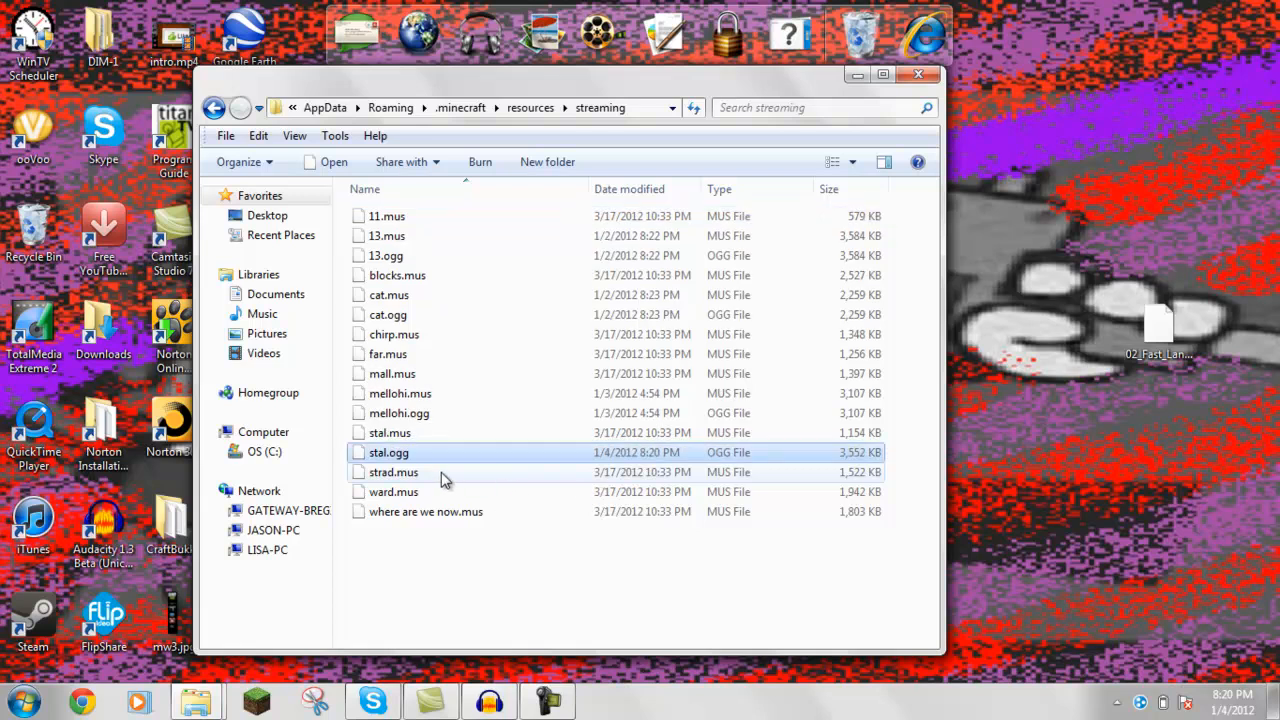
{"action": "left_click", "coordinate": [388, 432]}
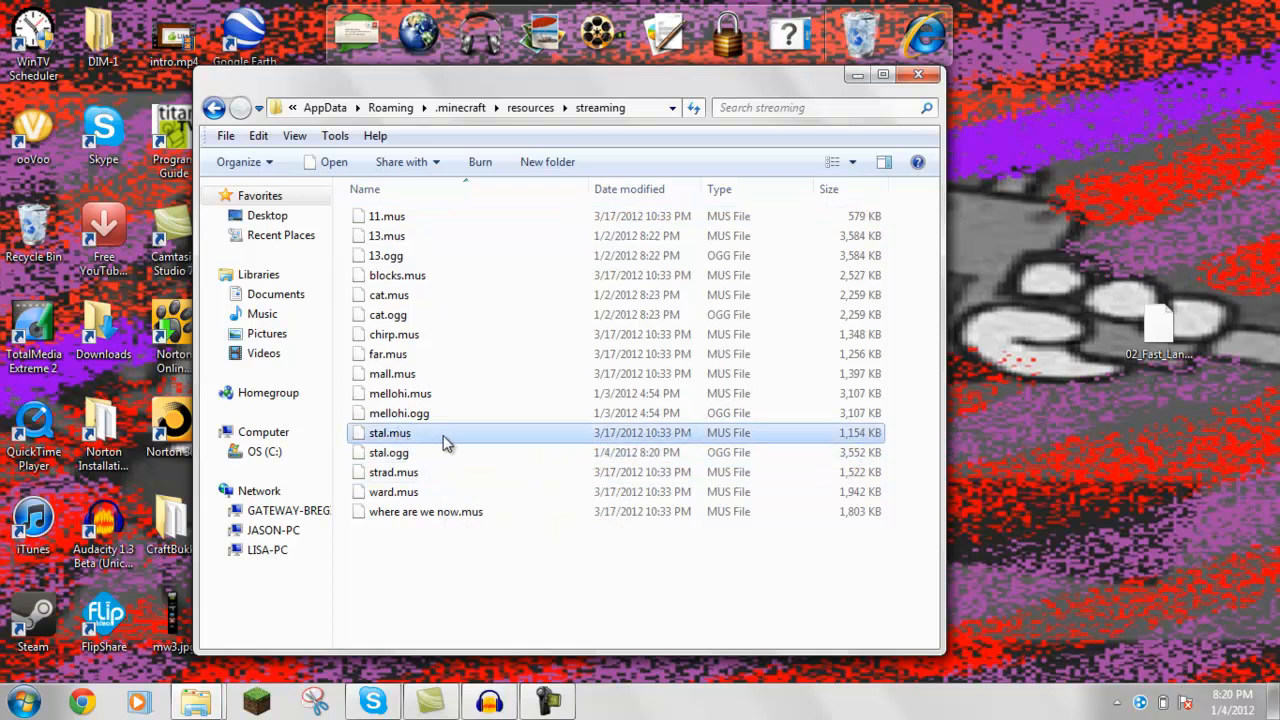
{"action": "mouse_move", "coordinate": [420, 440]}
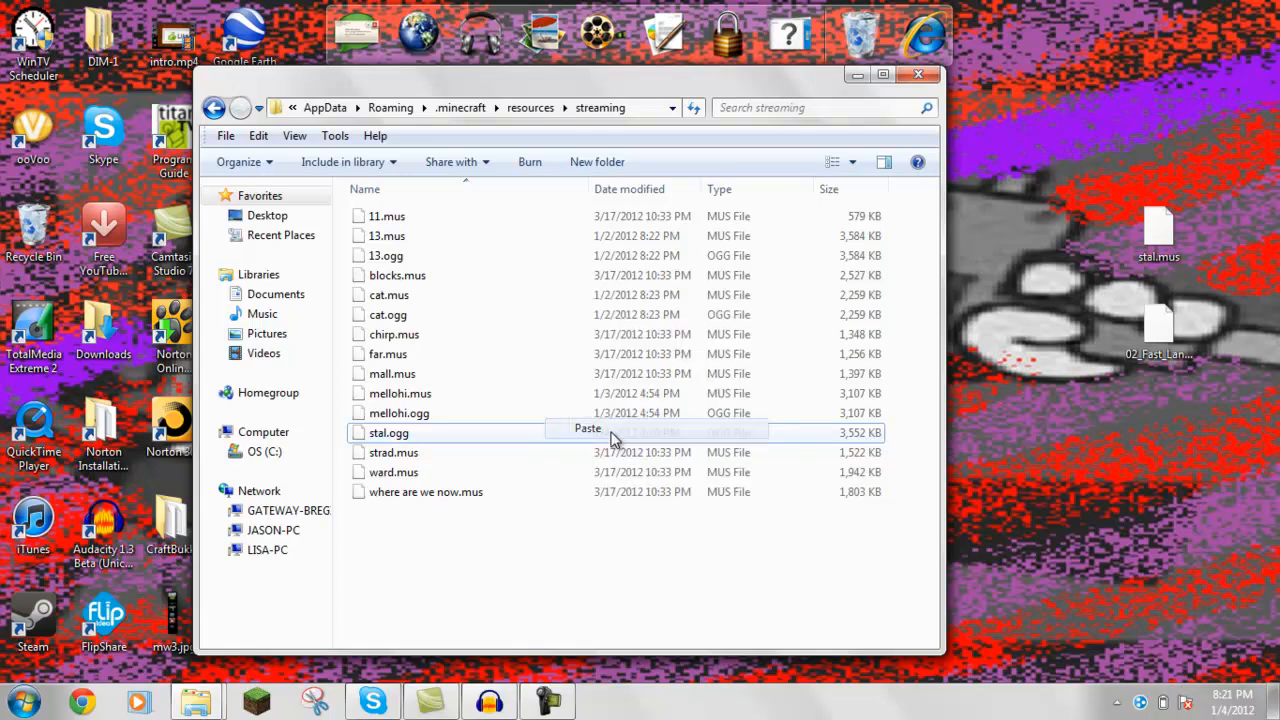
Rename the pasted converted song to stal.mus, accepting the extension change
{"action": "right_click", "coordinate": [412, 216]}
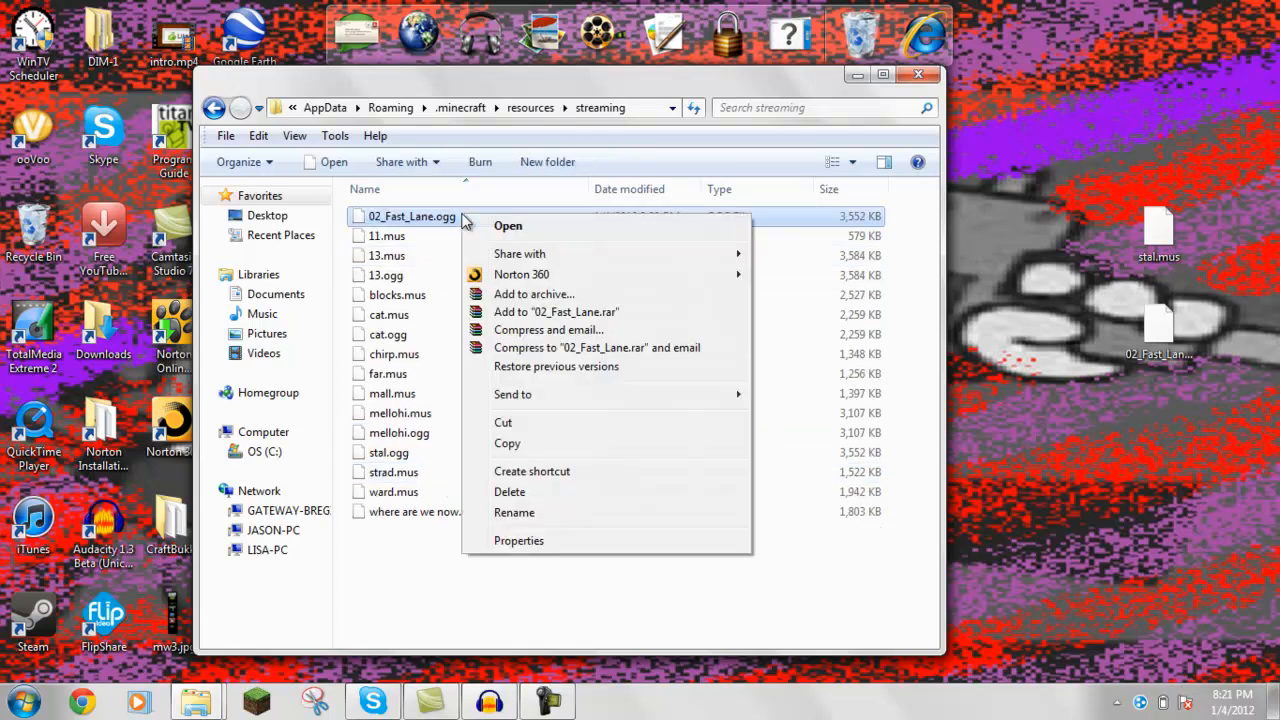
{"action": "left_click", "coordinate": [514, 512]}
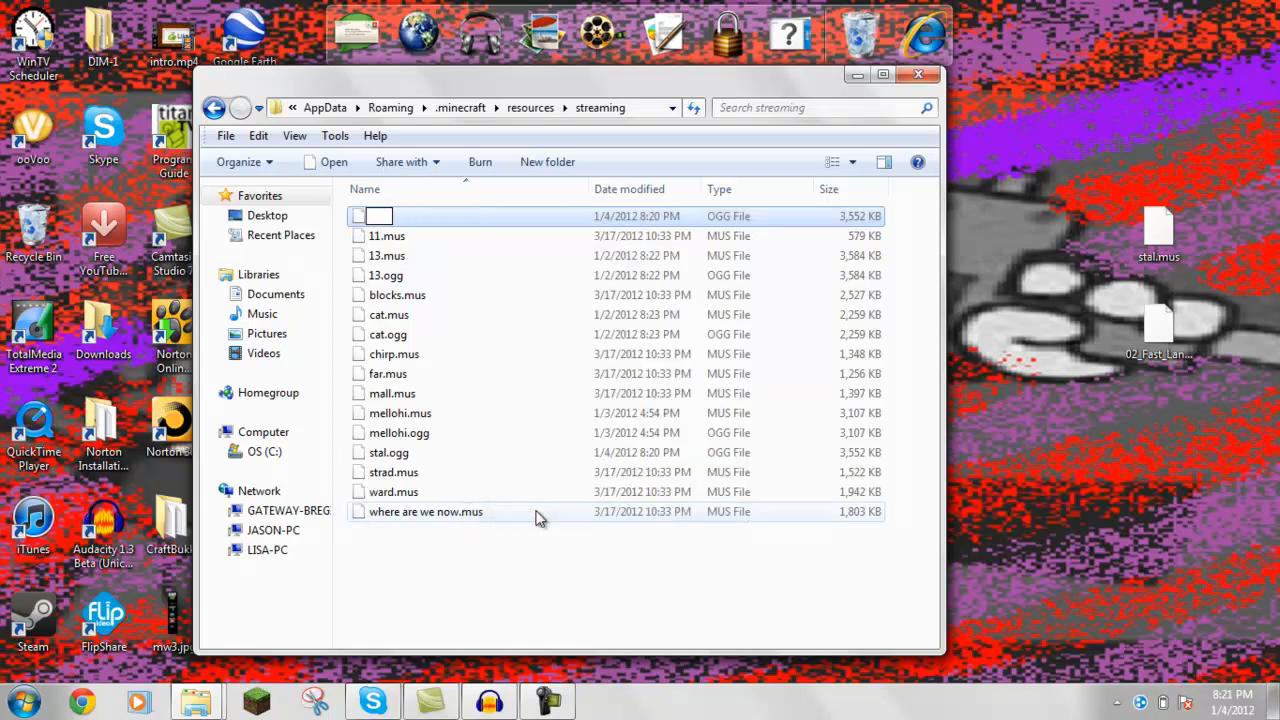
{"action": "type", "text": "stal.mus"}
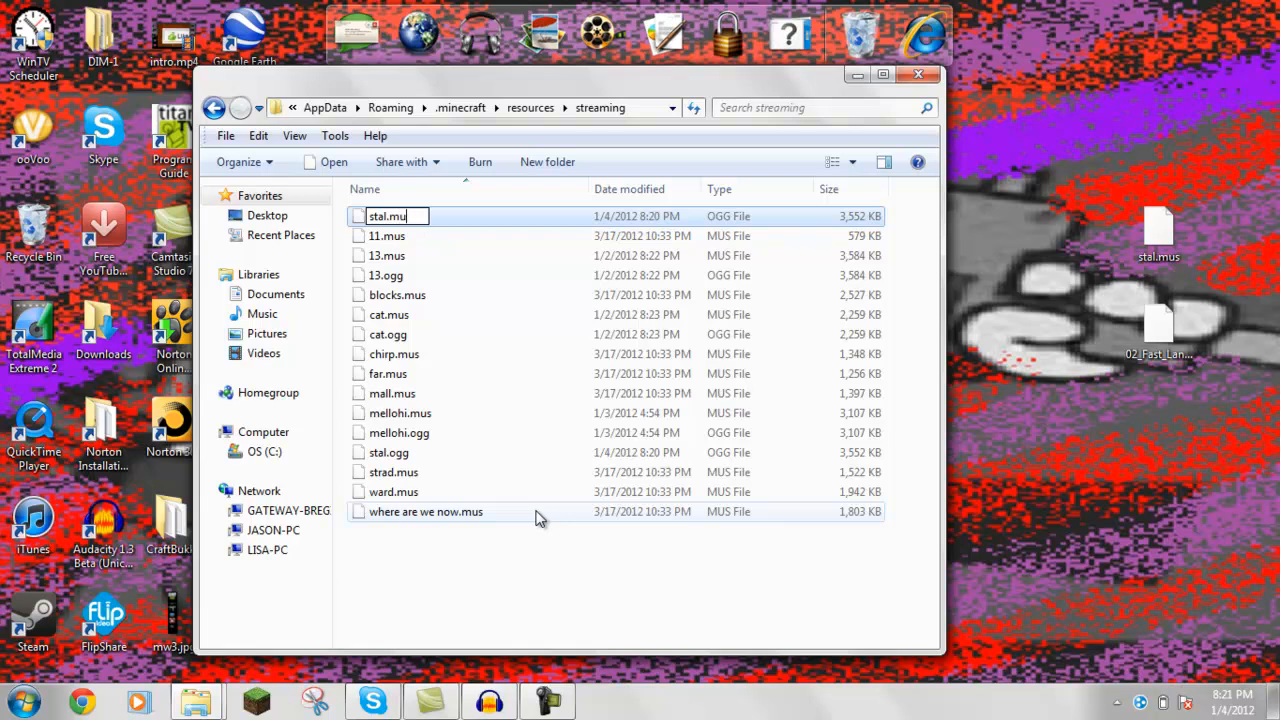
{"action": "key", "text": "Return"}
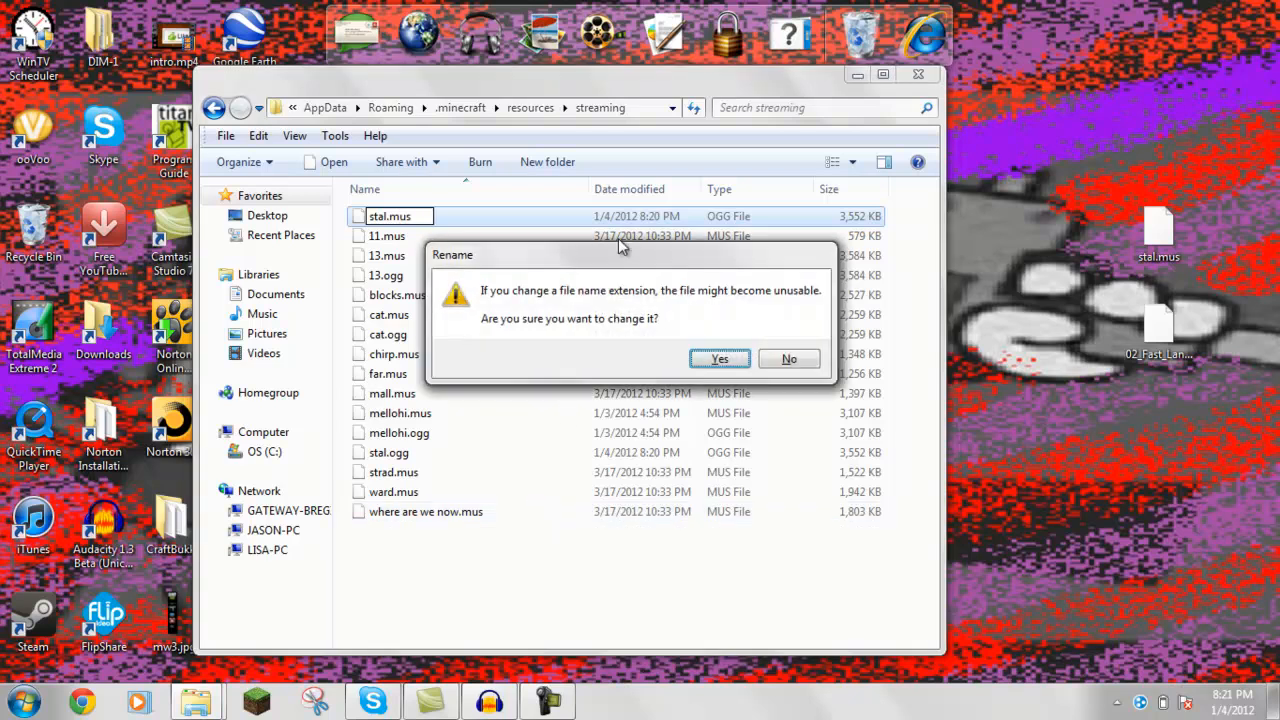
{"action": "left_click", "coordinate": [720, 358]}
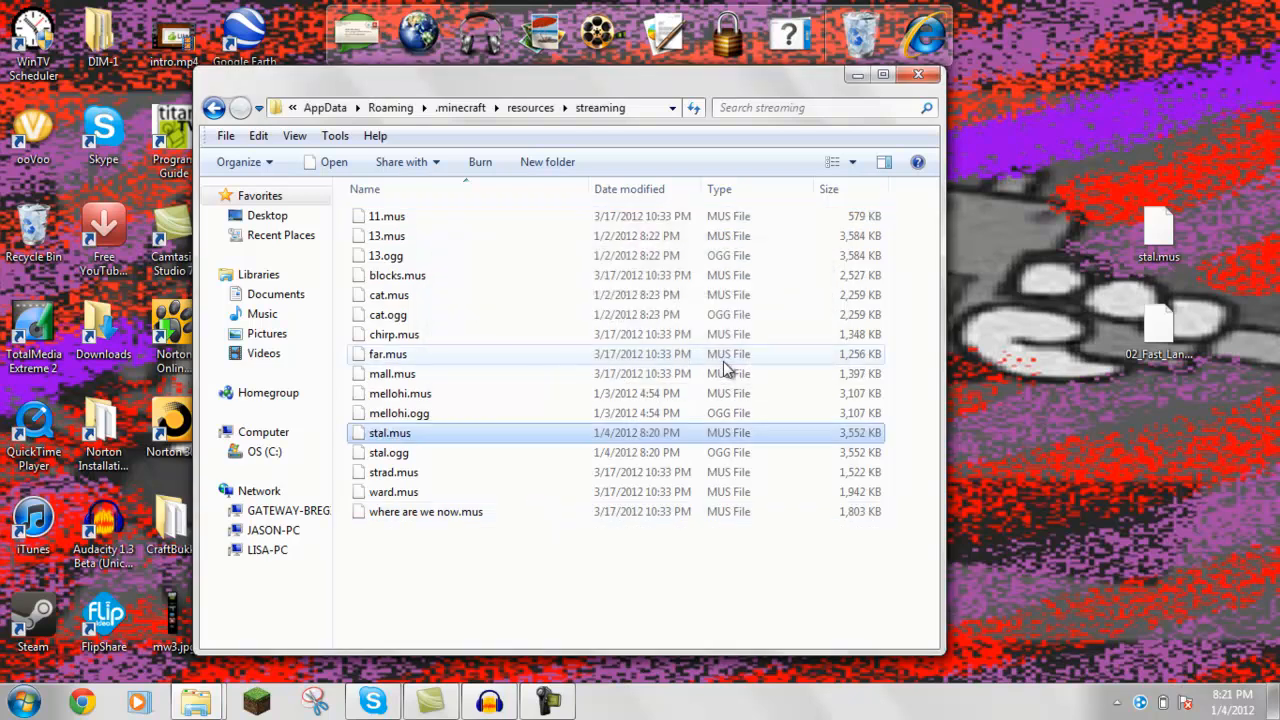
{"action": "mouse_move", "coordinate": [432, 428]}
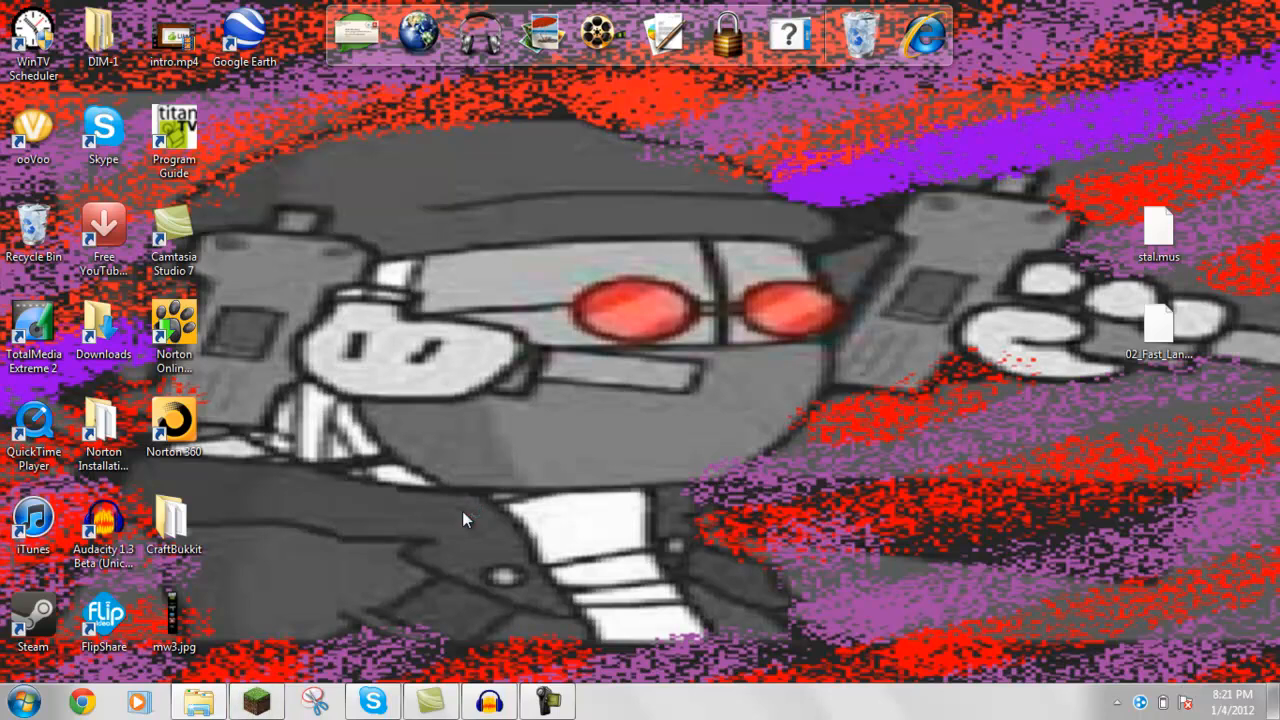
{"action": "mouse_move", "coordinate": [480, 478]}
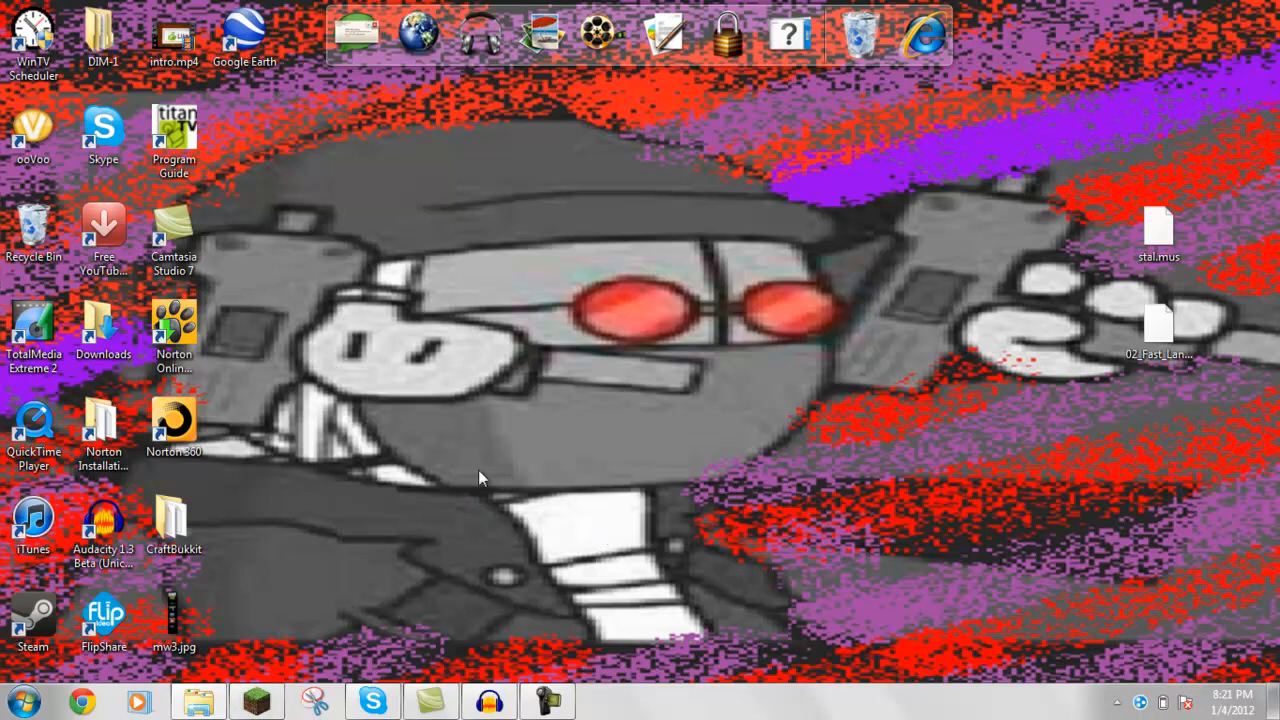
{"action": "mouse_move", "coordinate": [1218, 248]}
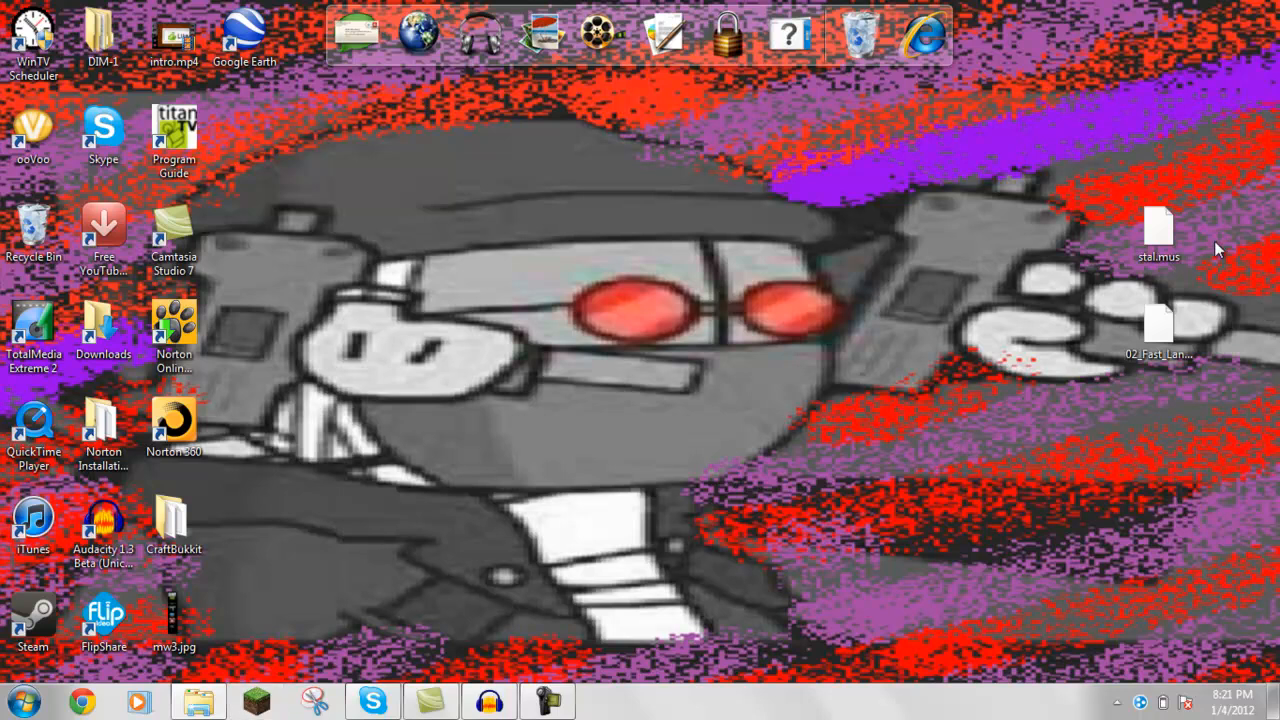
{"action": "mouse_move", "coordinate": [864, 488]}
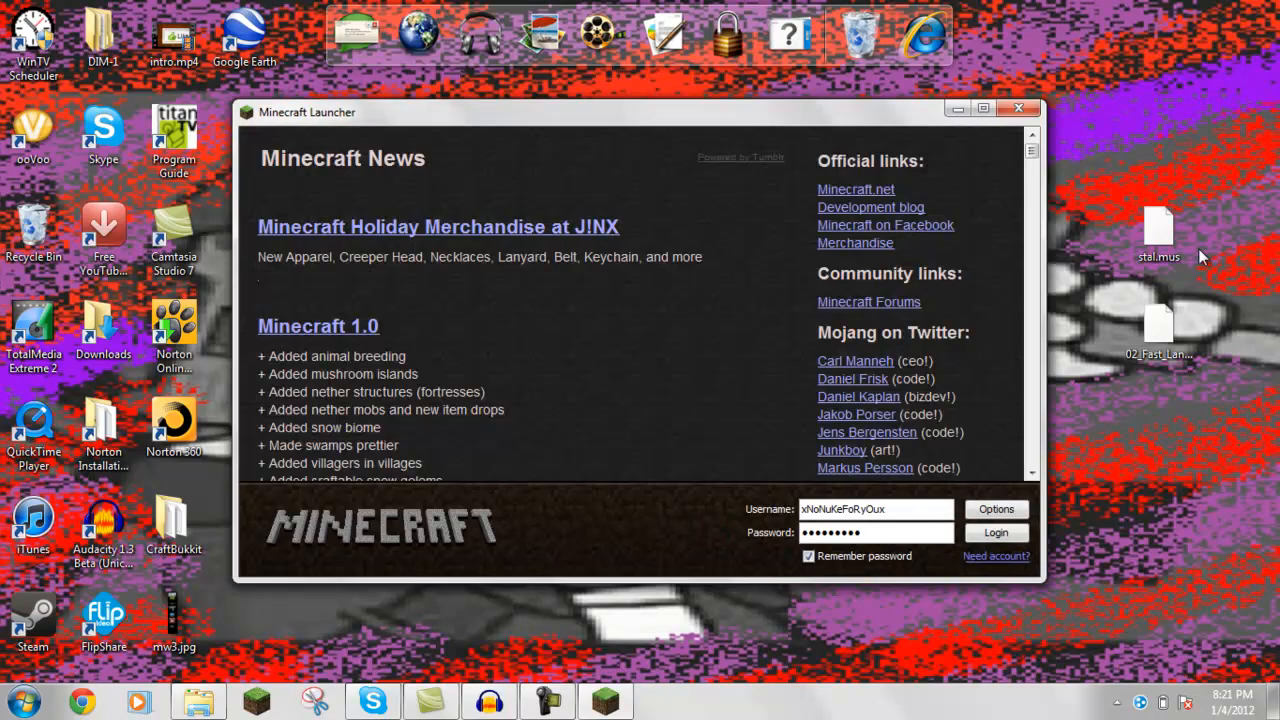
Log in to launch Minecraft full size and show the singleplayer Select World list
{"action": "left_click", "coordinate": [996, 532]}
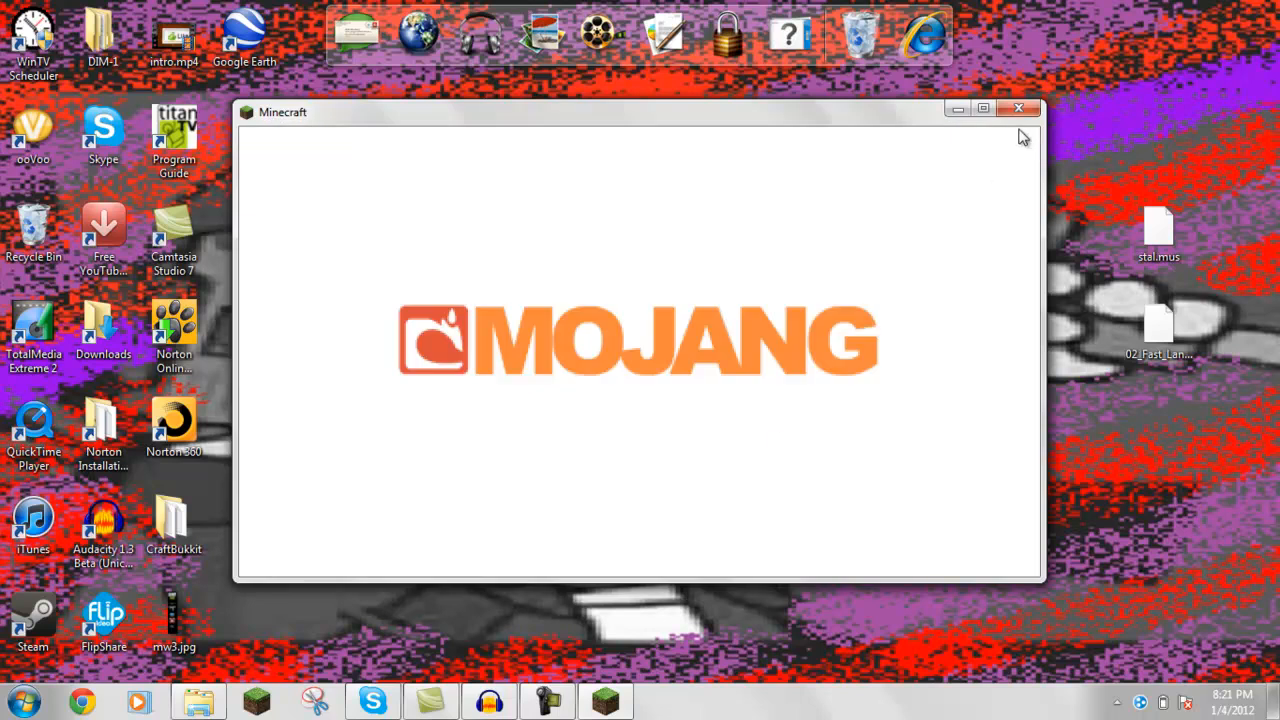
{"action": "left_click", "coordinate": [984, 108]}
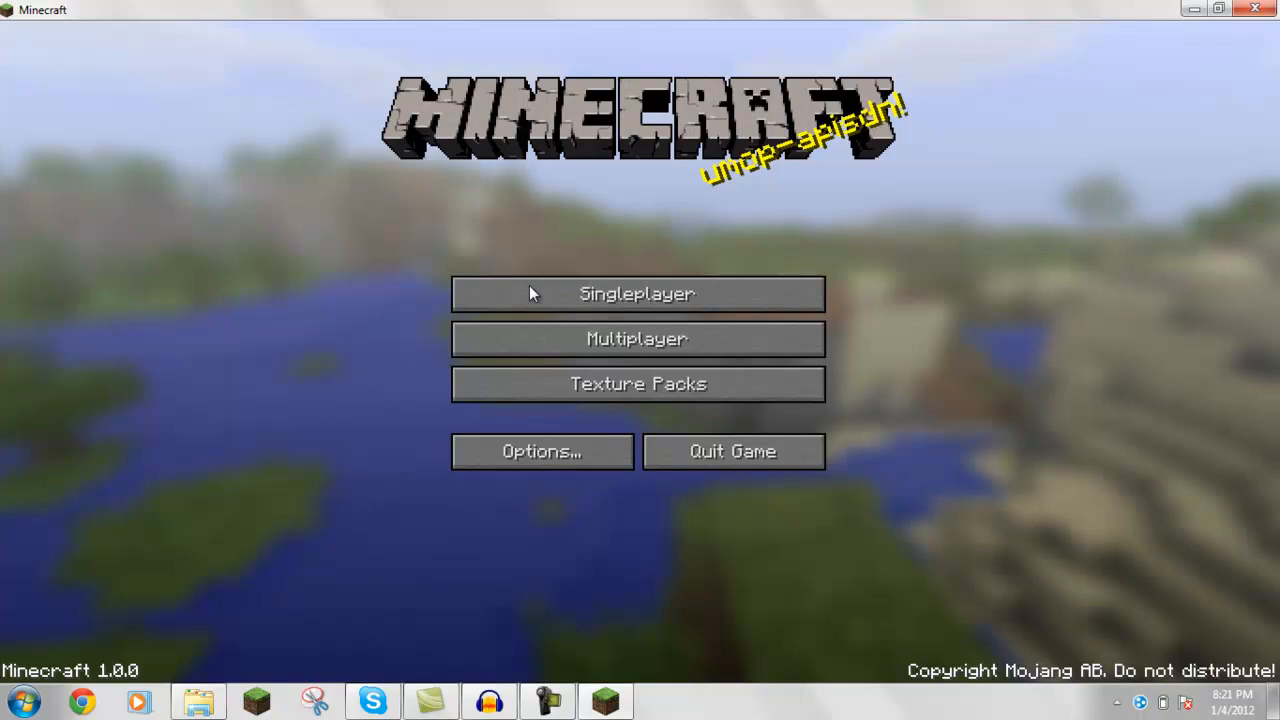
{"action": "left_click", "coordinate": [636, 292]}
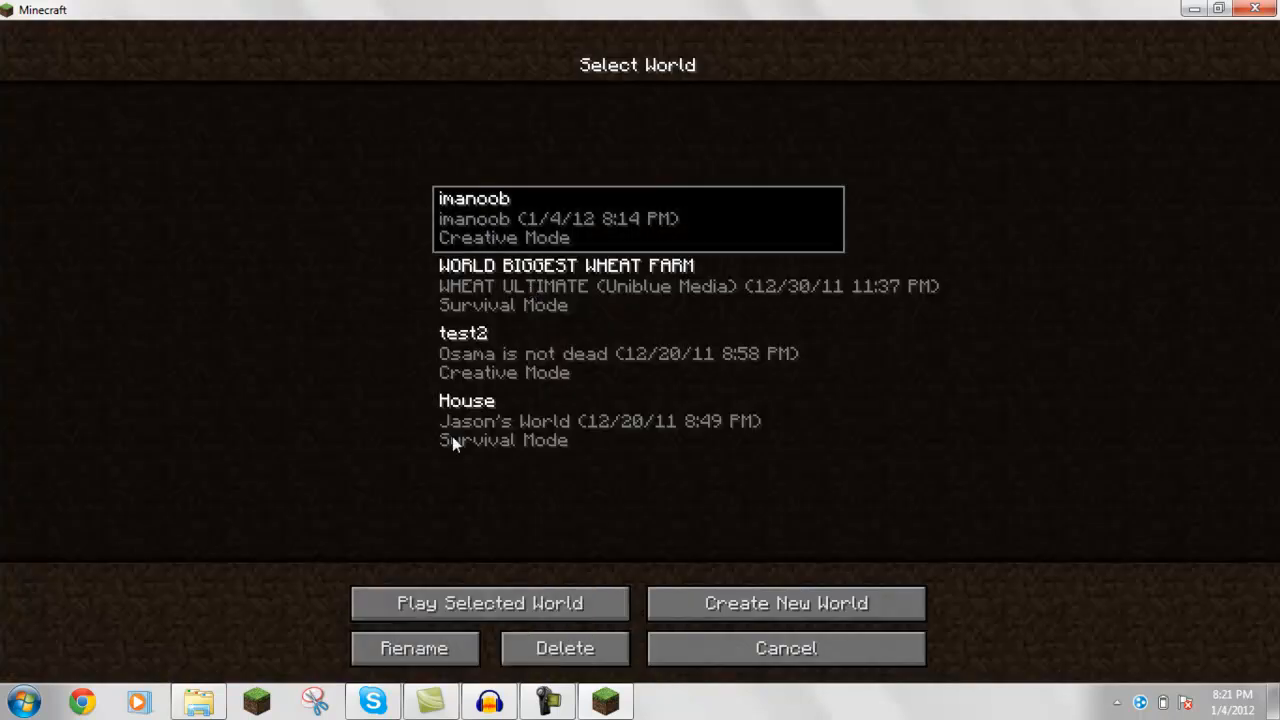
Load the imanoob creative world and scroll the item selection down to the records
{"action": "left_click", "coordinate": [488, 604]}
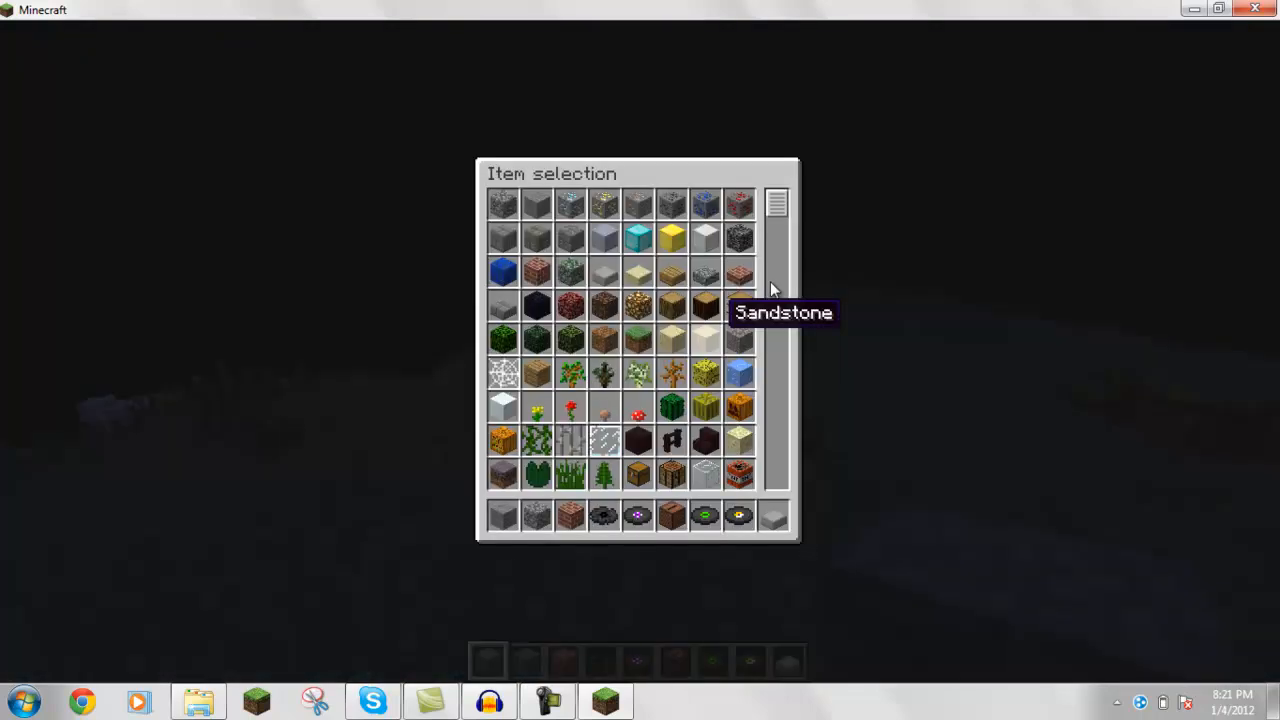
{"action": "scroll", "scroll_direction": "down", "scroll_amount": 3}
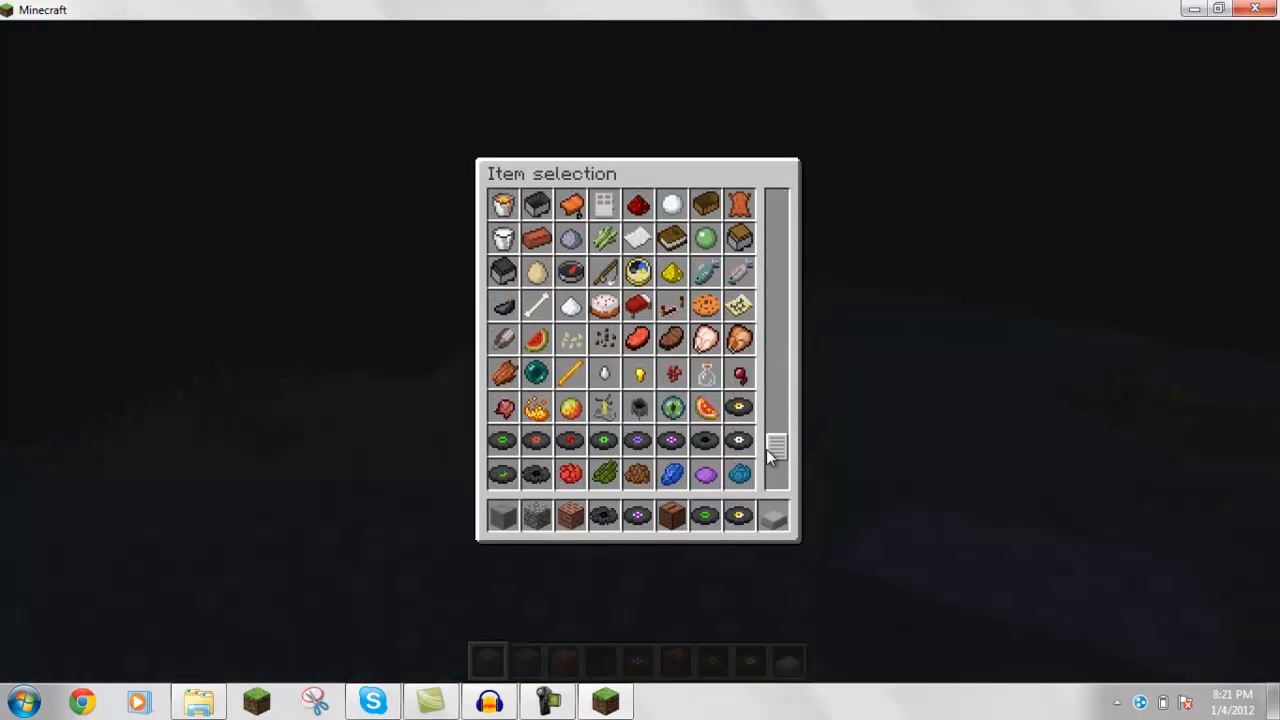
{"action": "mouse_move", "coordinate": [704, 442]}
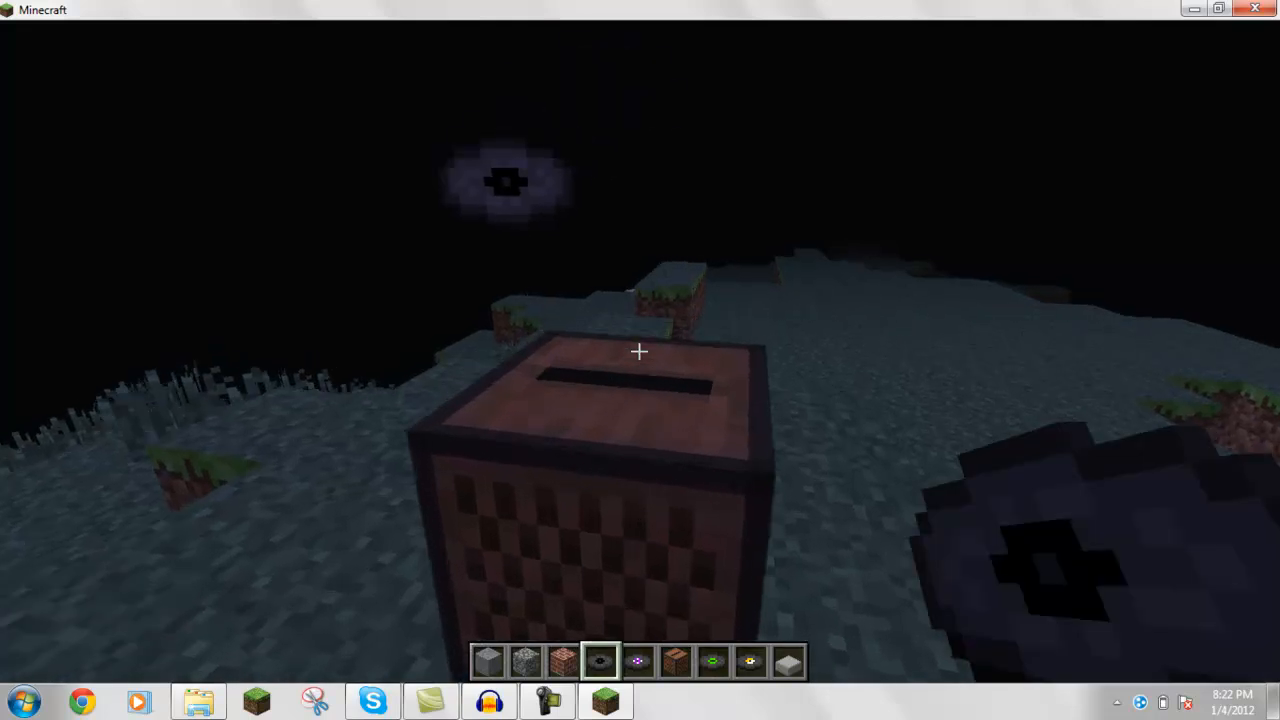
{"action": "mouse_move", "coordinate": [640, 352]}
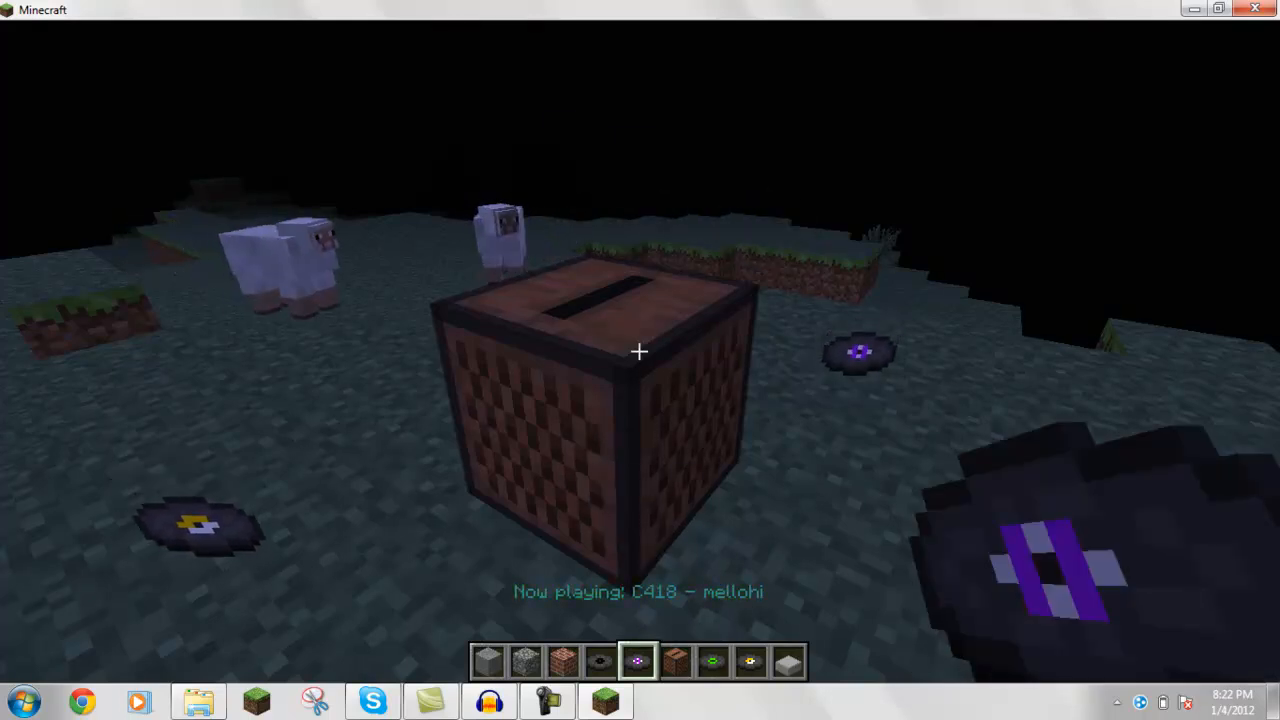
{"action": "mouse_move", "coordinate": [640, 360]}
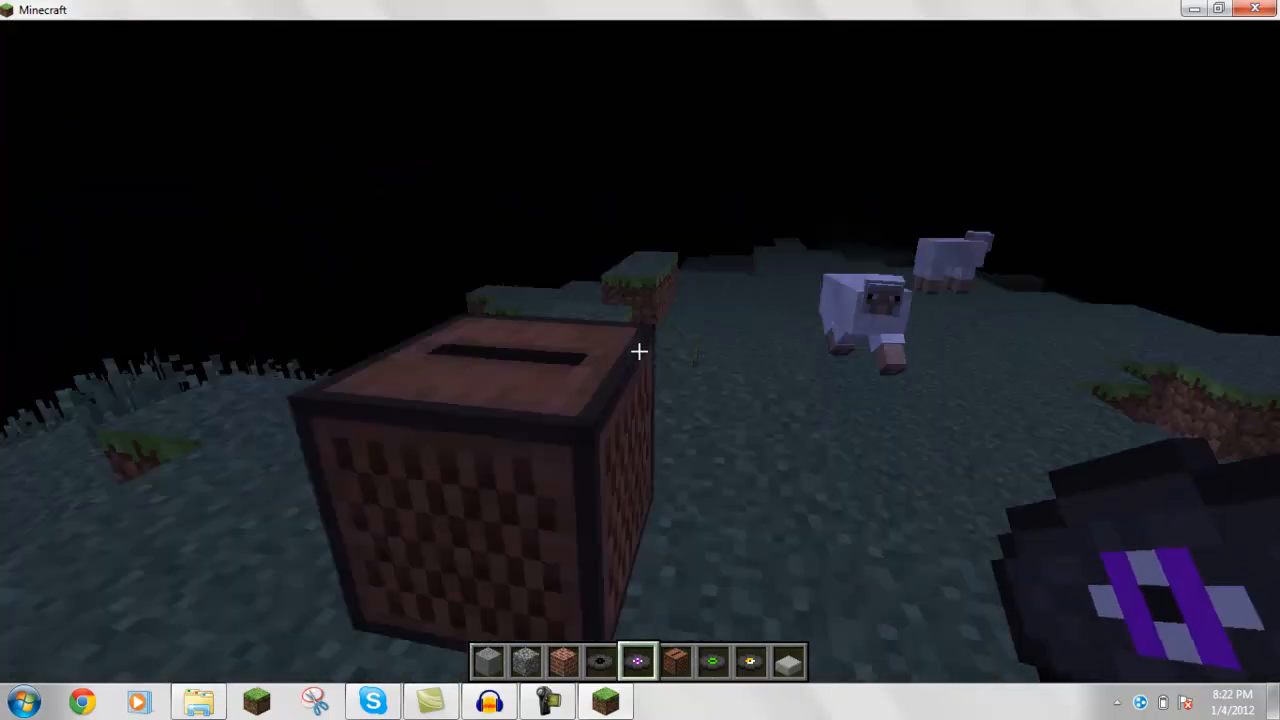
{"action": "mouse_move", "coordinate": [640, 350]}
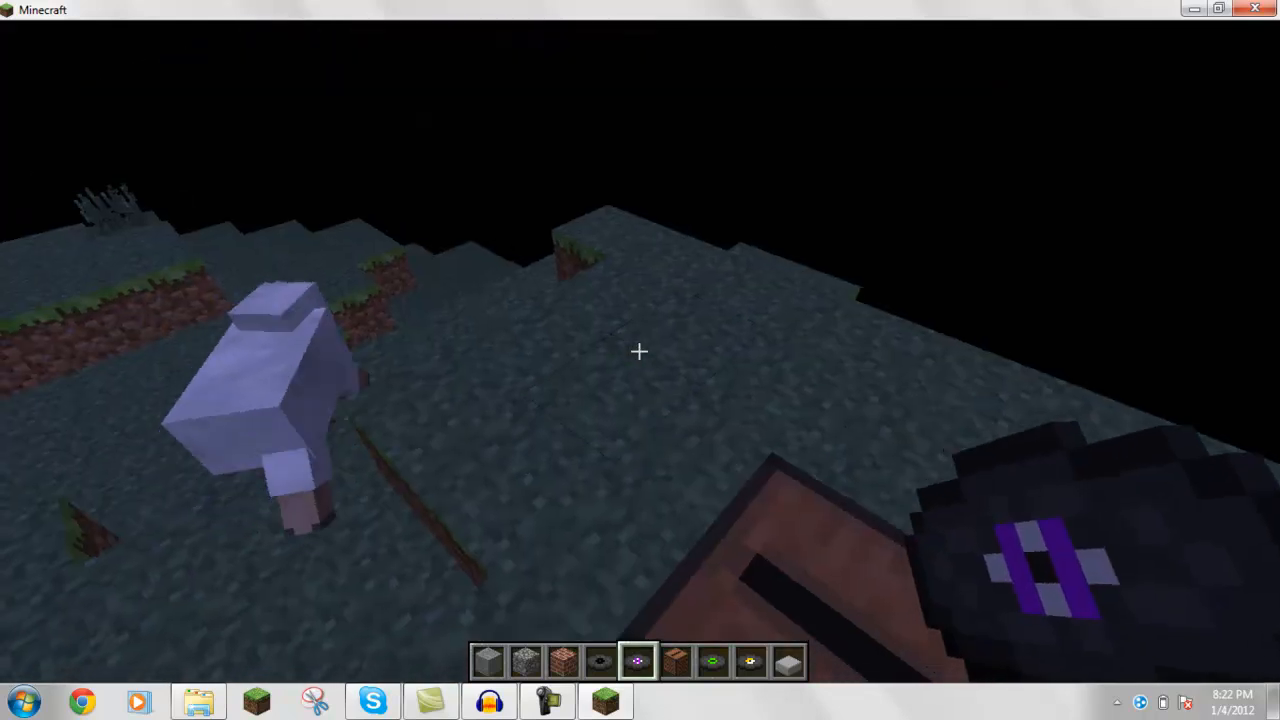